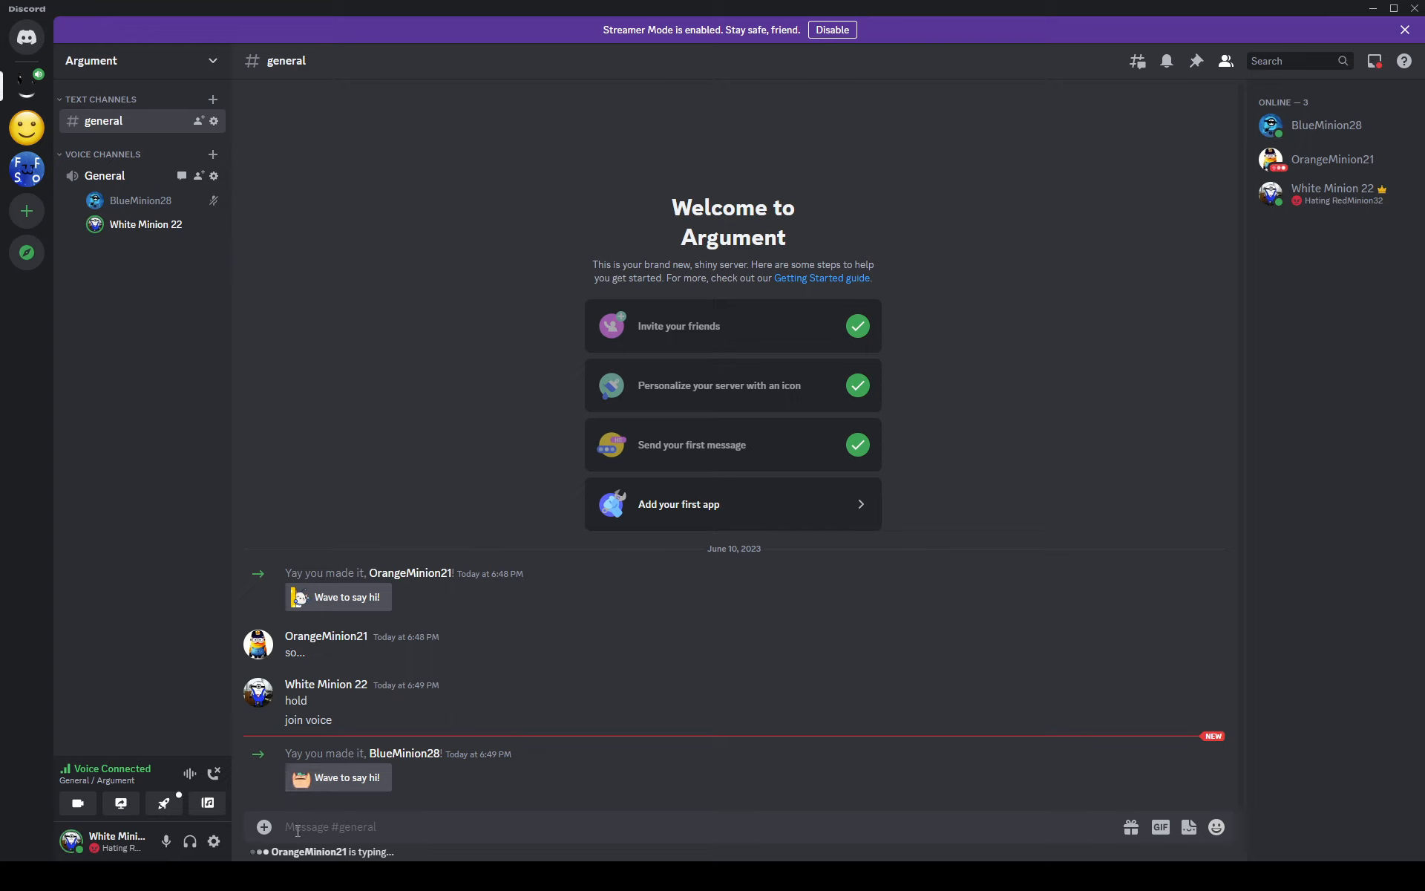
- Send 'your such a coward' in the Argument server's #general channel
type("your such a c")
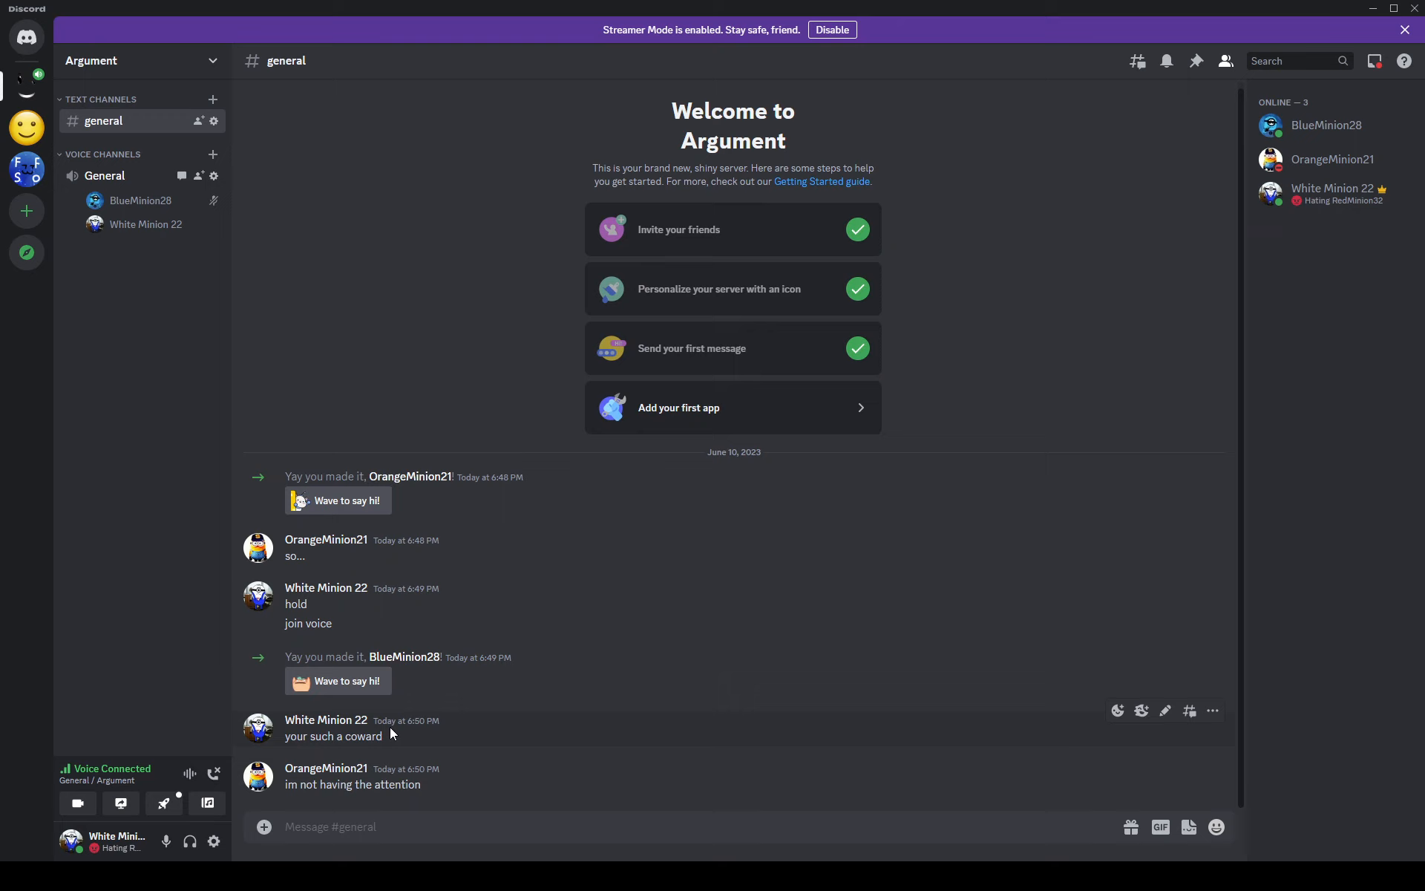
mouse_move(465, 786)
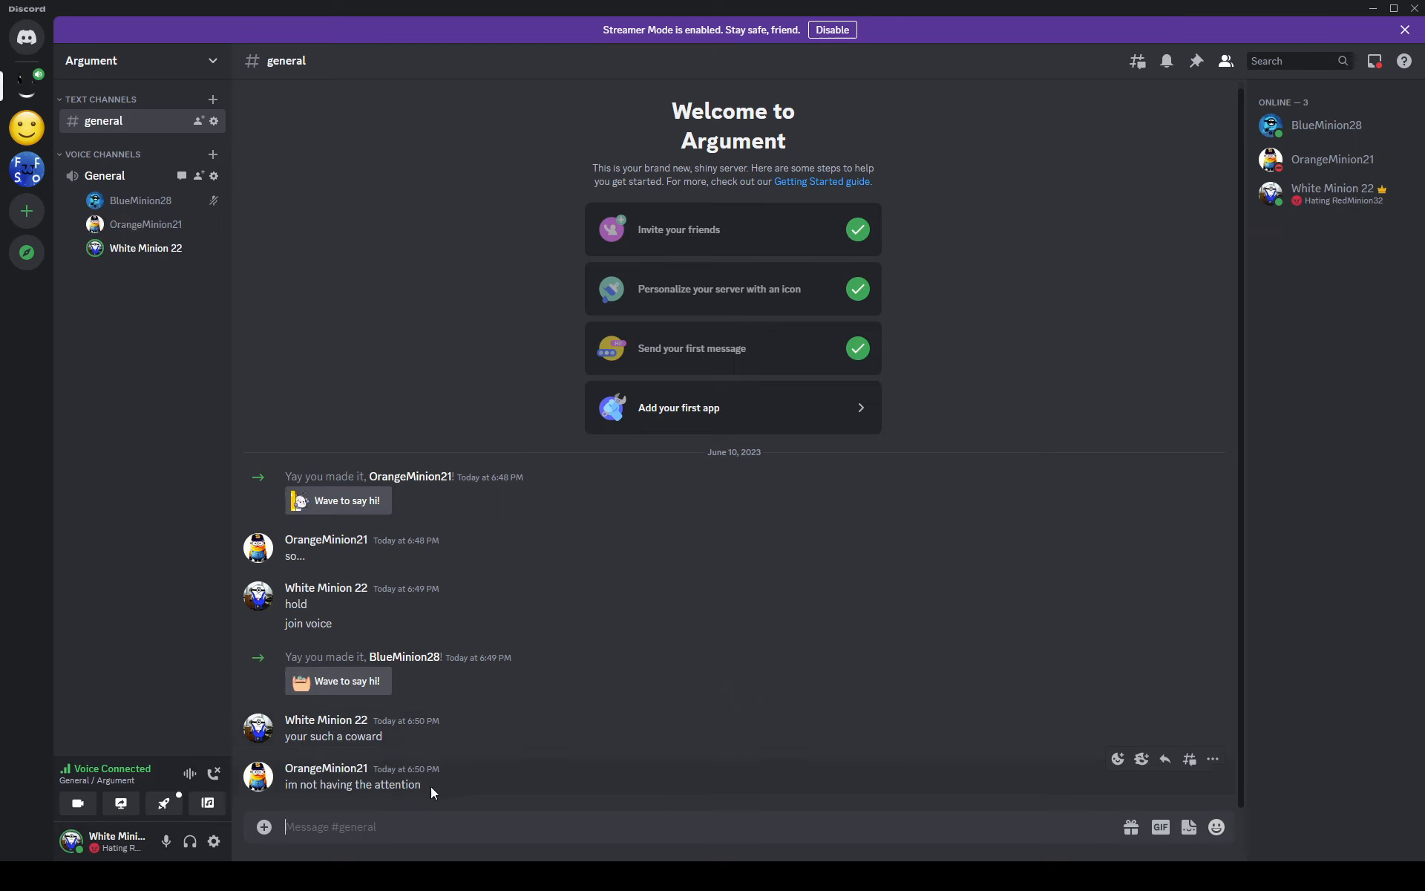
mouse_move(611, 797)
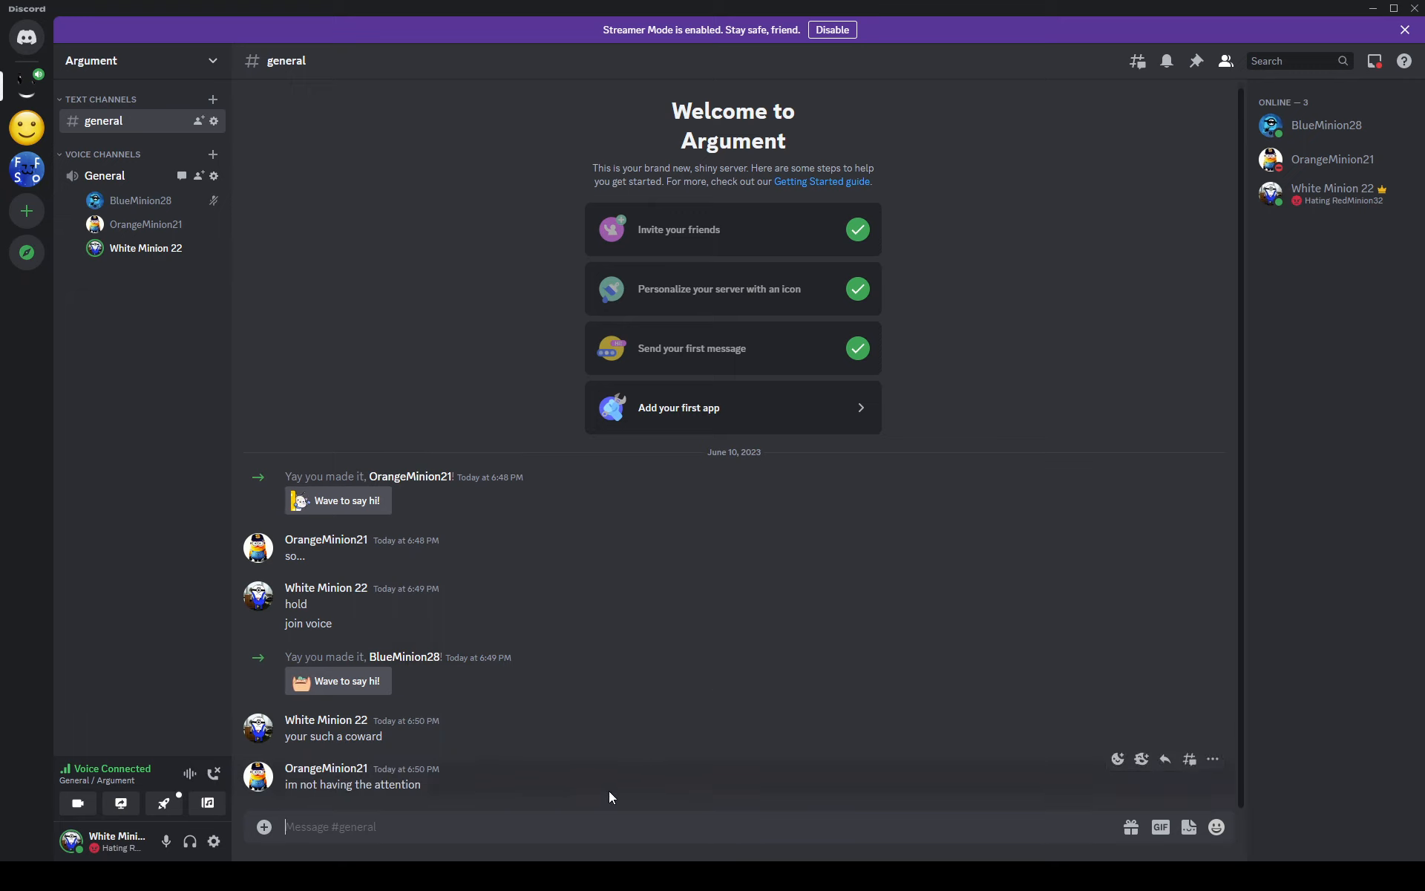
mouse_move(444, 811)
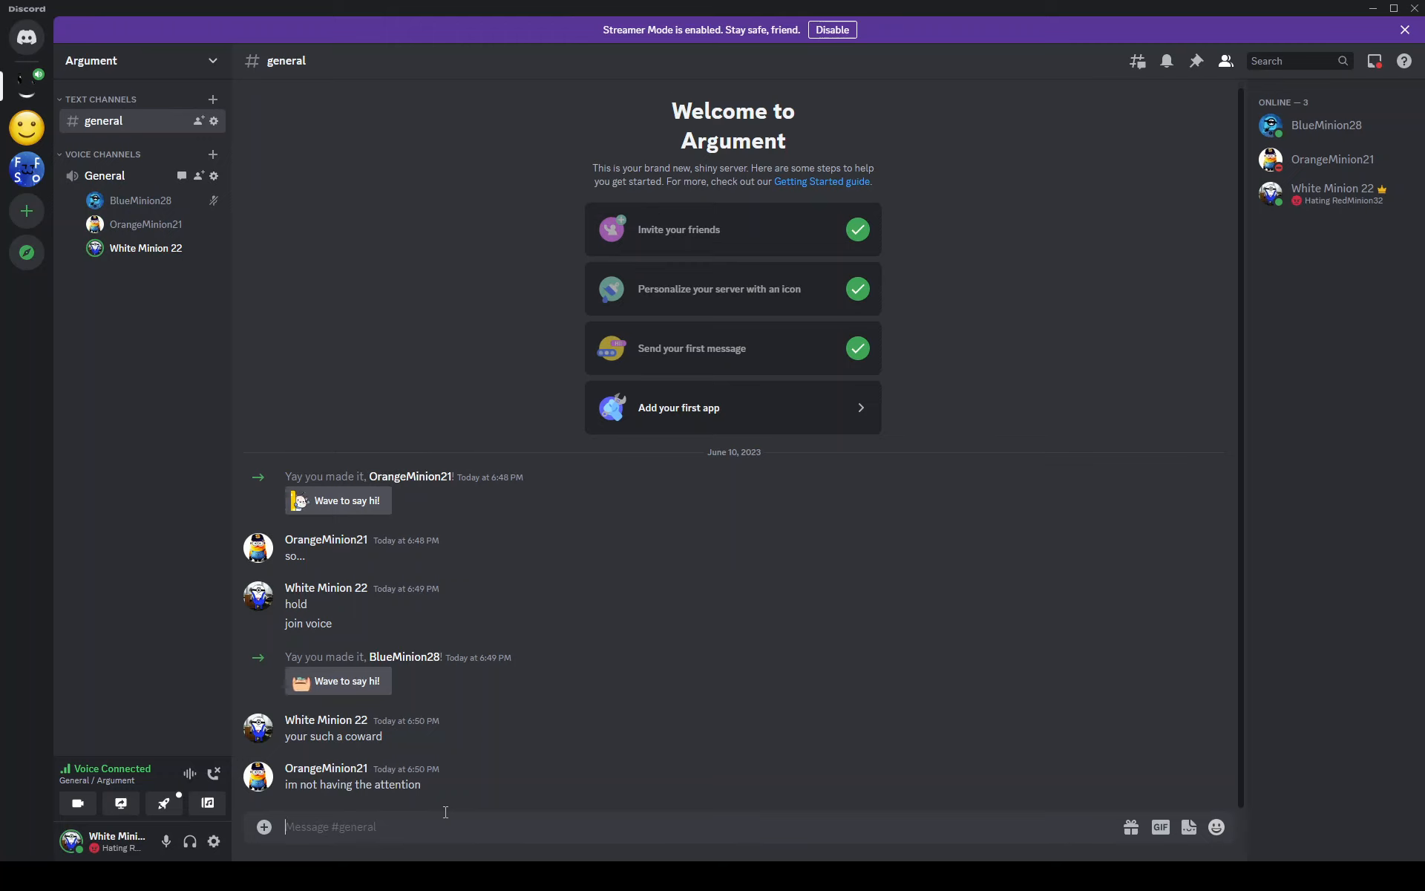
mouse_move(490, 724)
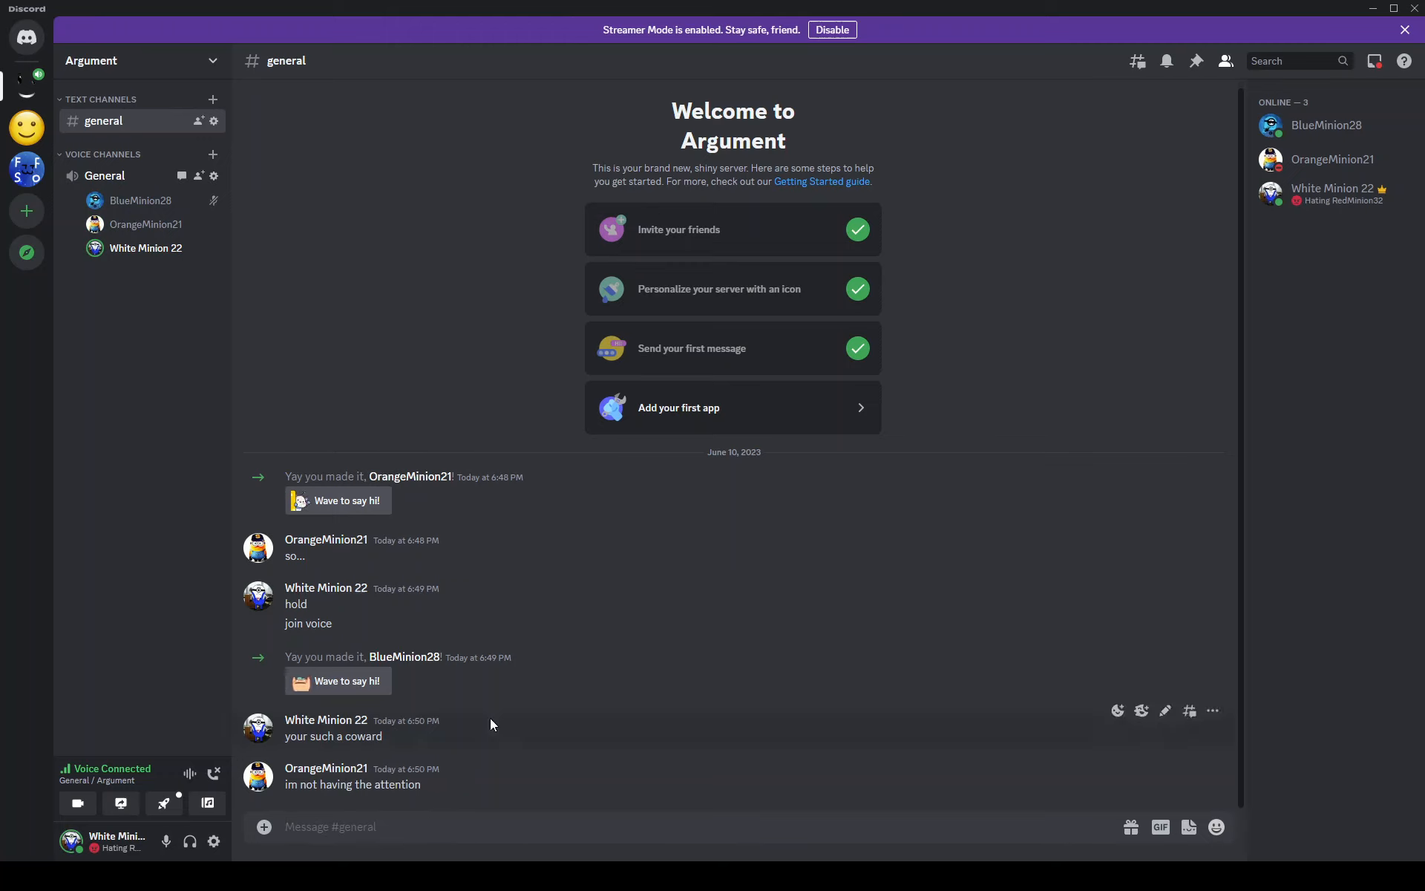
mouse_move(271, 808)
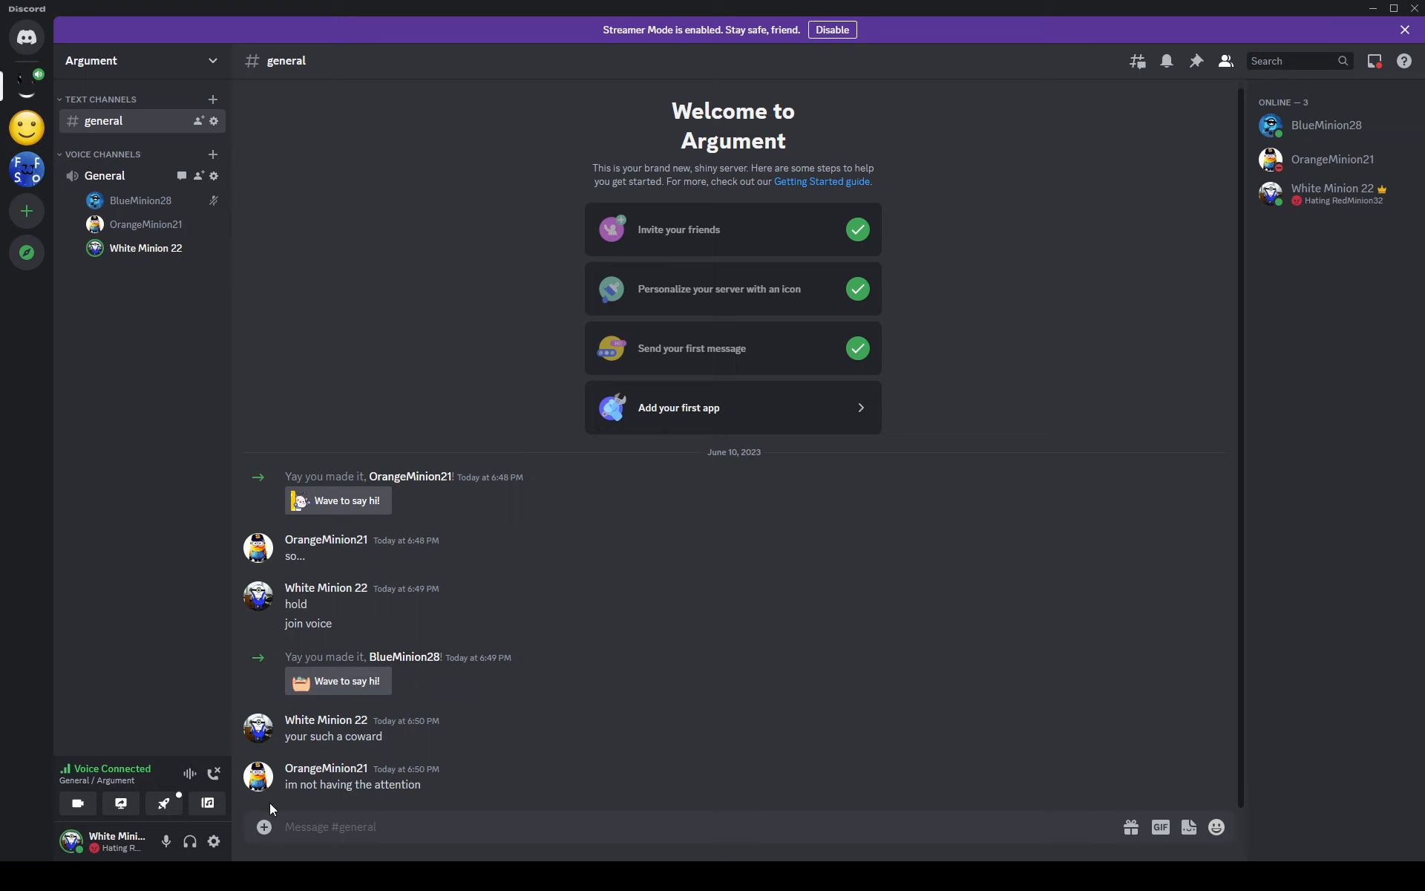
mouse_move(243, 343)
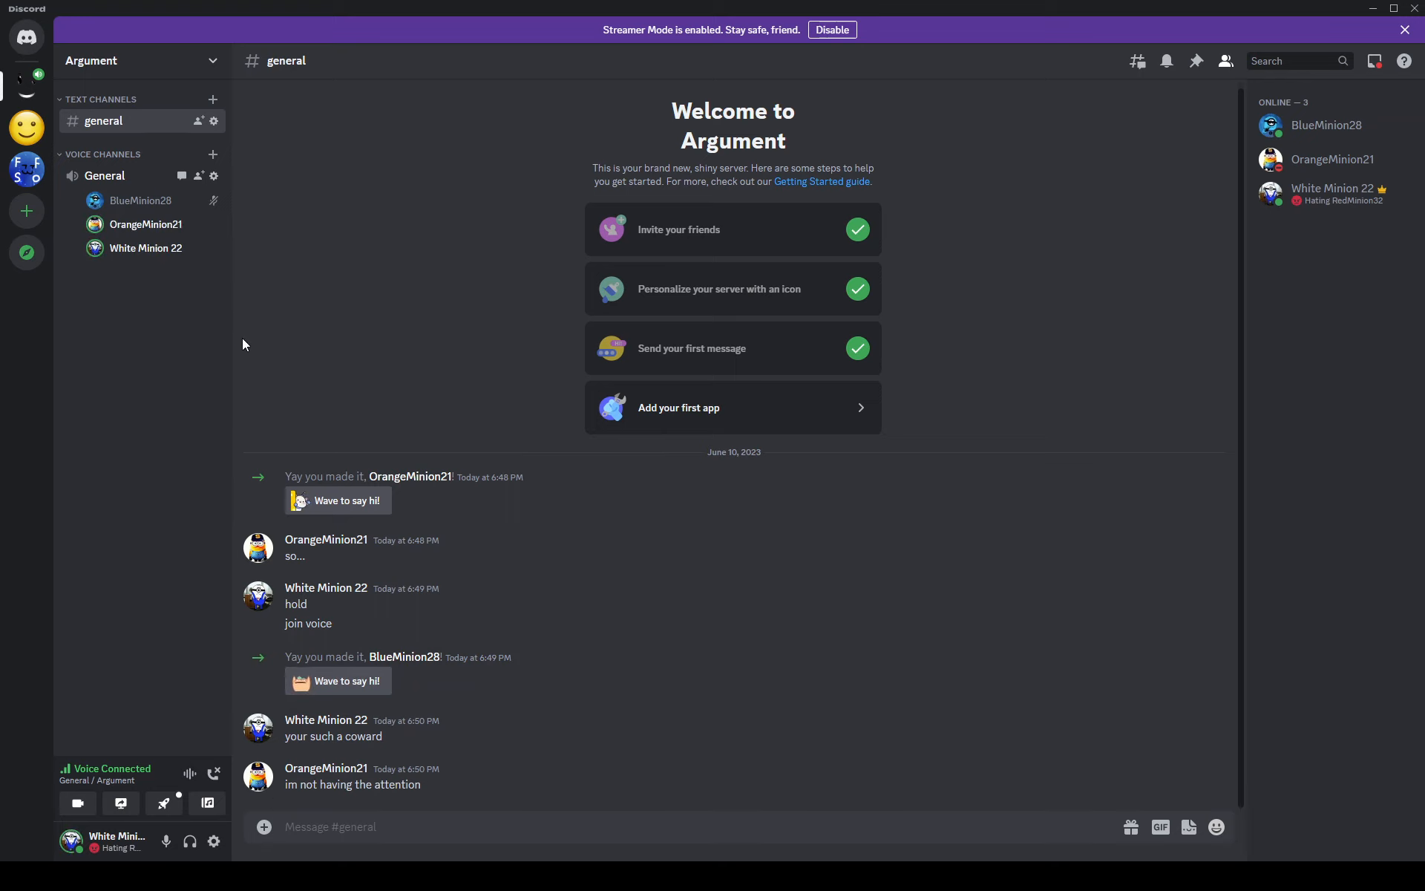
mouse_move(147, 355)
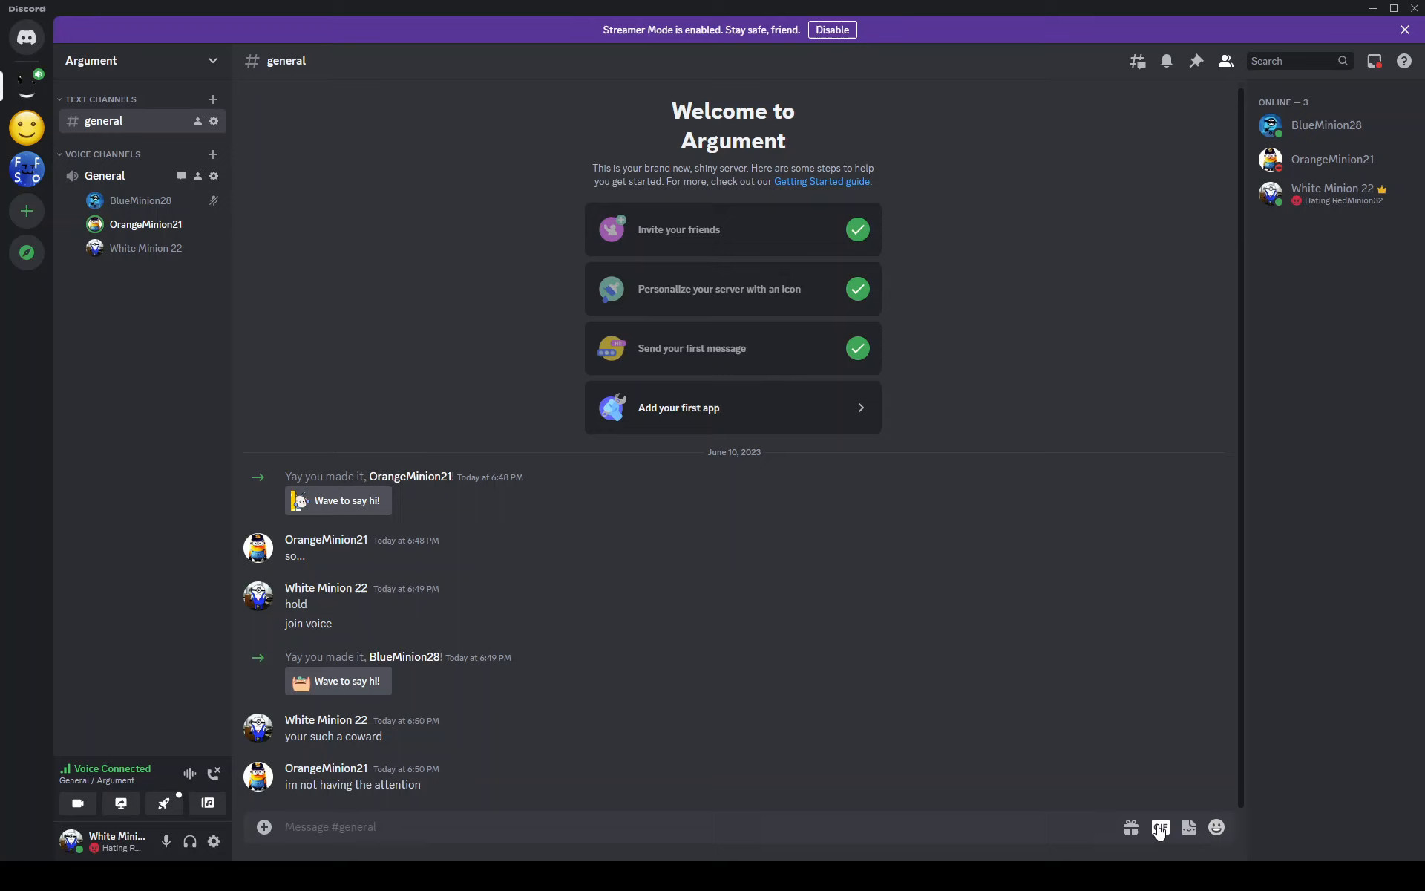
mouse_move(422, 582)
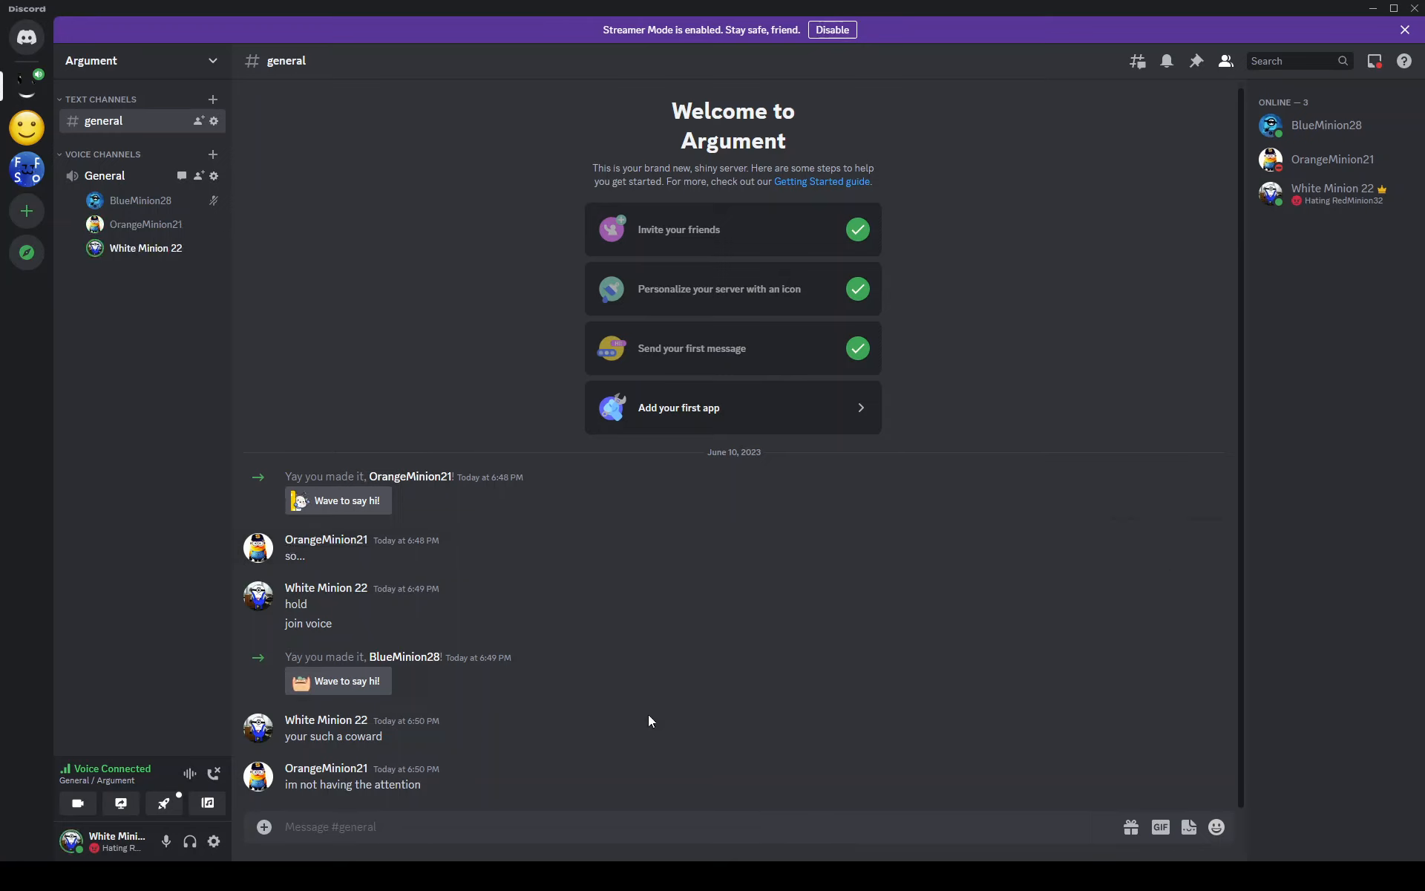
mouse_move(516, 723)
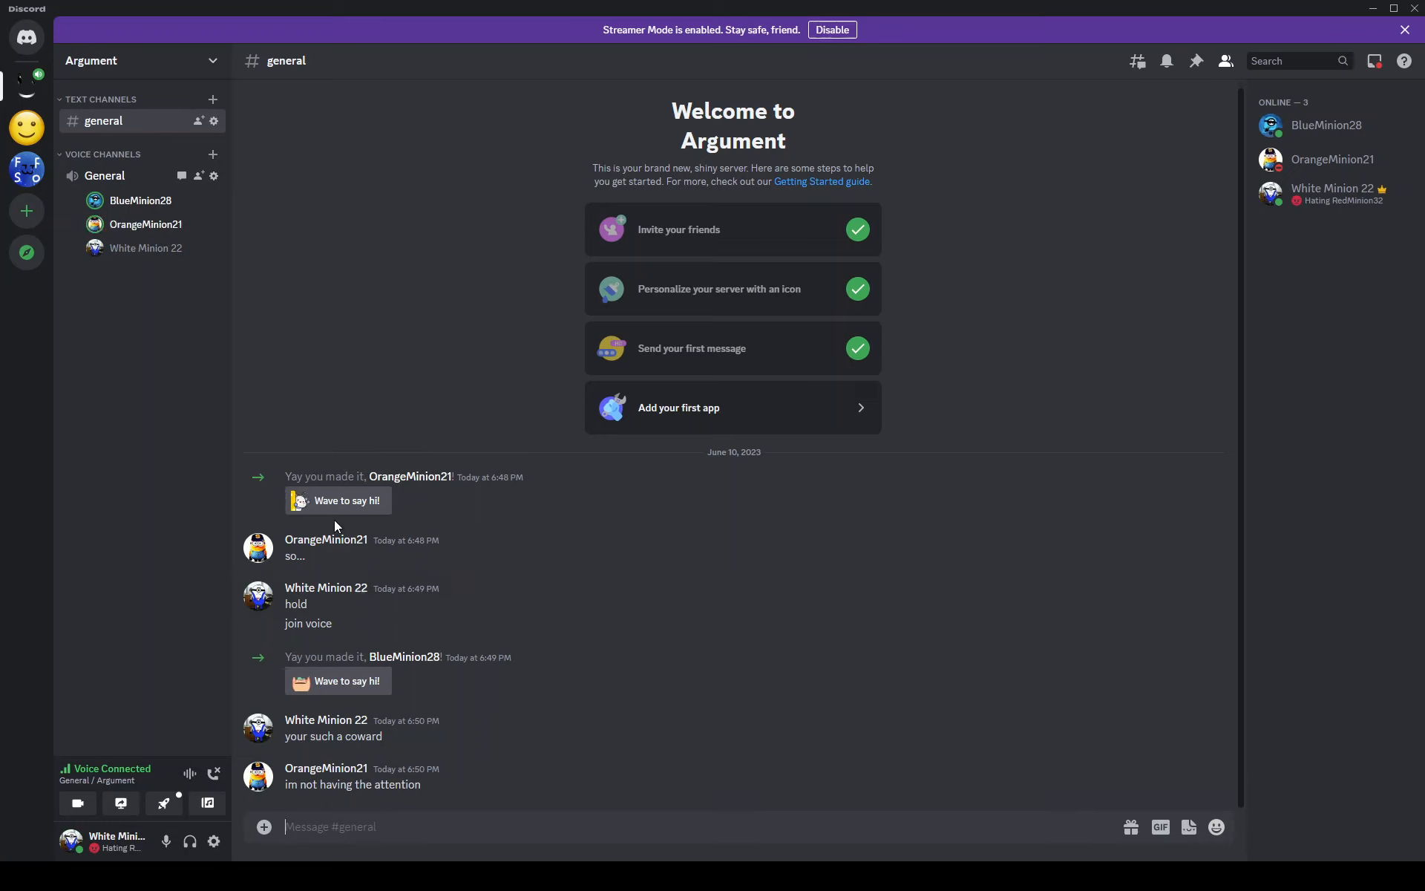
mouse_move(343, 328)
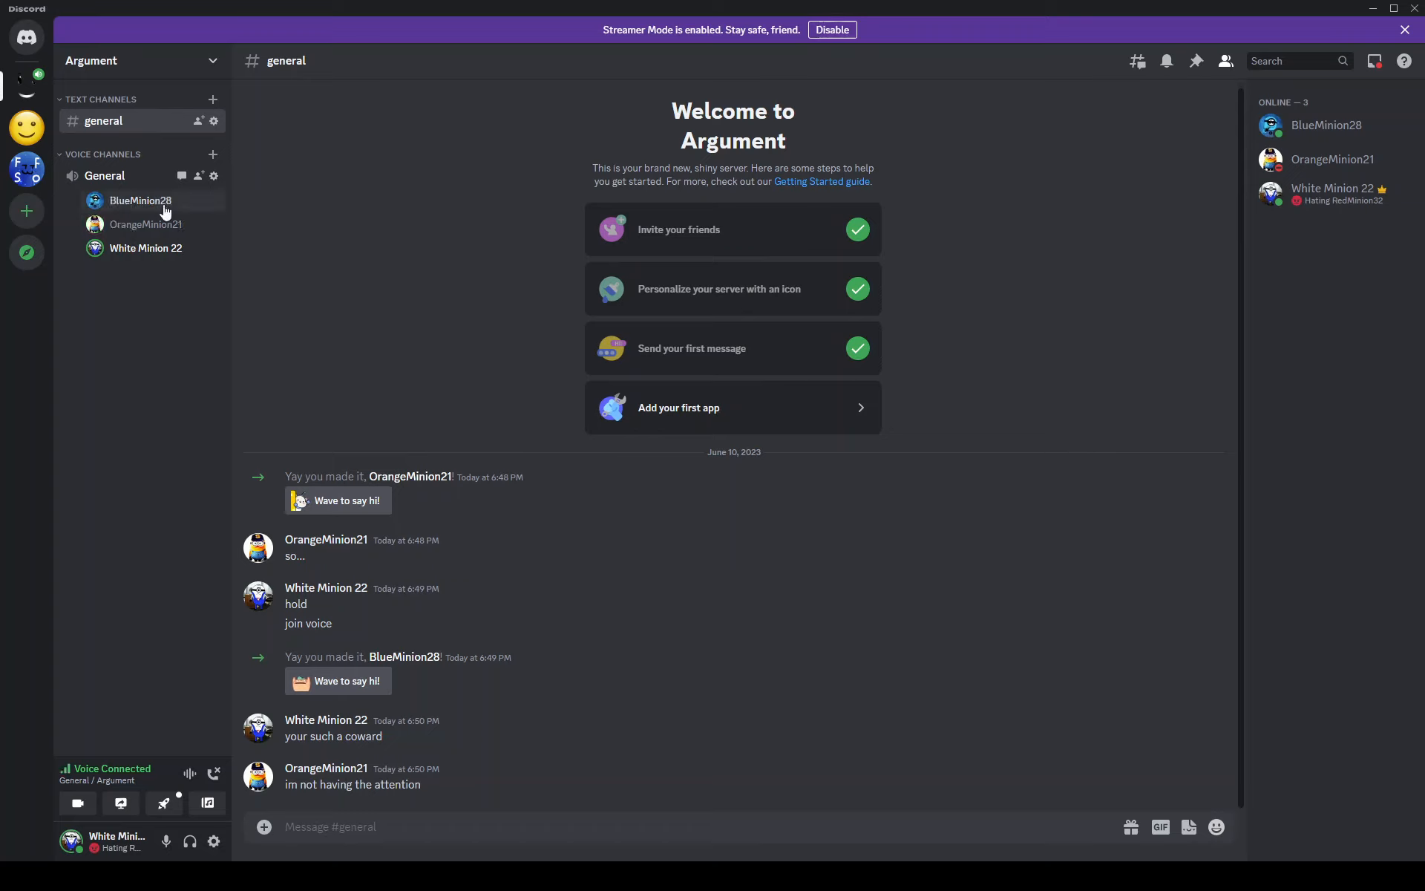
mouse_move(292, 471)
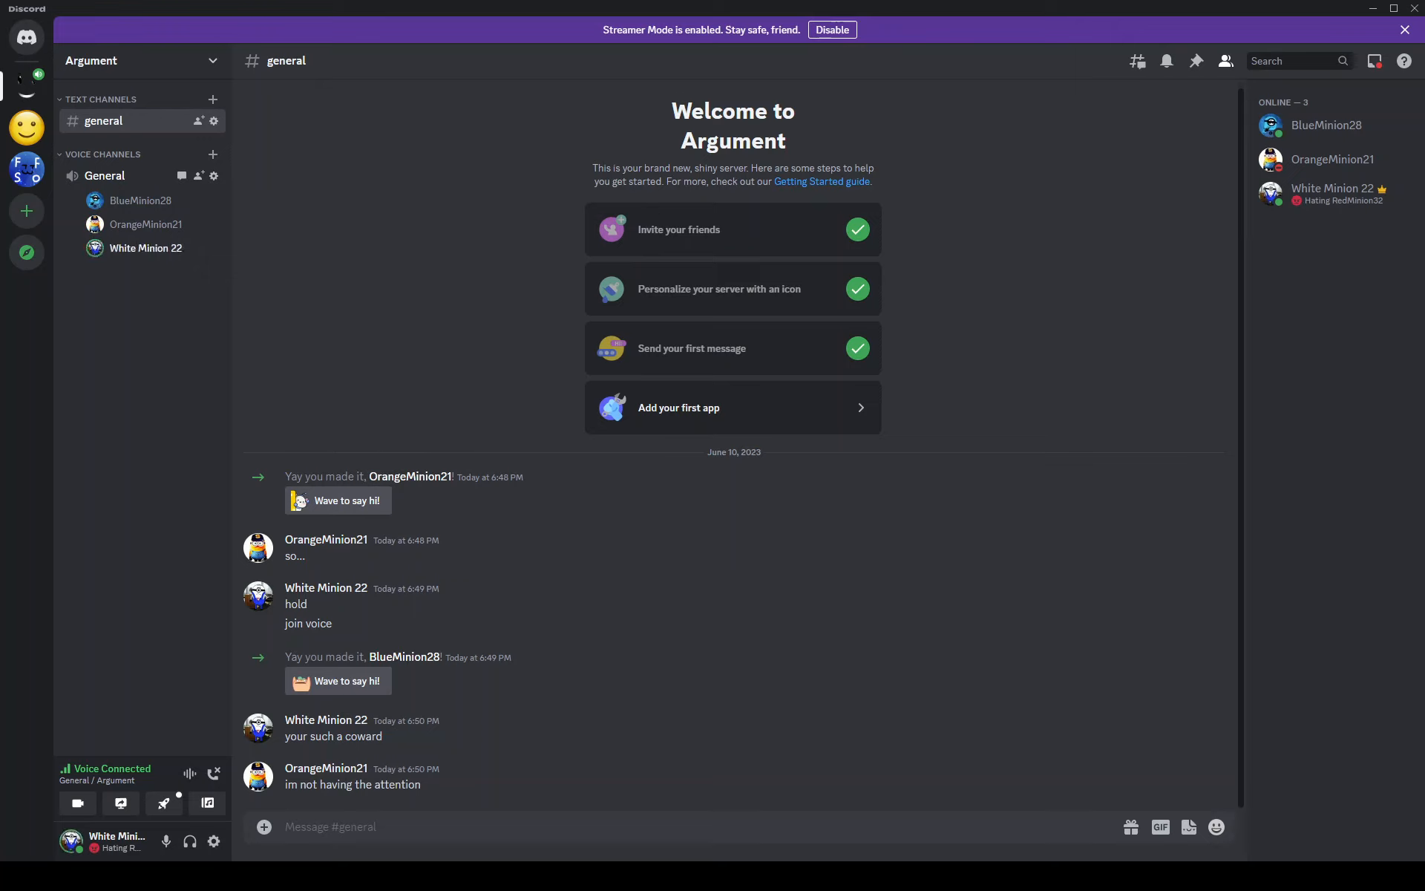
mouse_move(1333, 159)
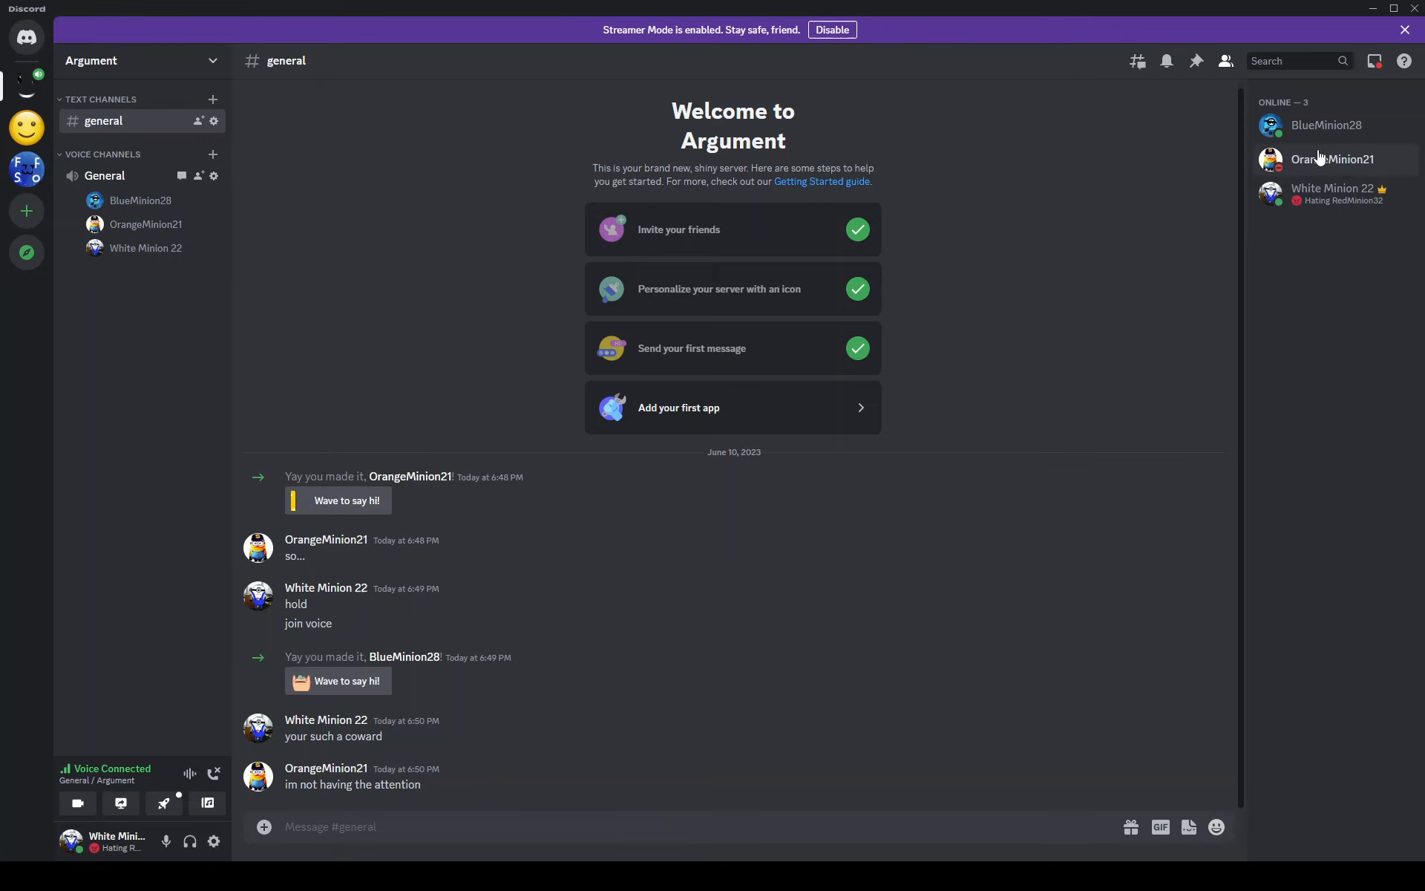
left_click(1333, 158)
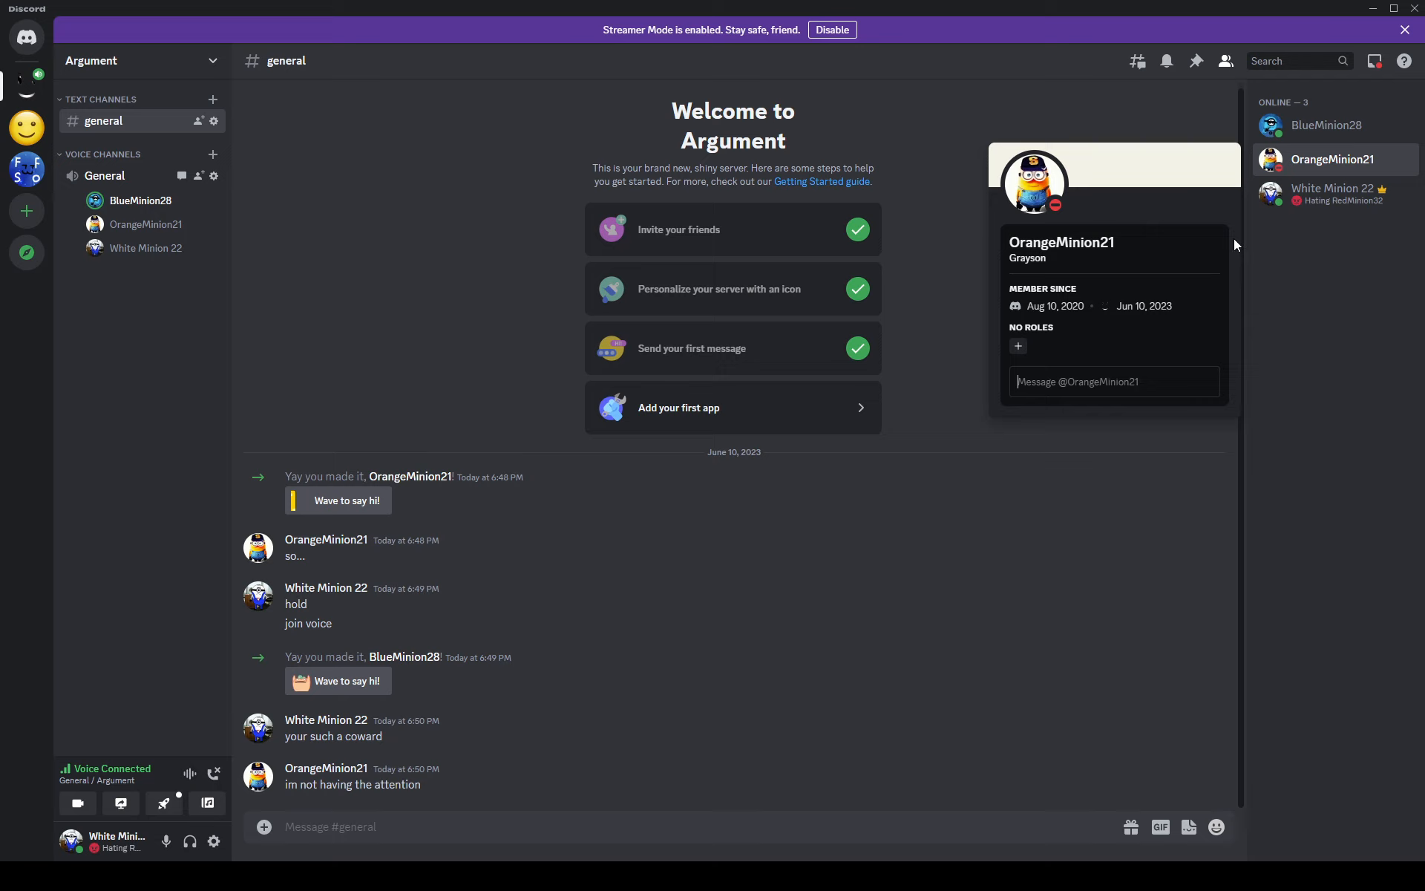
left_click(1017, 346)
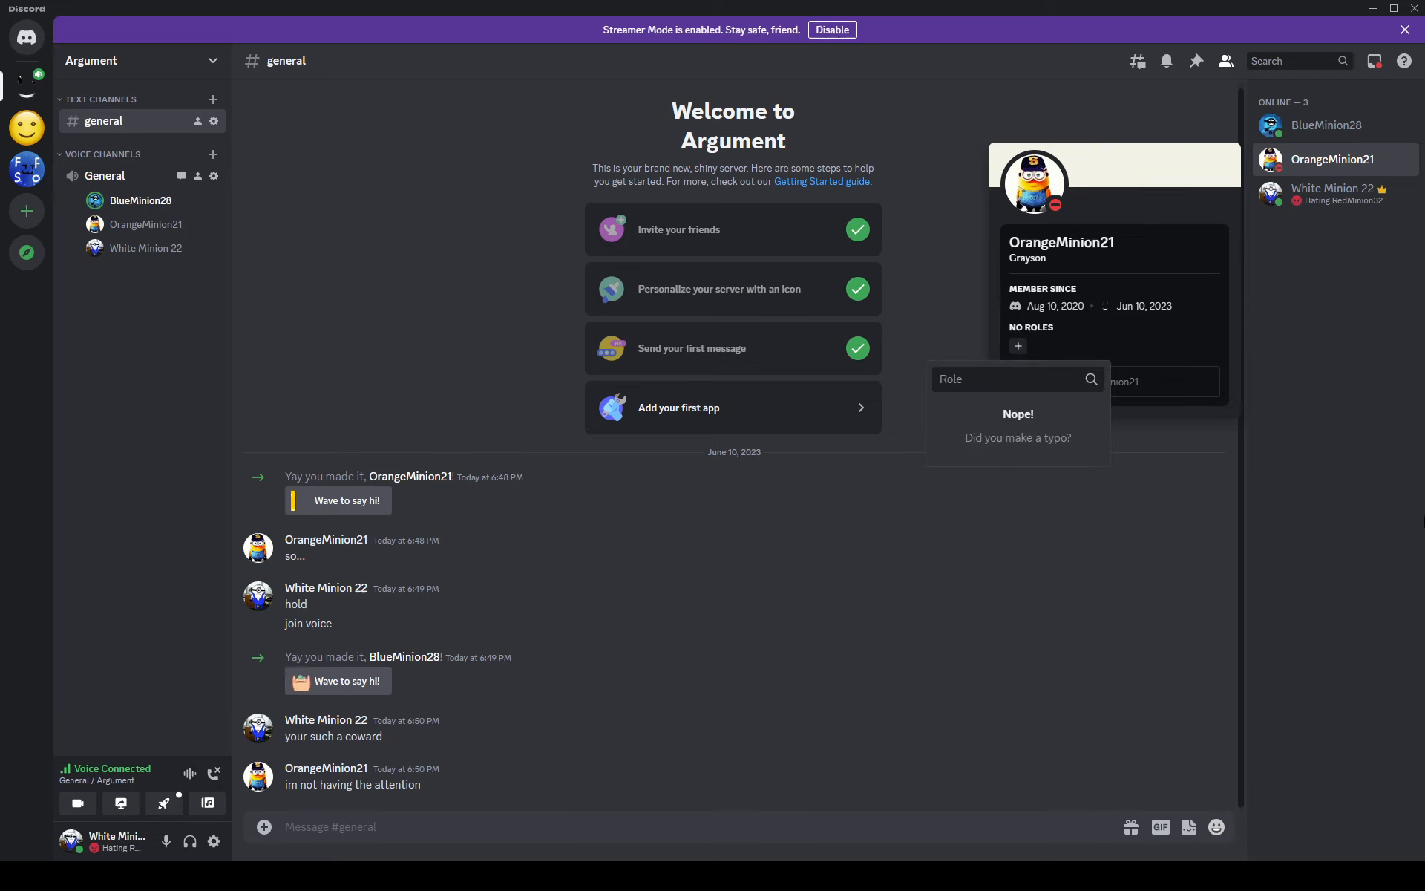
left_click(1166, 288)
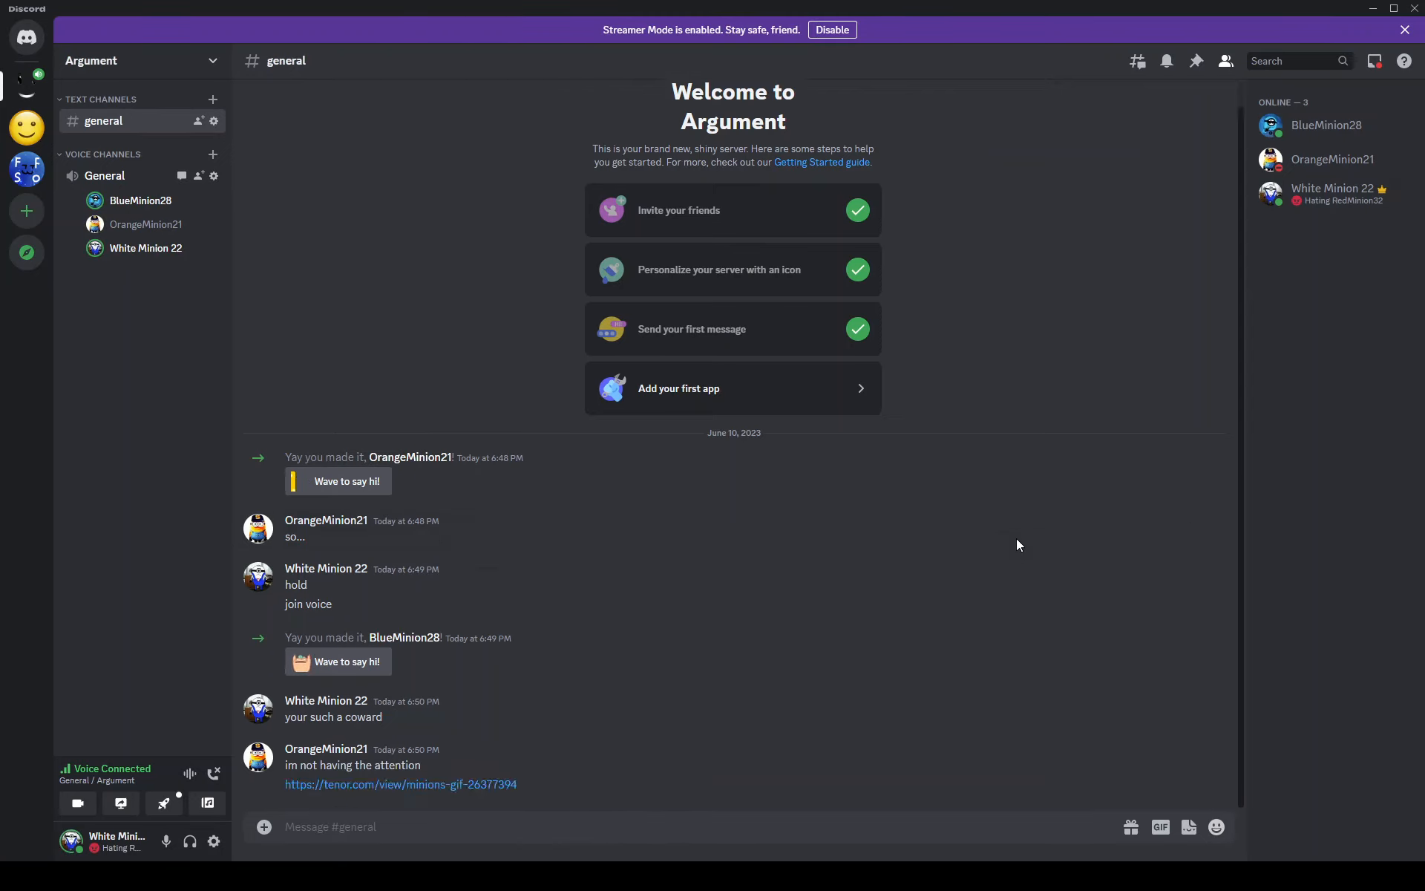
- Search Tenor for 'laughing minion' and send the first GIF result to #general
scroll("down", 3)
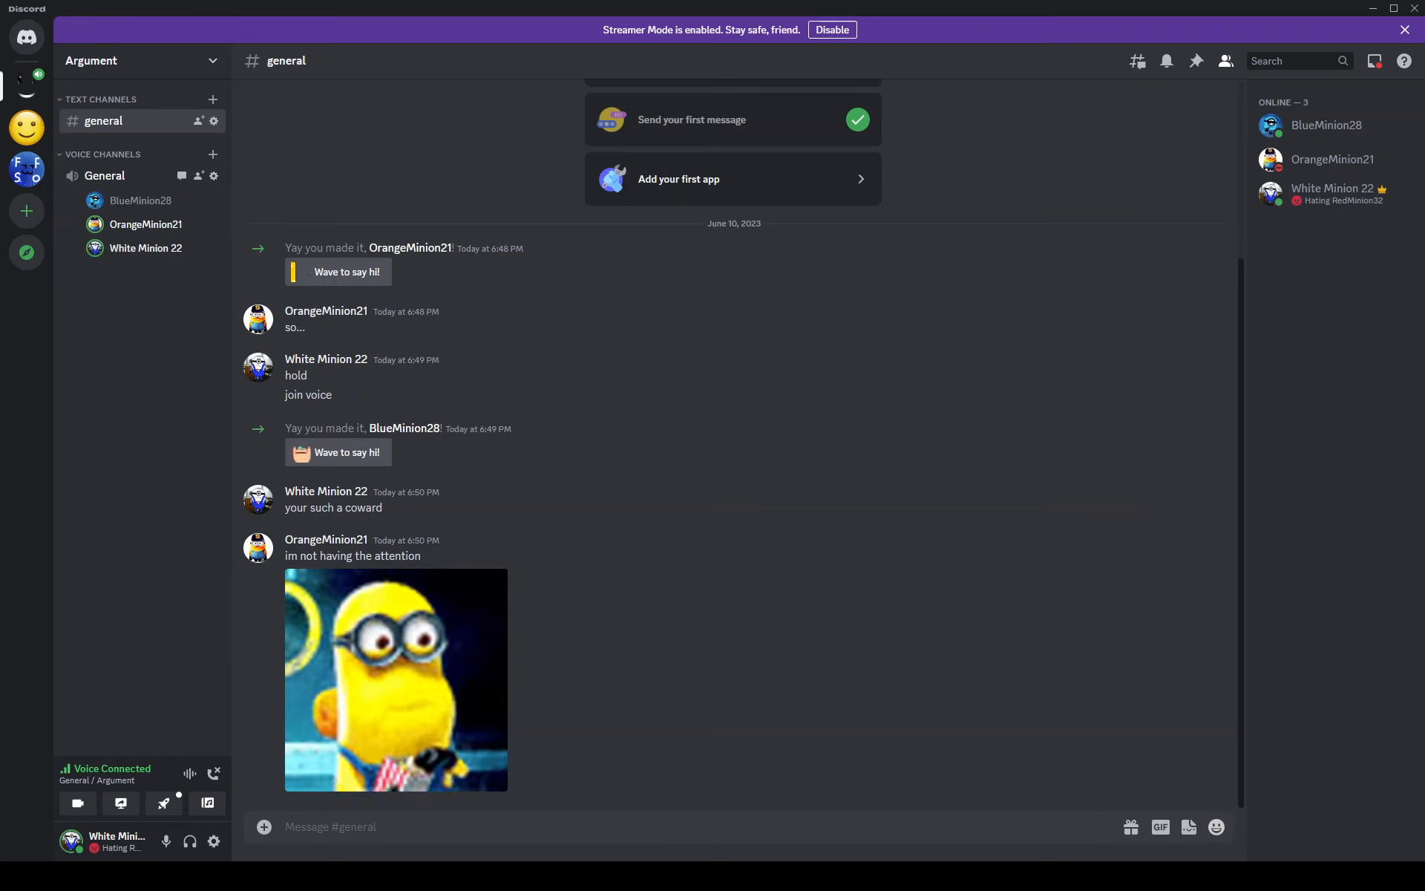
left_click(1161, 827)
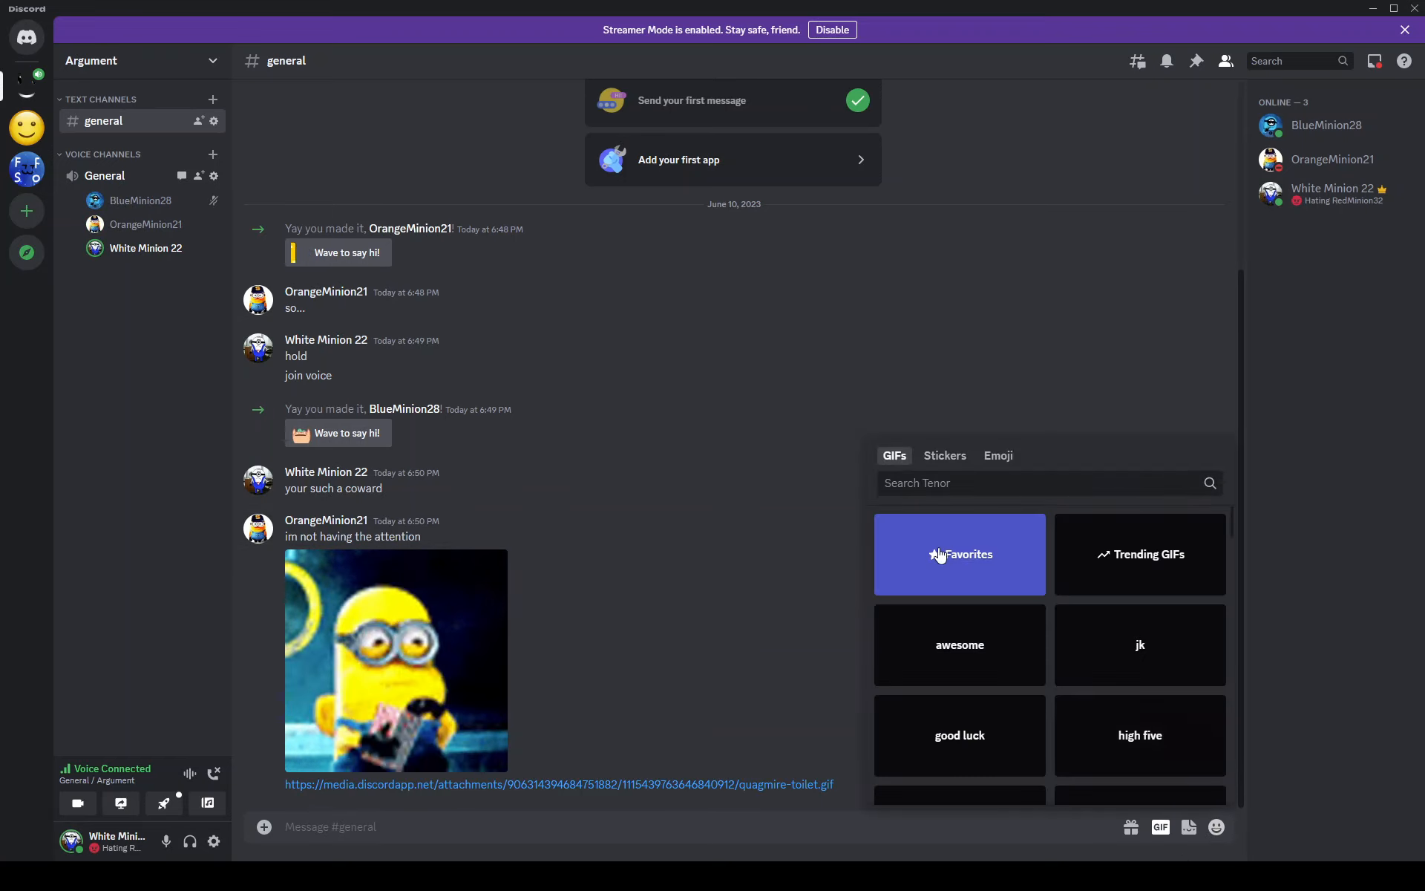
left_click(958, 554)
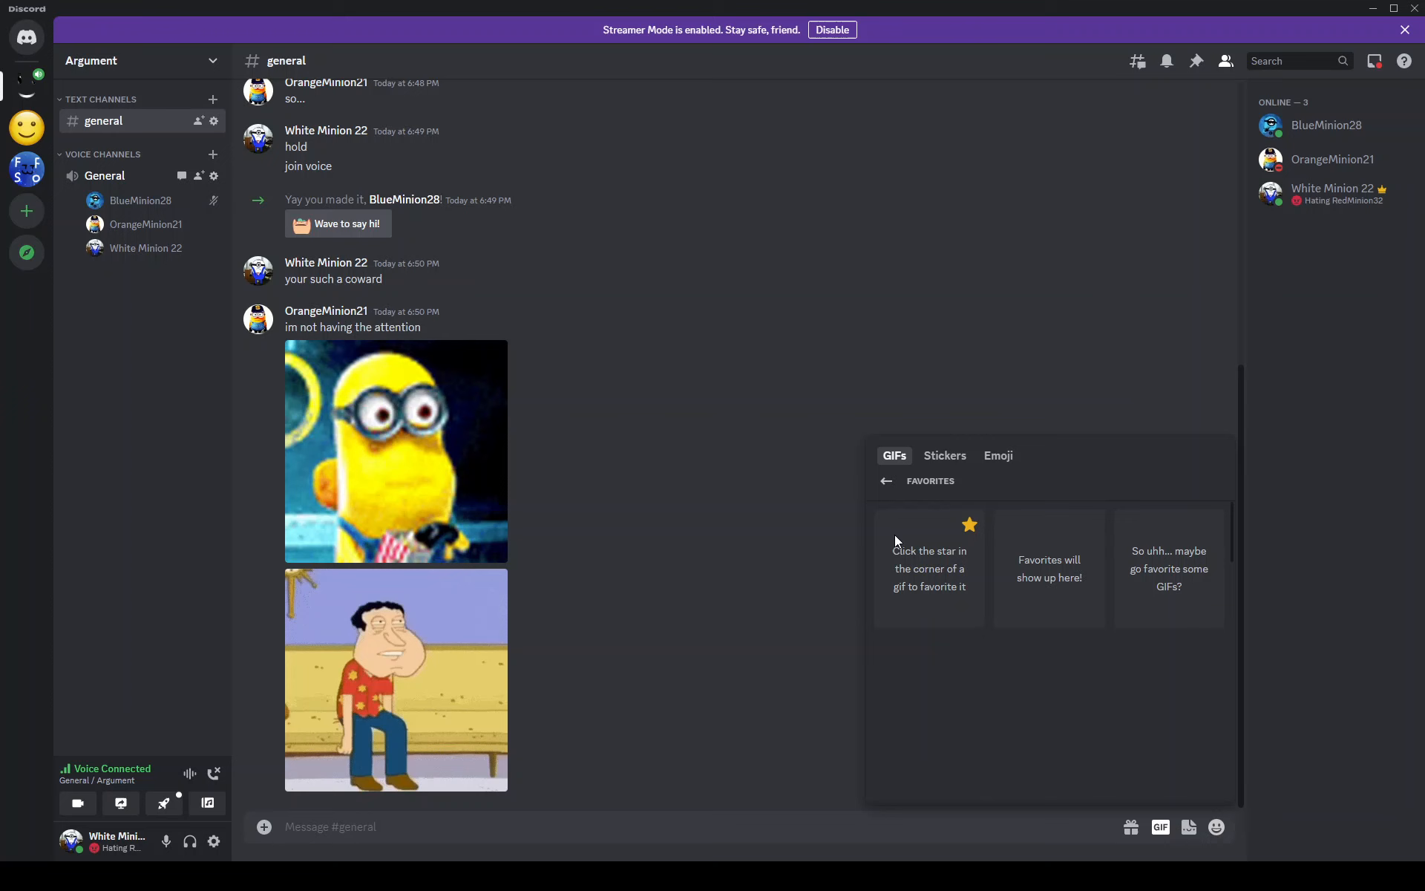
left_click(886, 481)
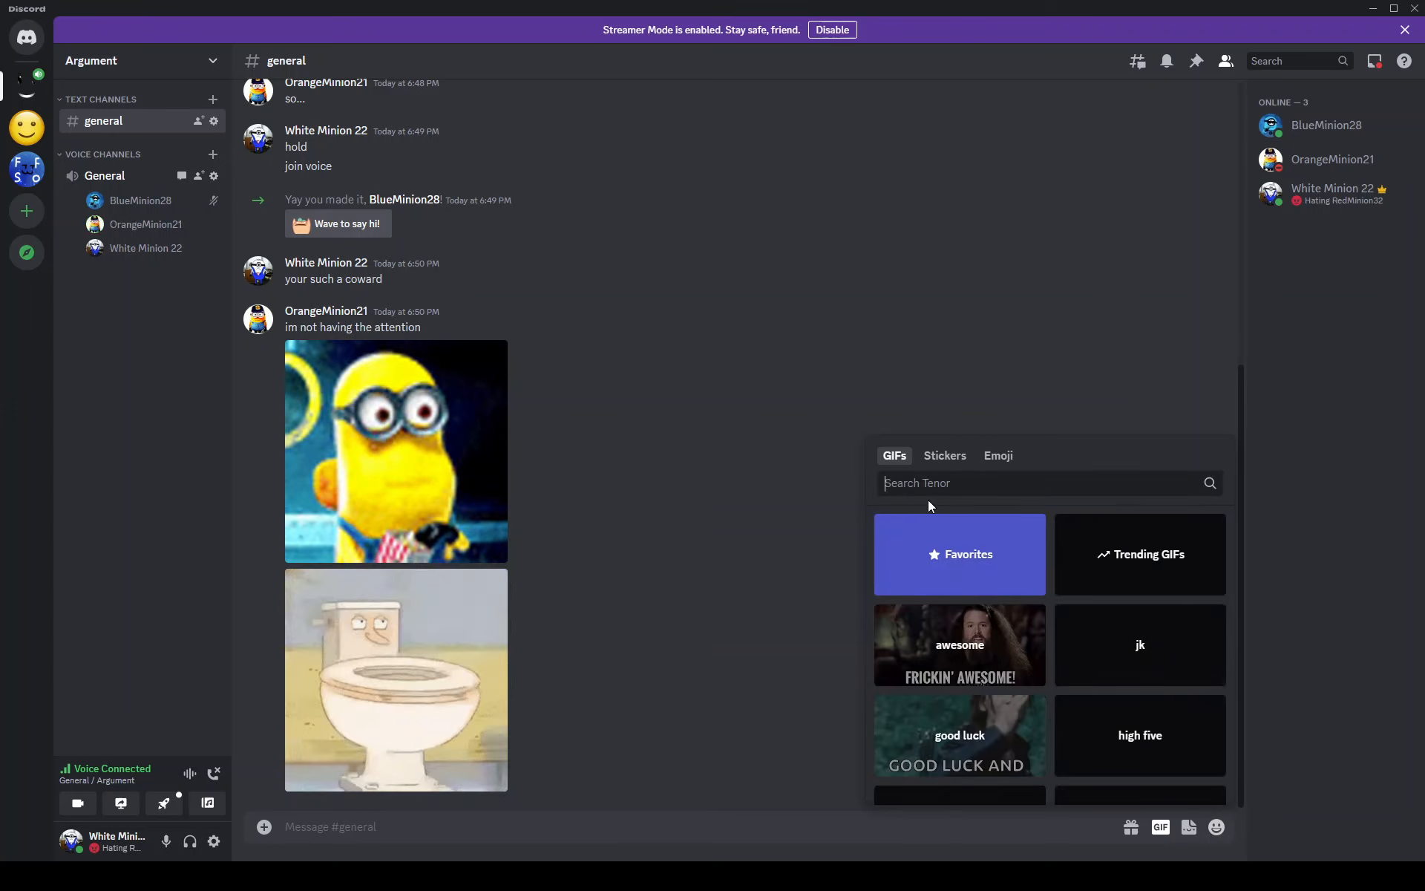
type("laugi")
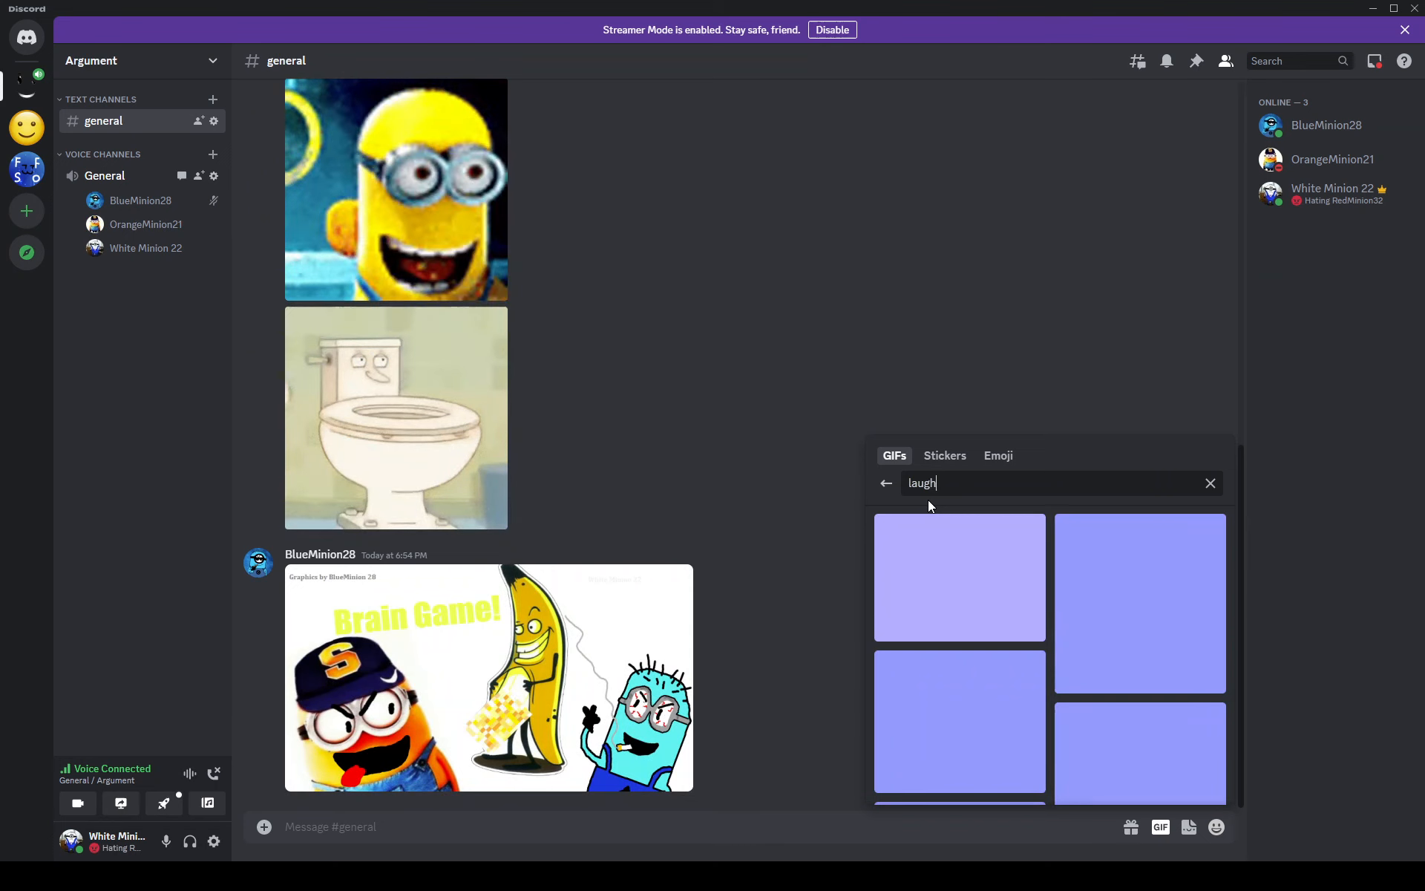
type("ing")
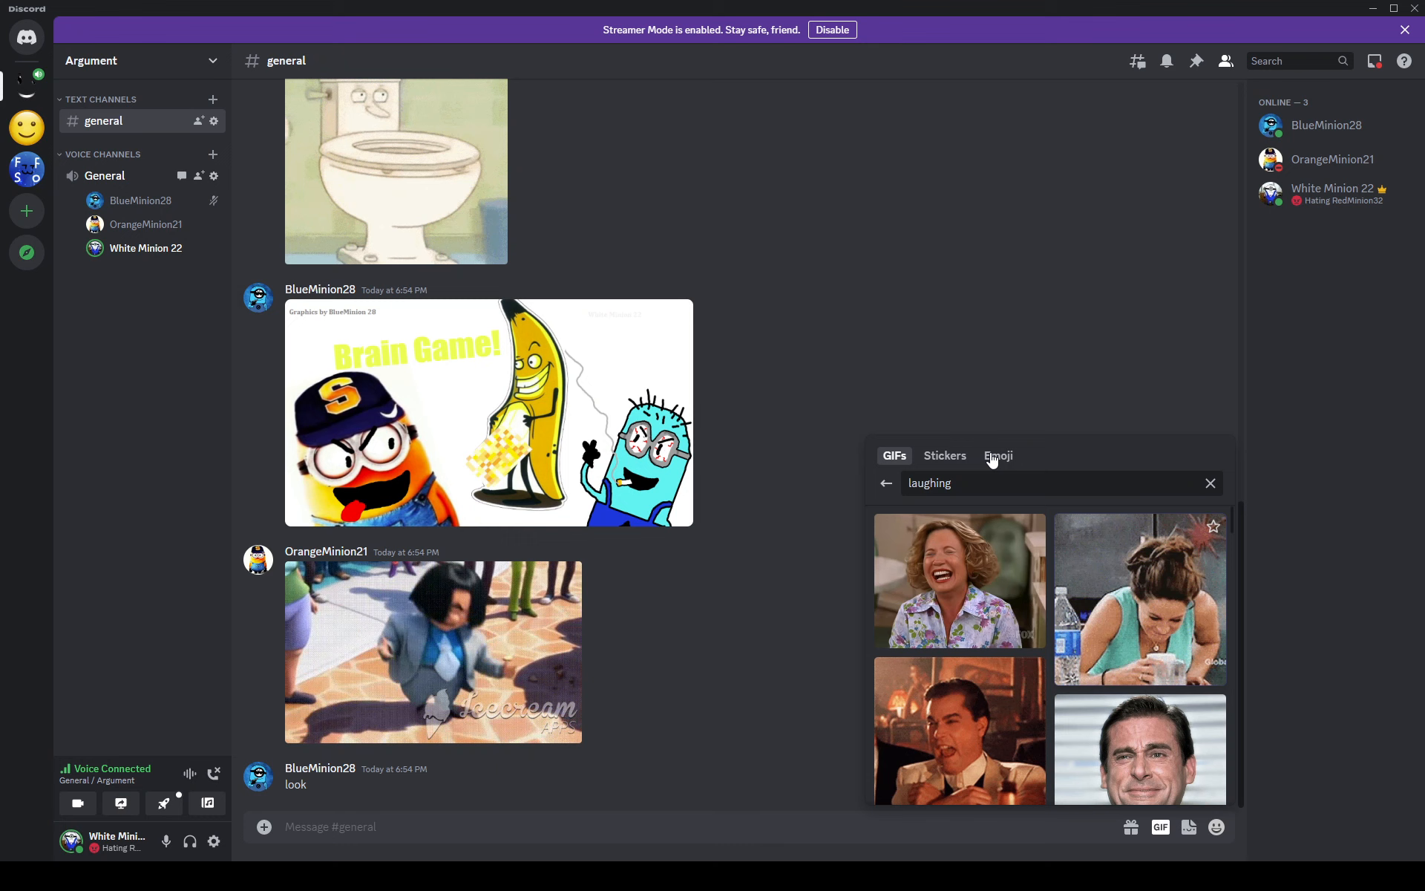
type("minion")
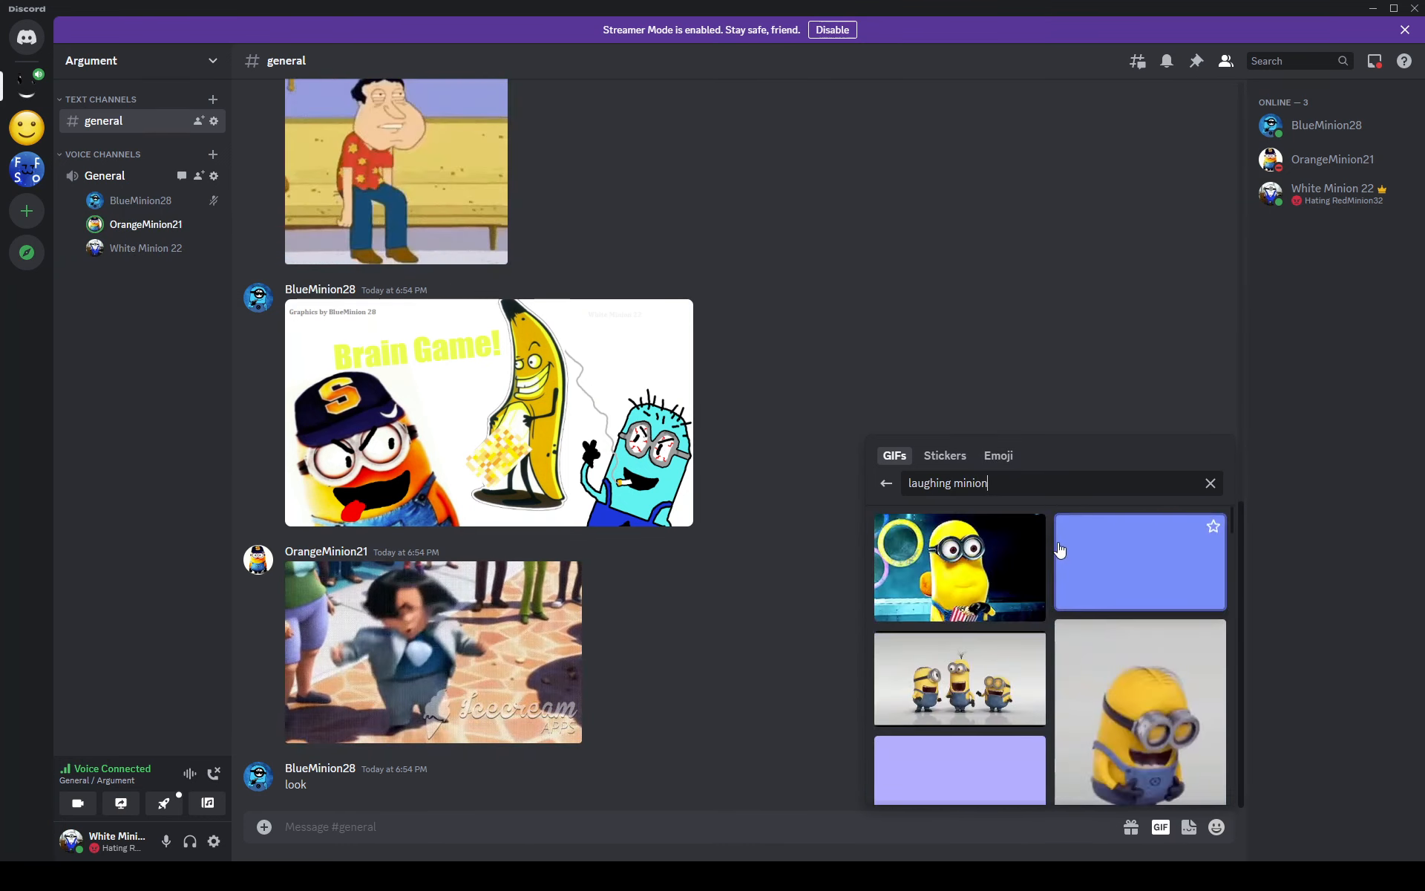
left_click(956, 565)
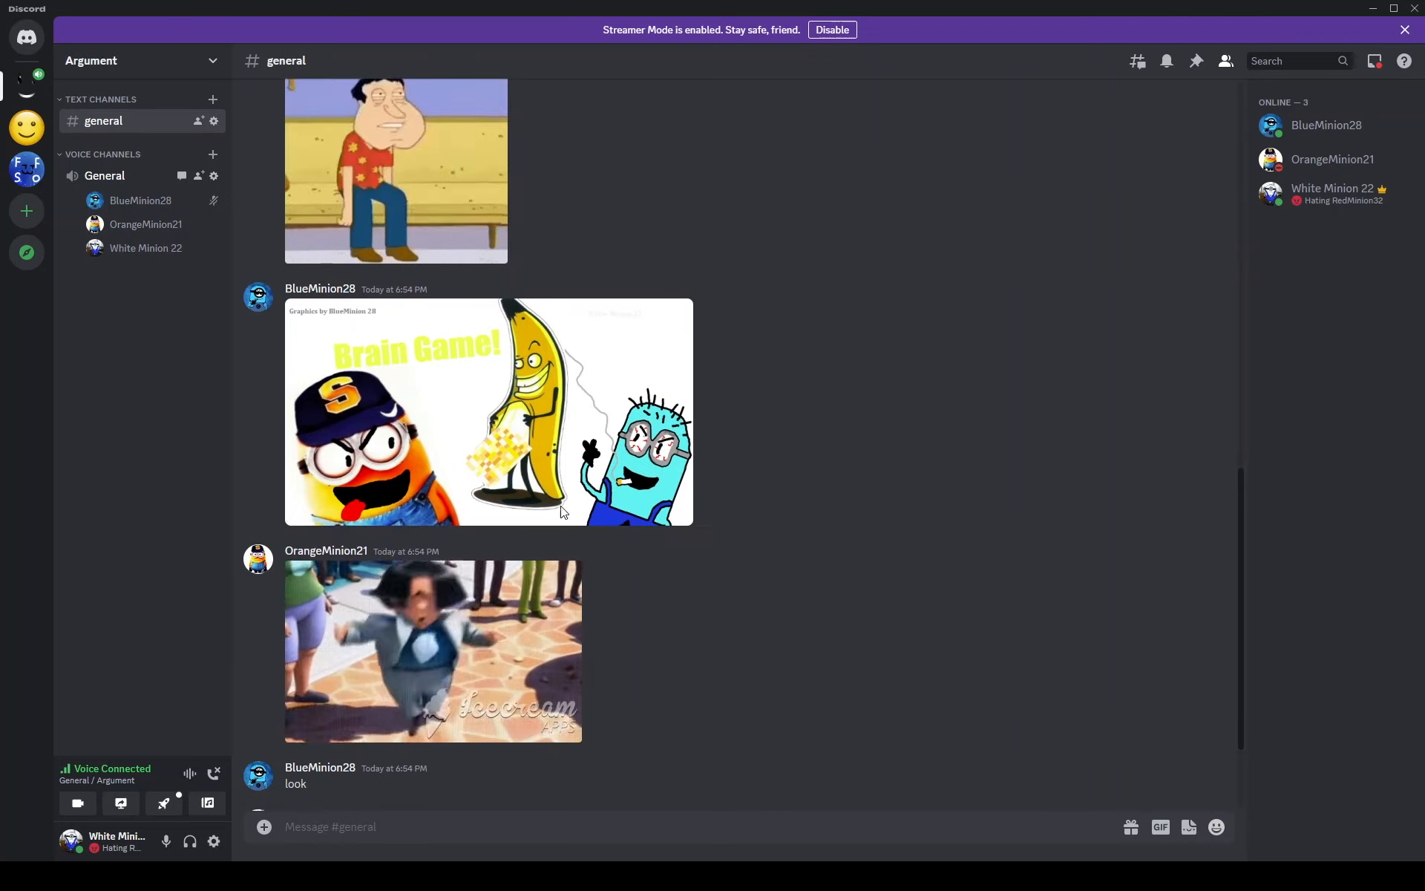
- Scroll #general past the minion GIFs to the 'Only Chads' video and money-face emoji
scroll("down", 3)
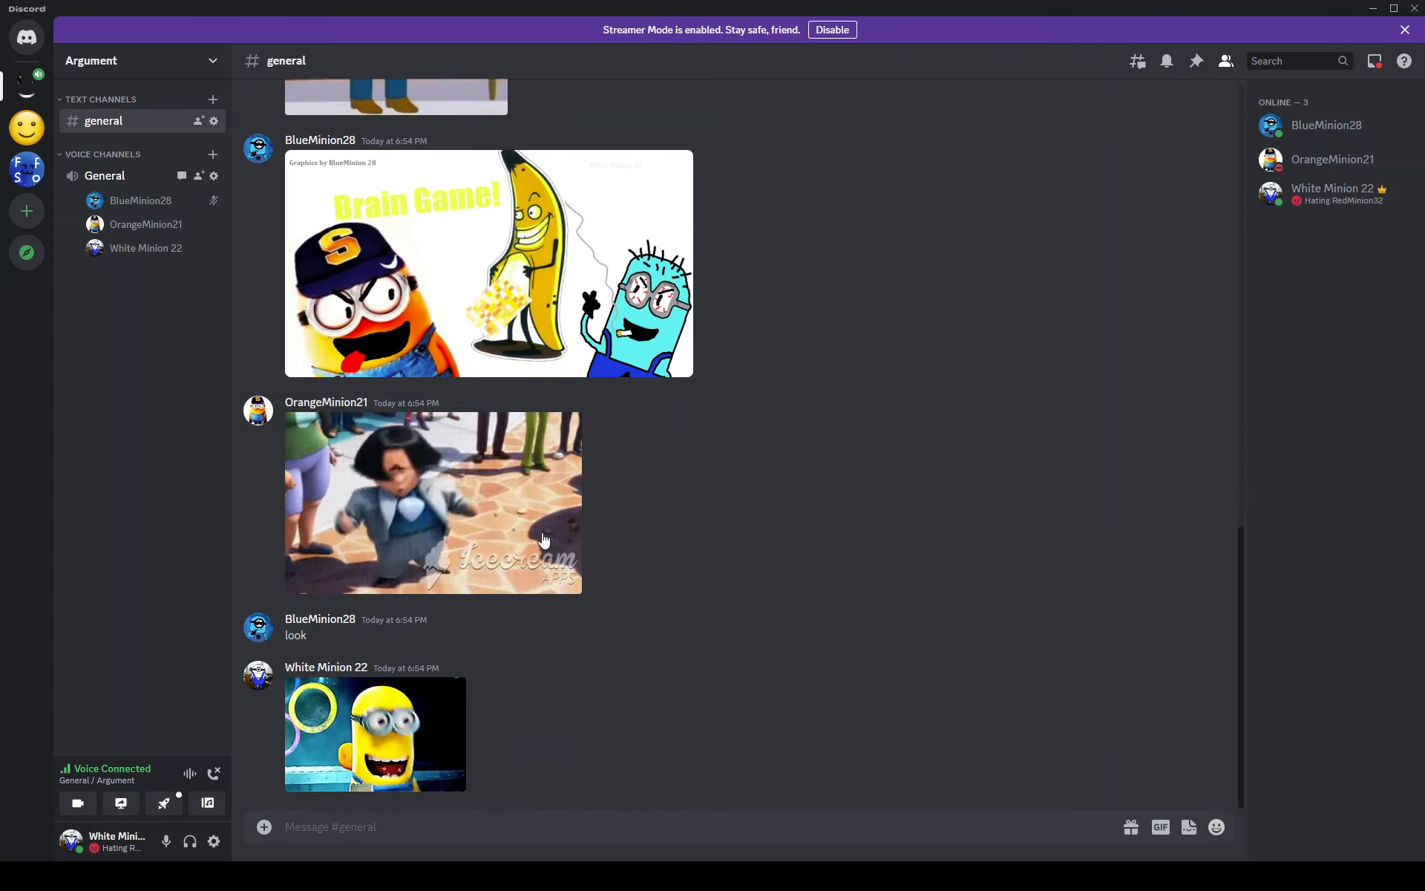
mouse_move(1076, 519)
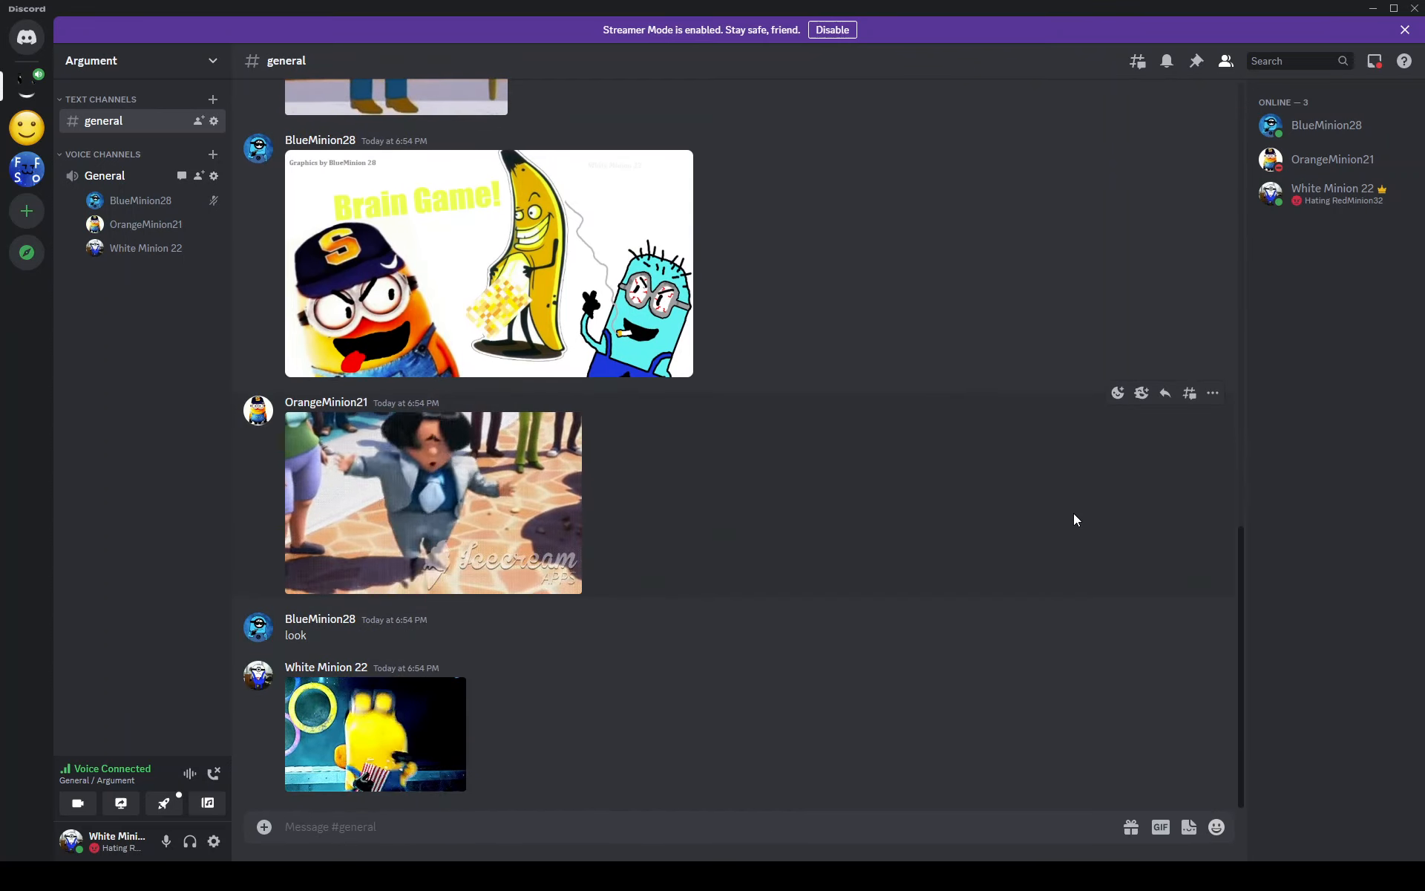
scroll("down", 3)
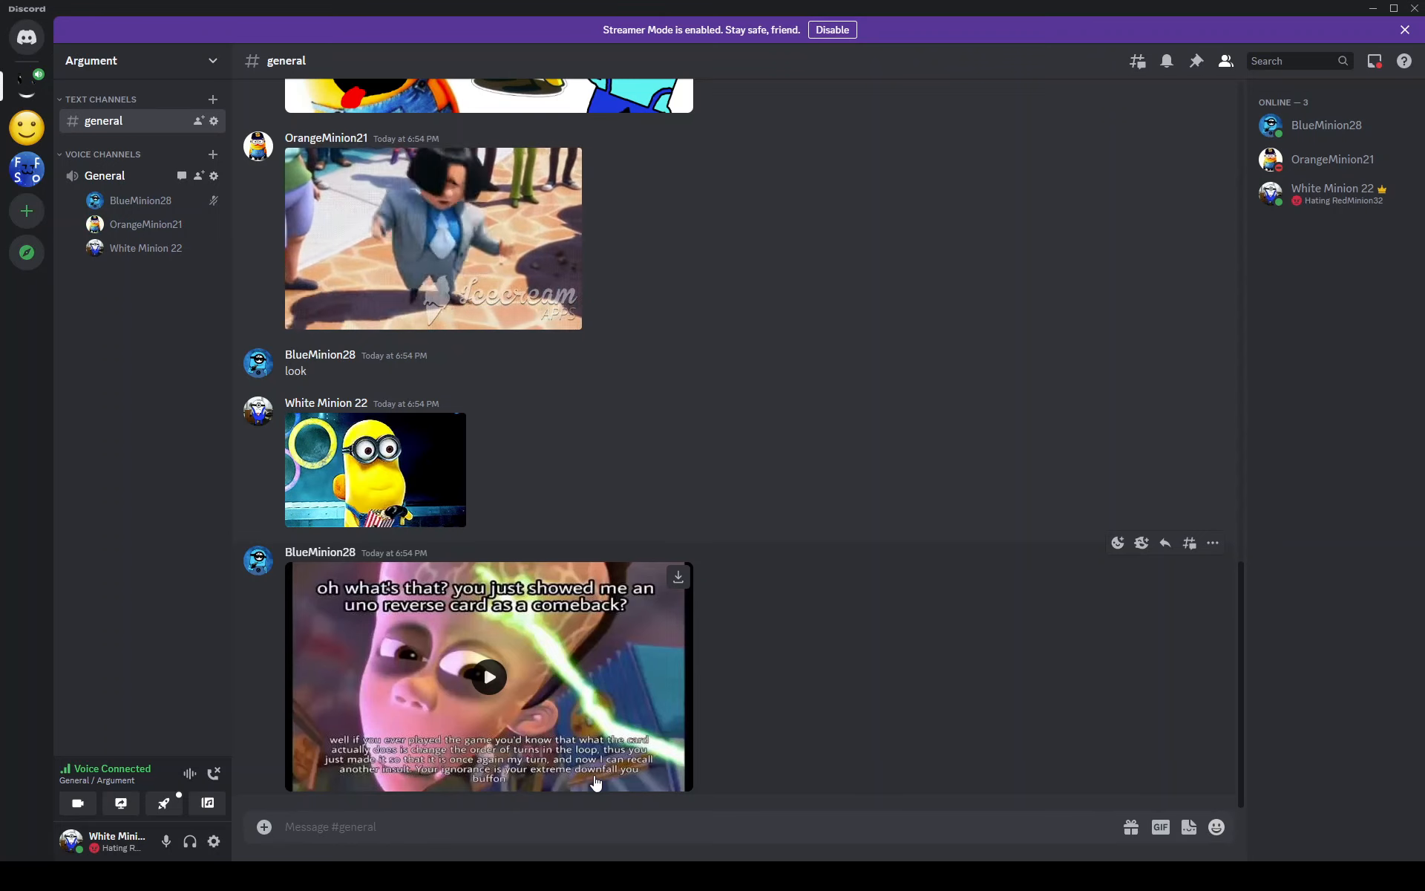
scroll("up", 3)
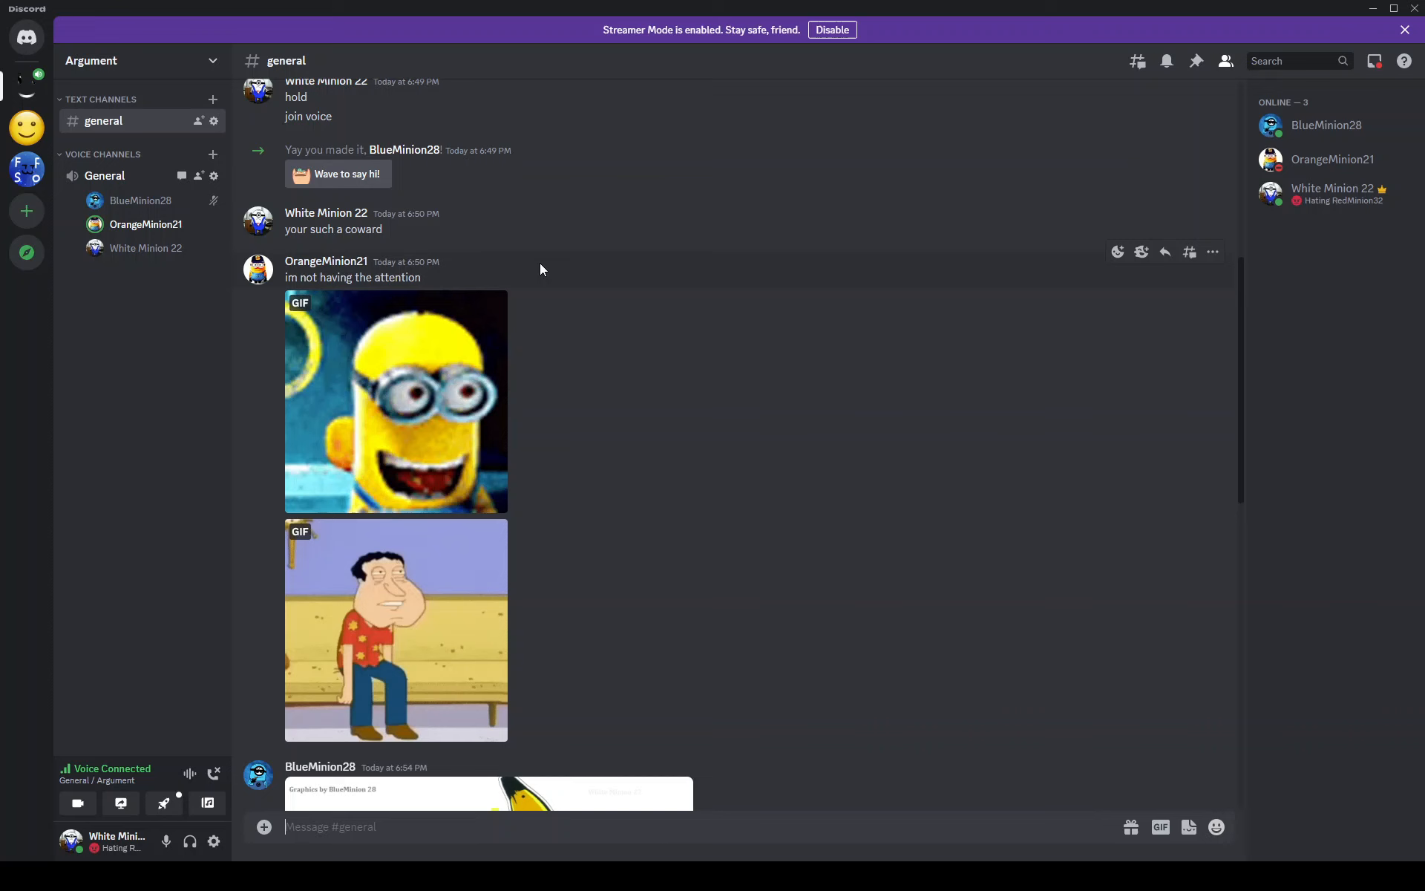
scroll("up", 3)
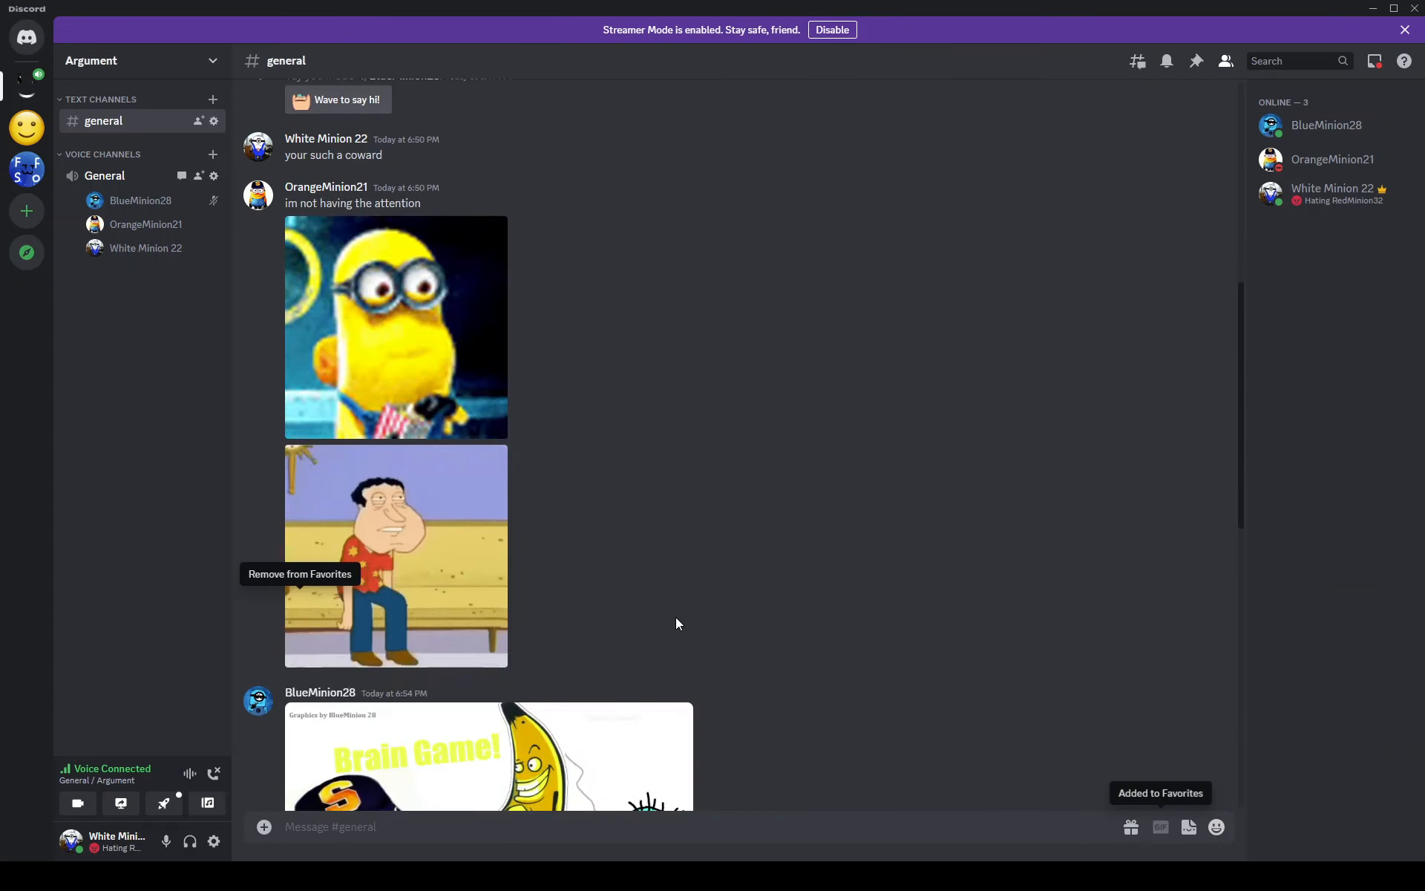
scroll("down", 3)
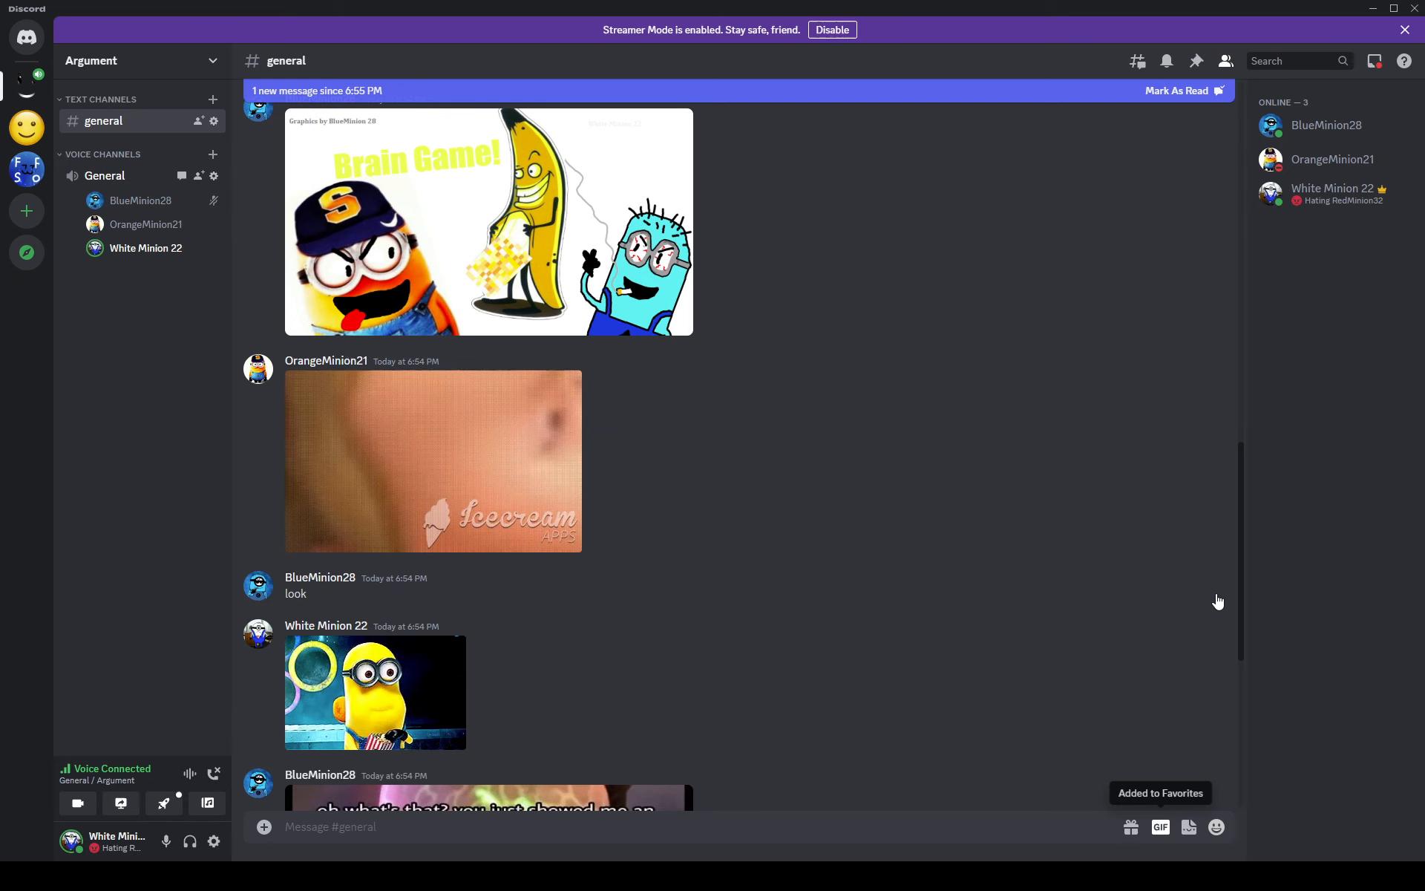
scroll("down", 3)
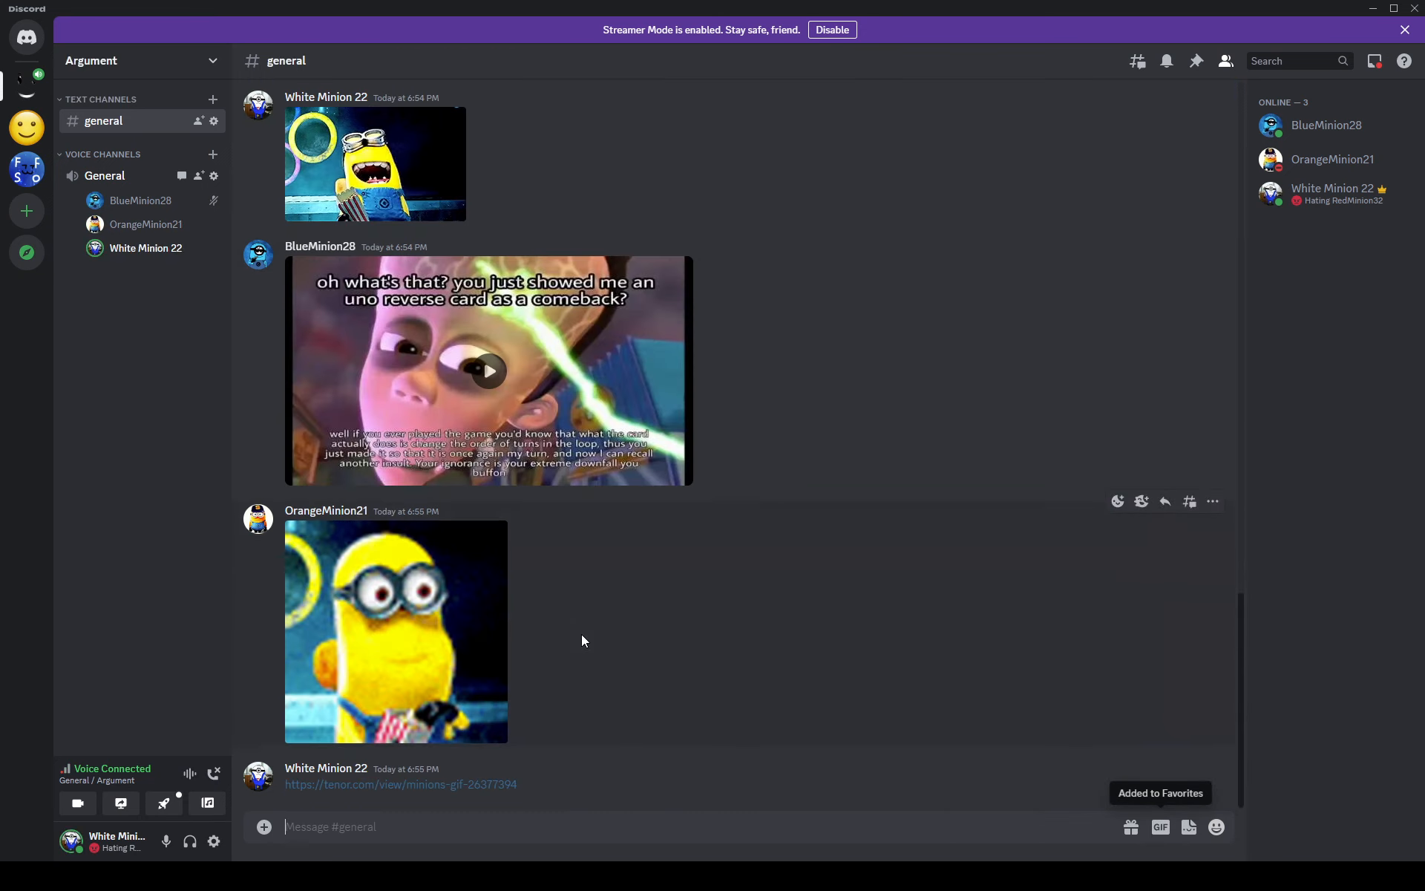
scroll("down", 3)
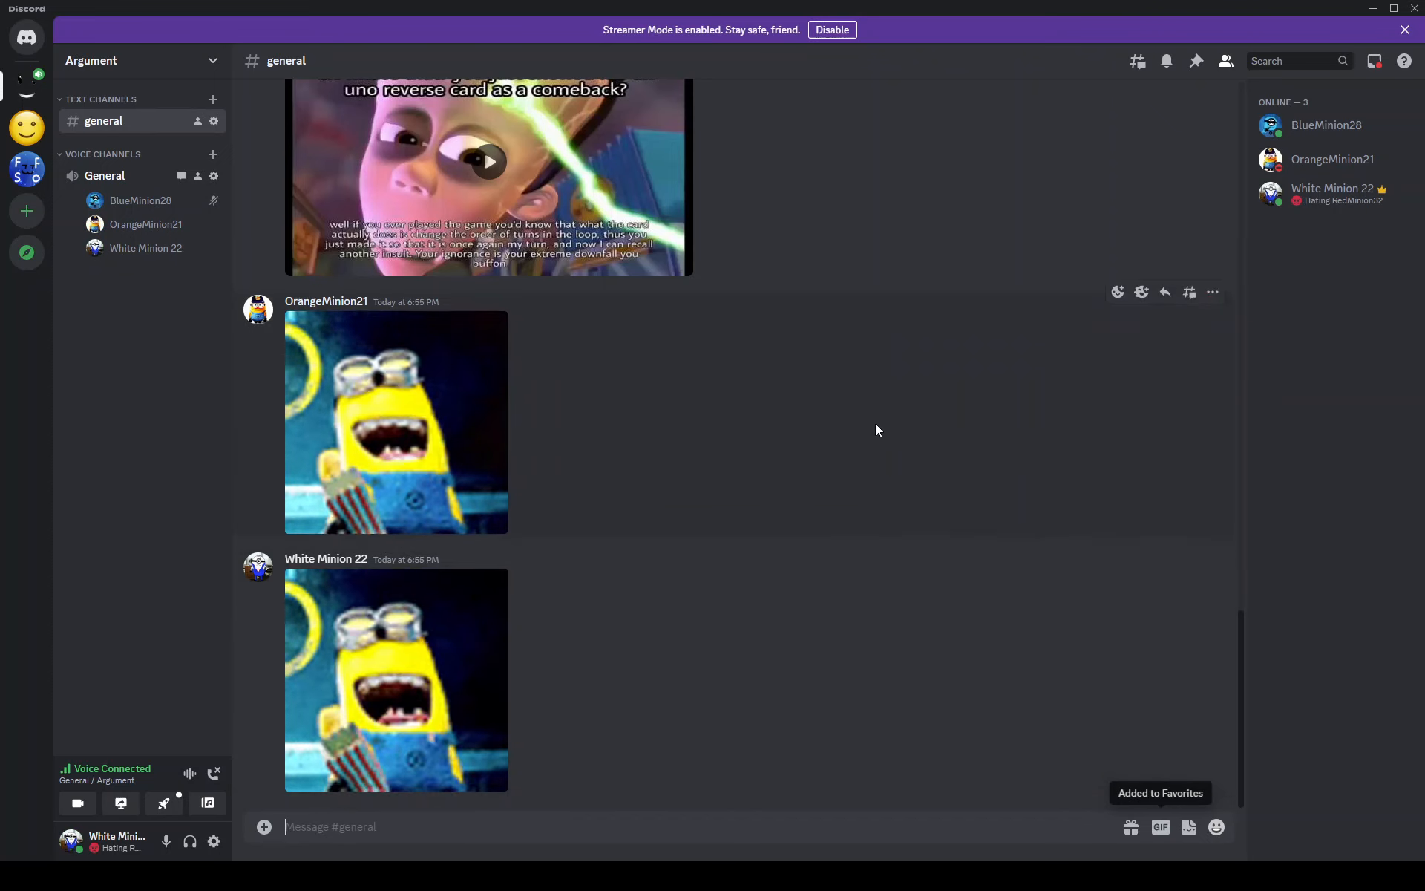
scroll("up", 3)
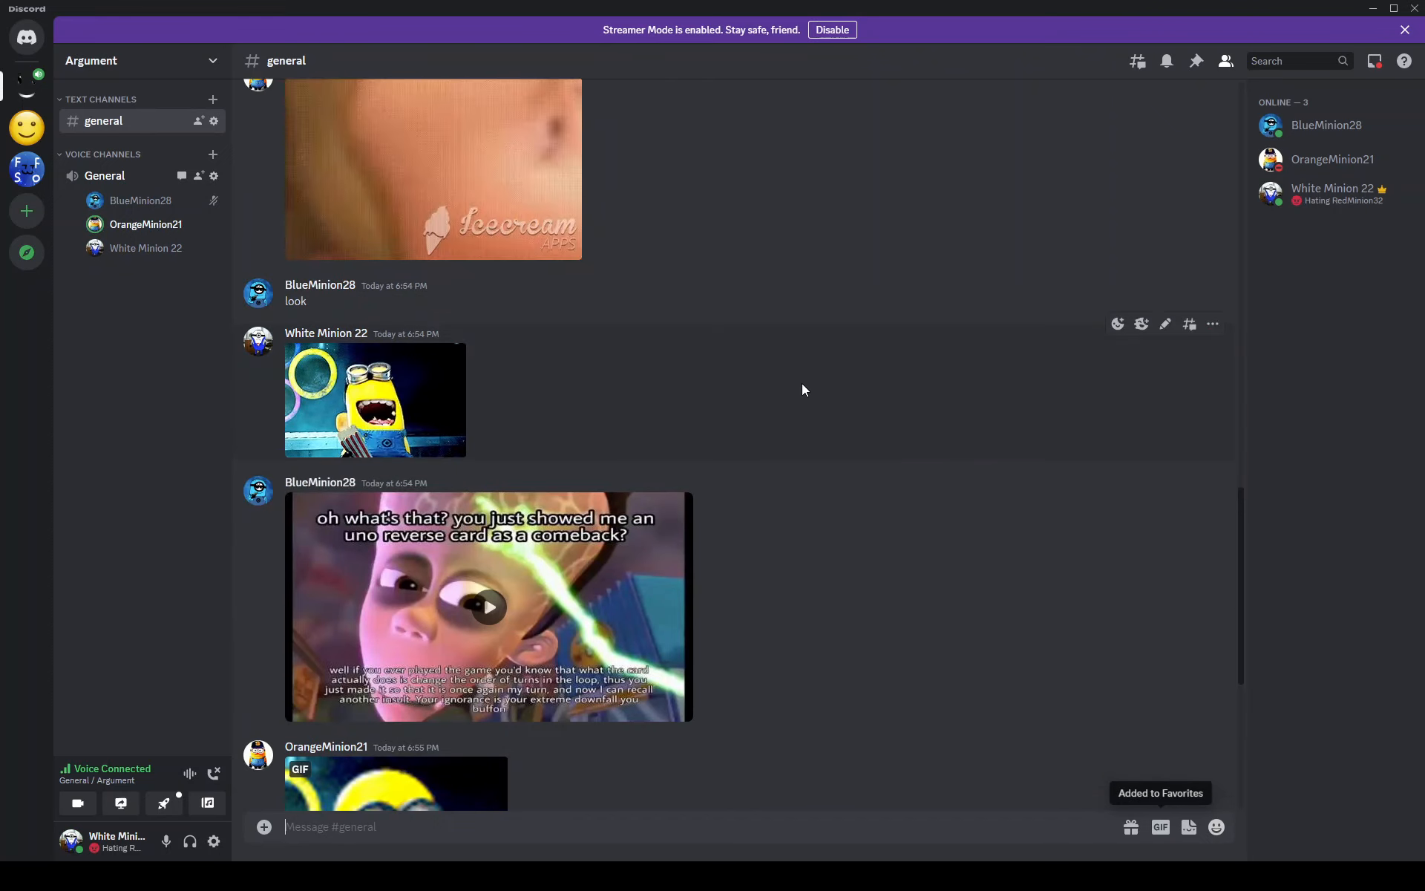
scroll("down", 3)
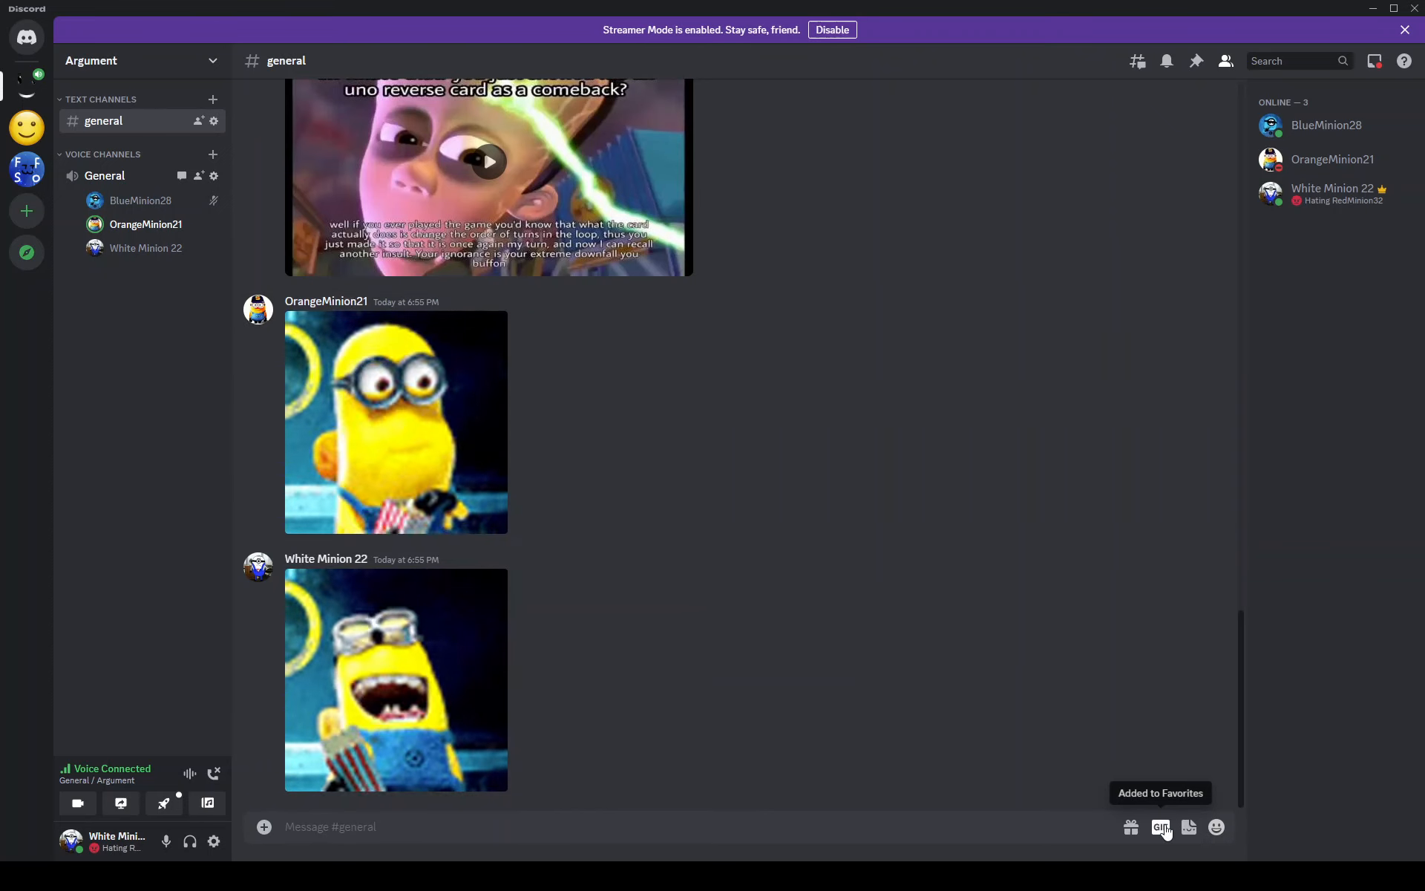
left_click(1161, 826)
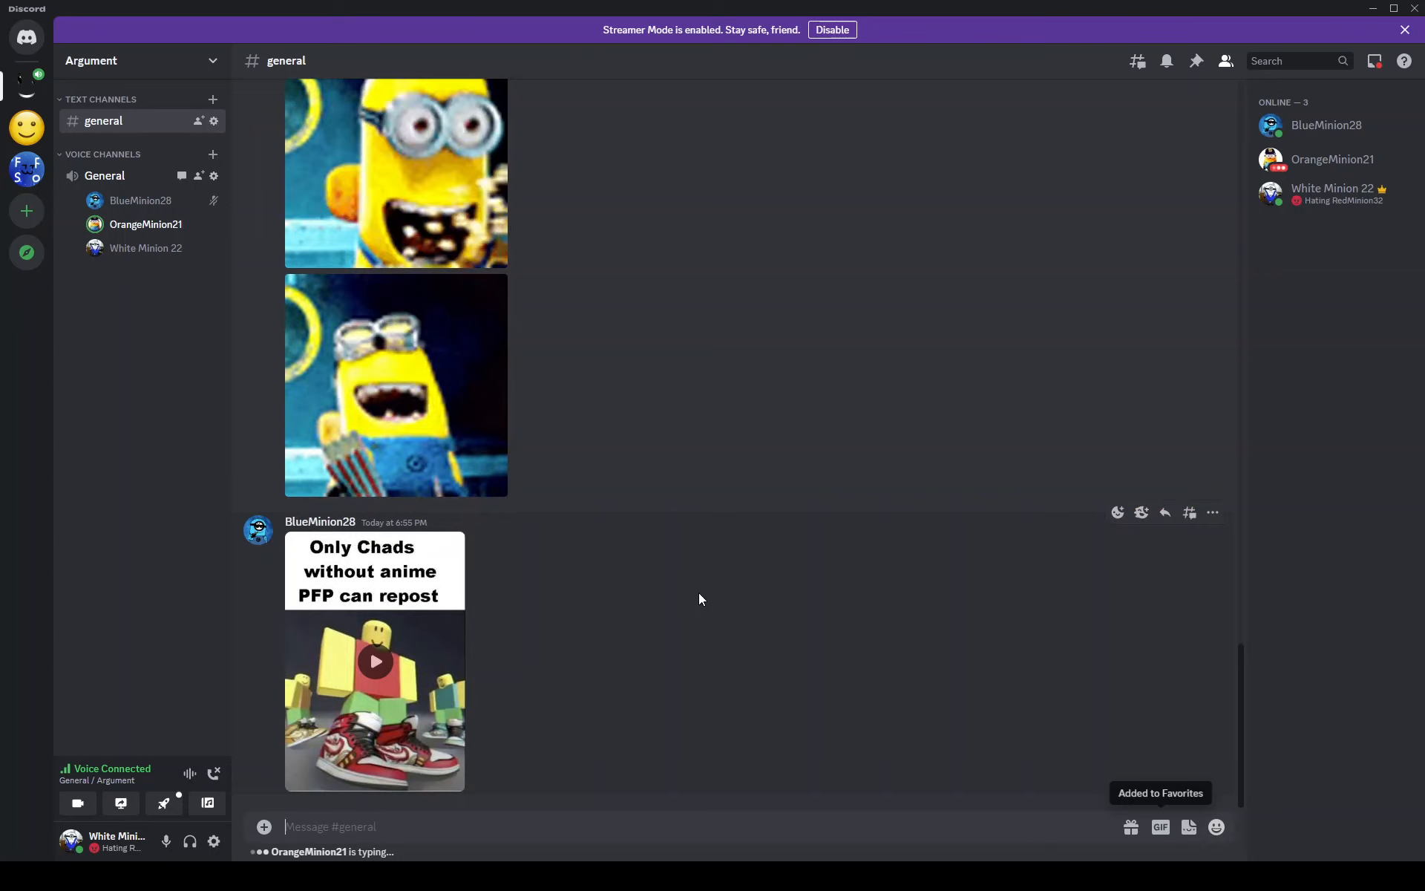
mouse_move(386, 700)
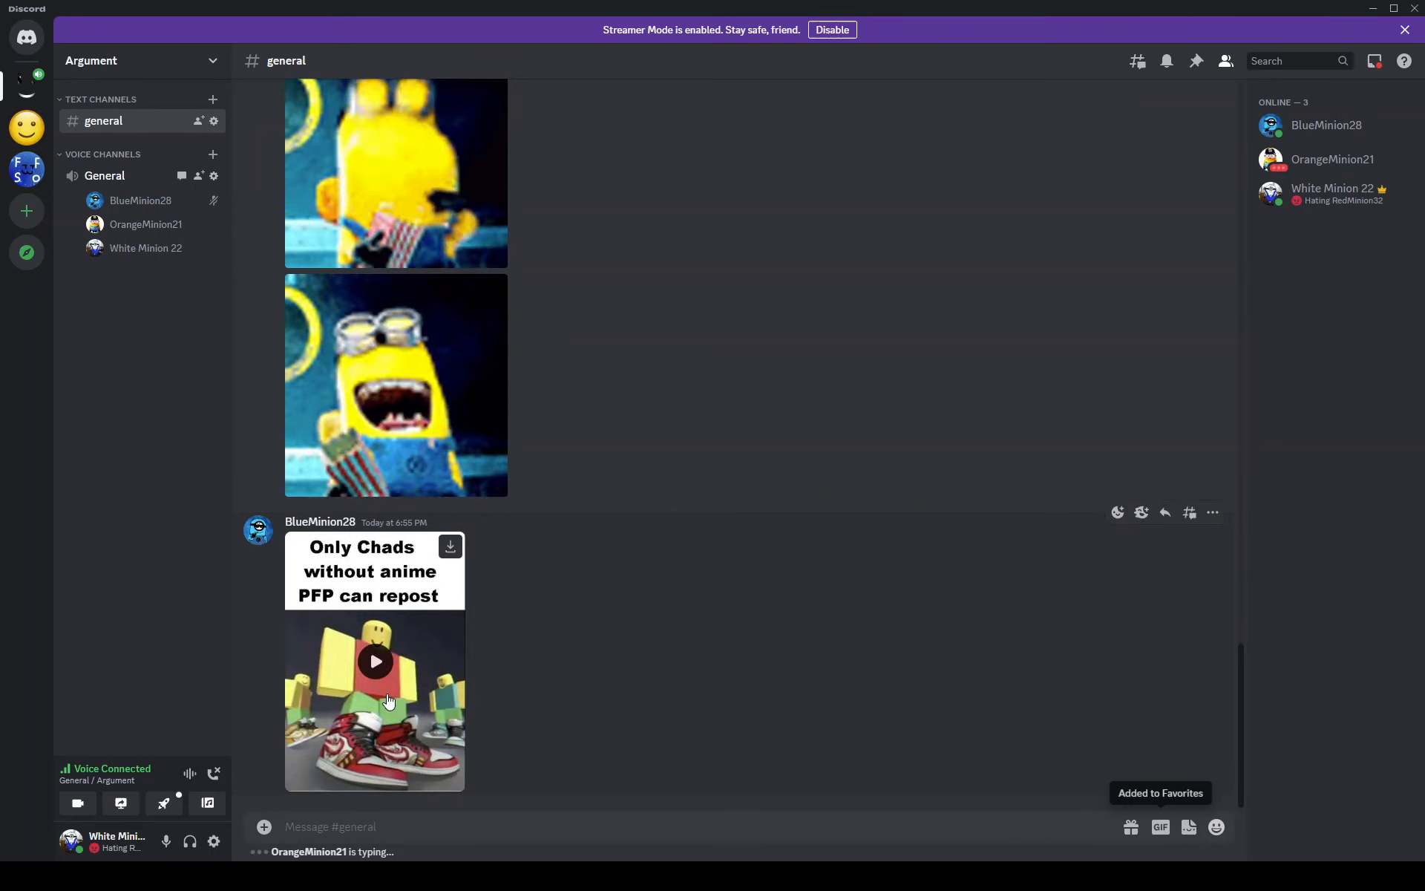
scroll("down", 3)
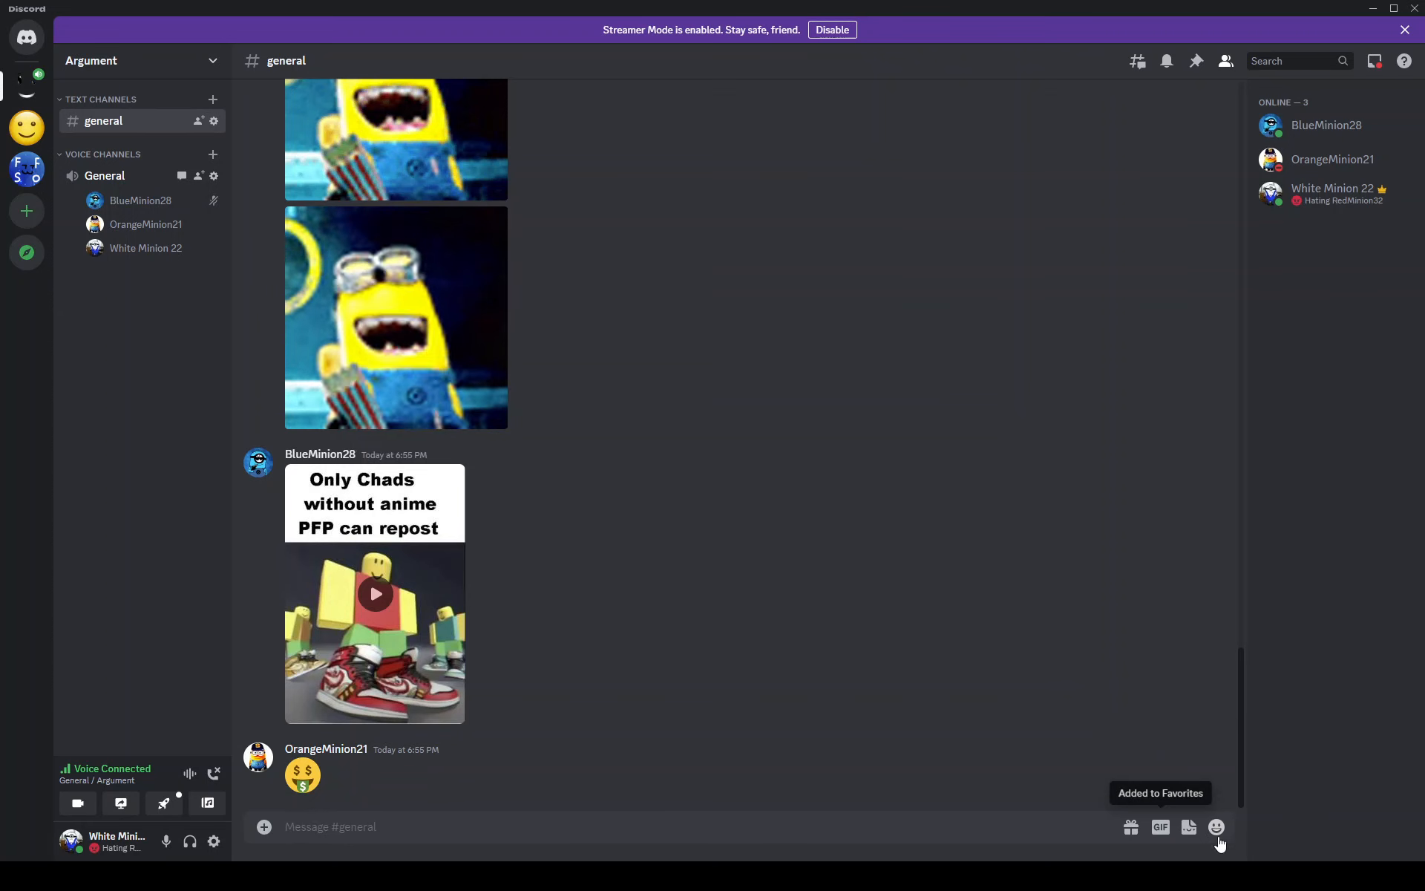
- Browse the emoji picker down toward the hand-gesture emojis
left_click(1215, 826)
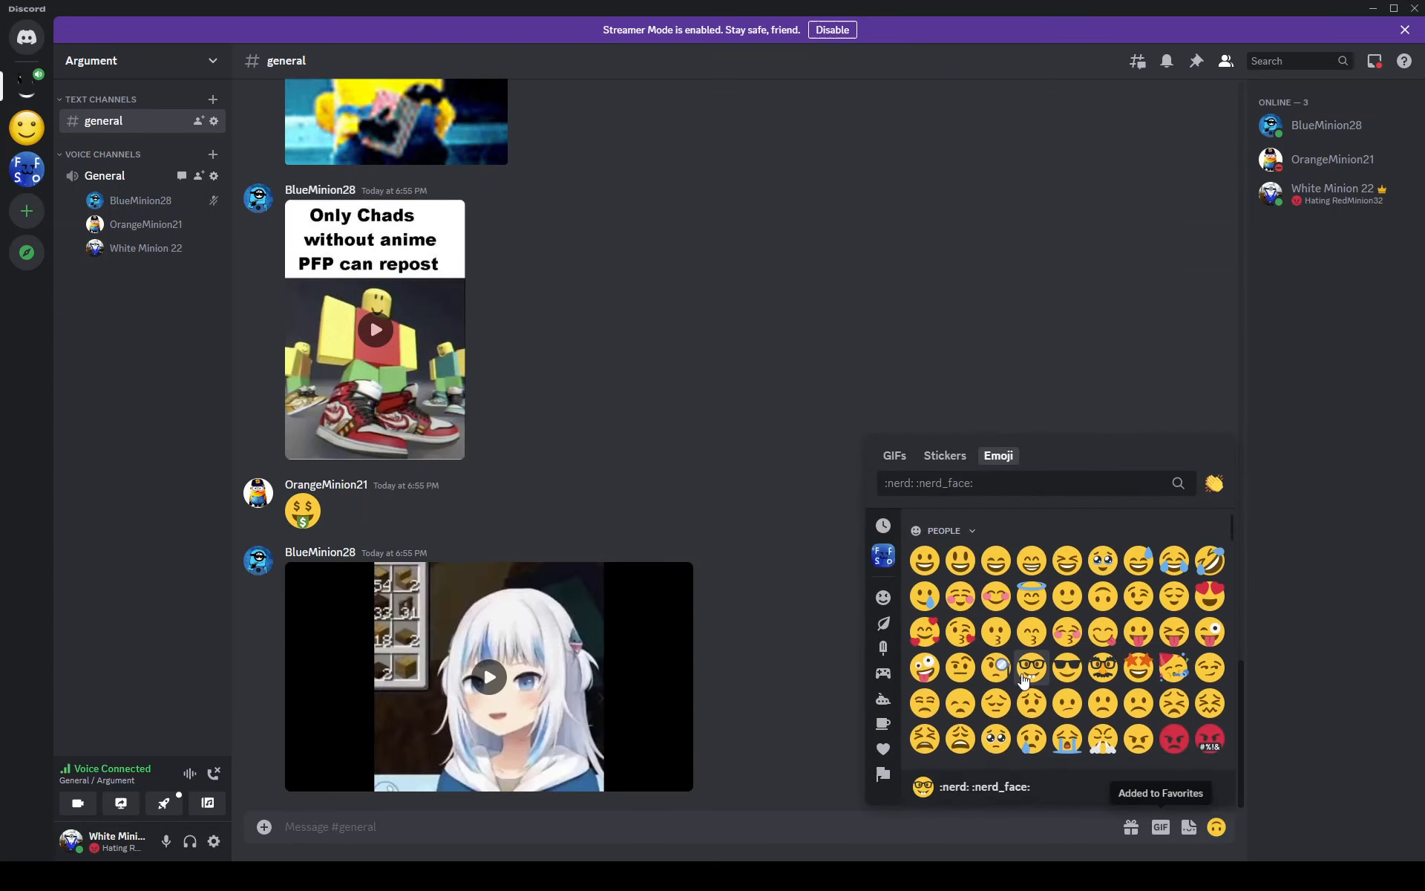
scroll("down", 3)
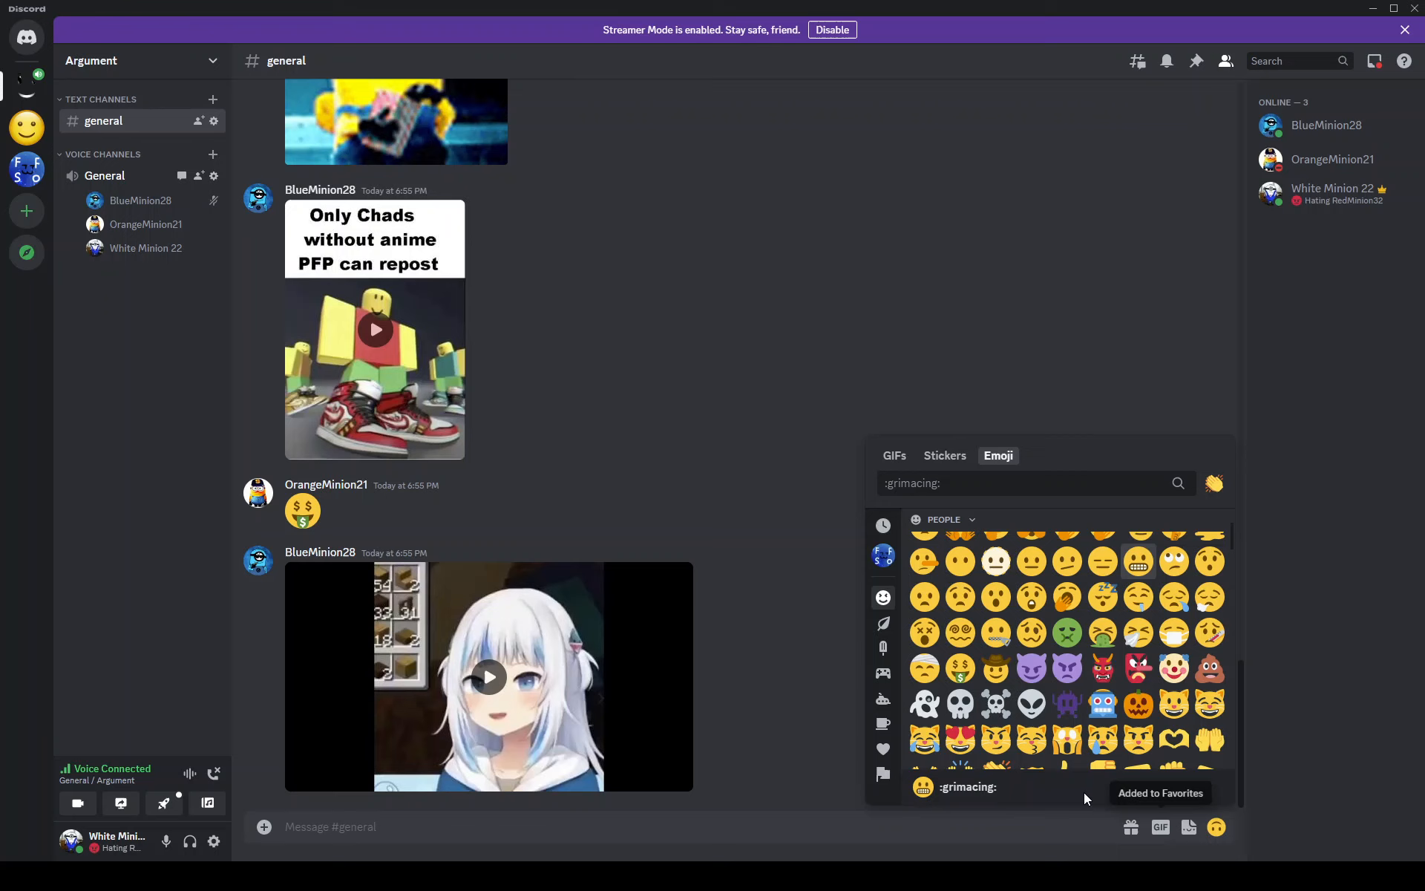
mouse_move(1103, 704)
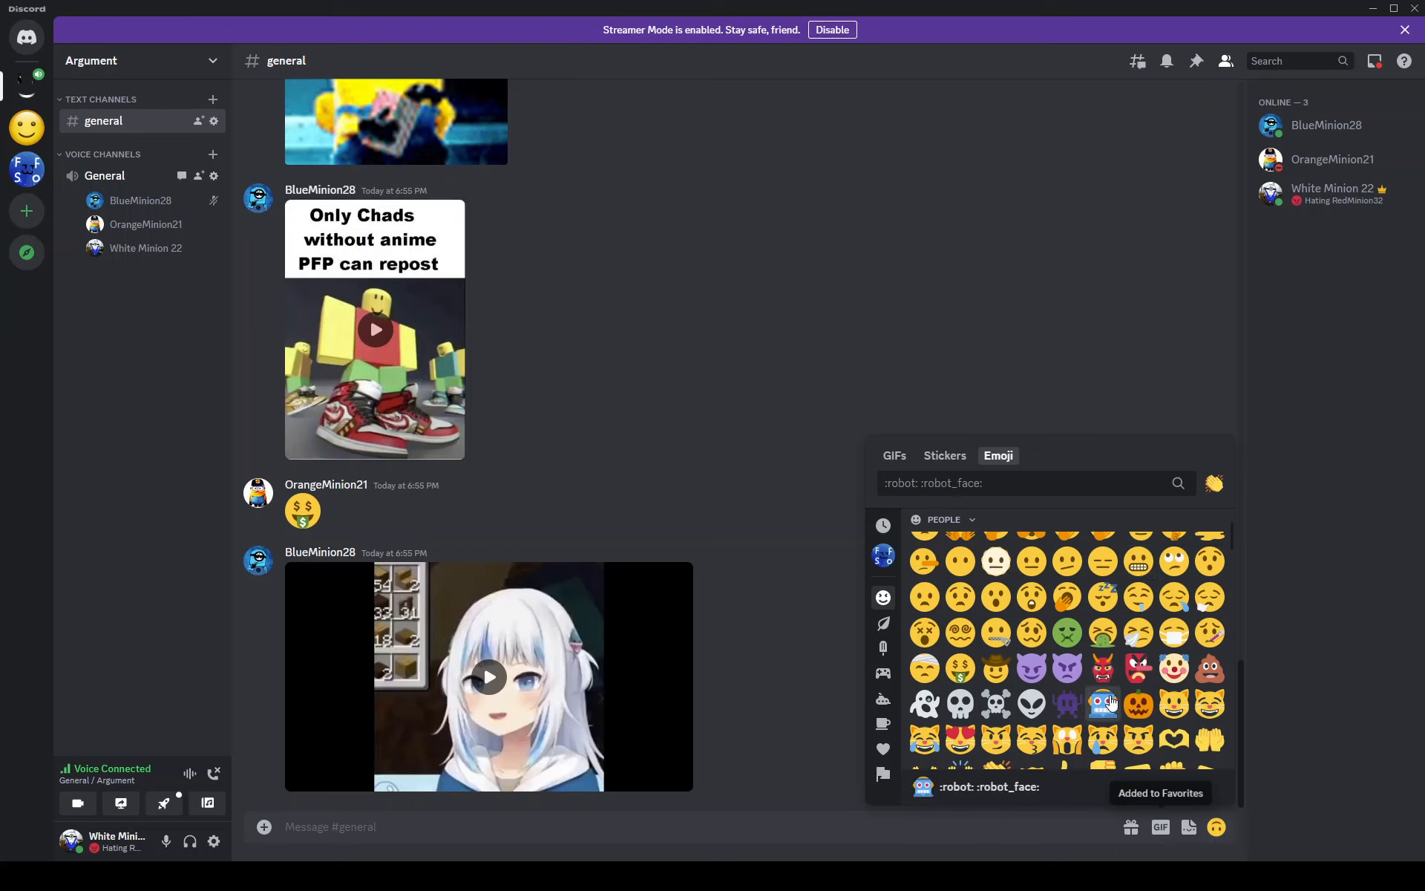
scroll("down", 3)
type("no u")
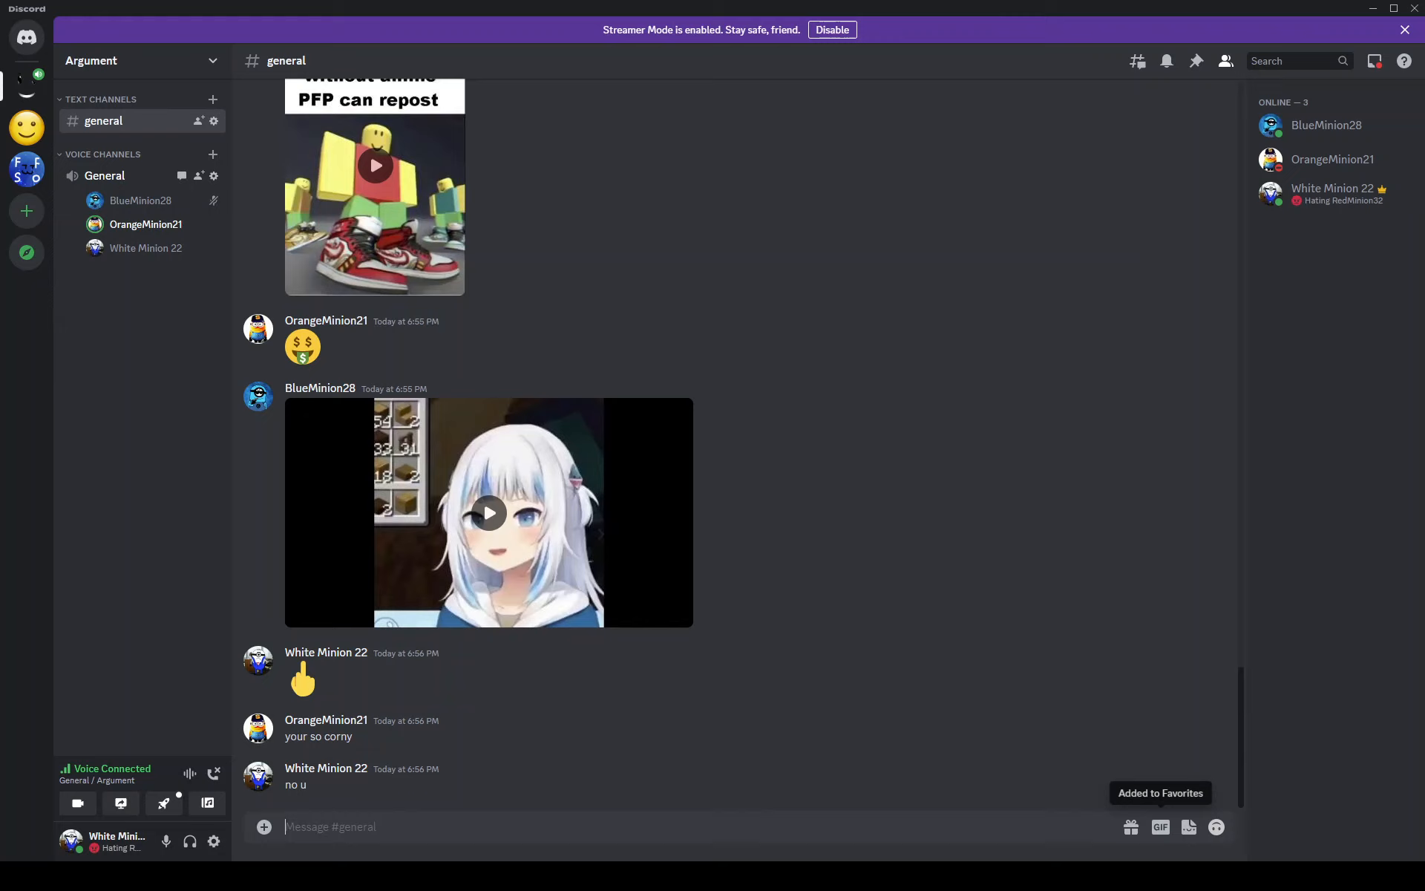
mouse_move(213, 154)
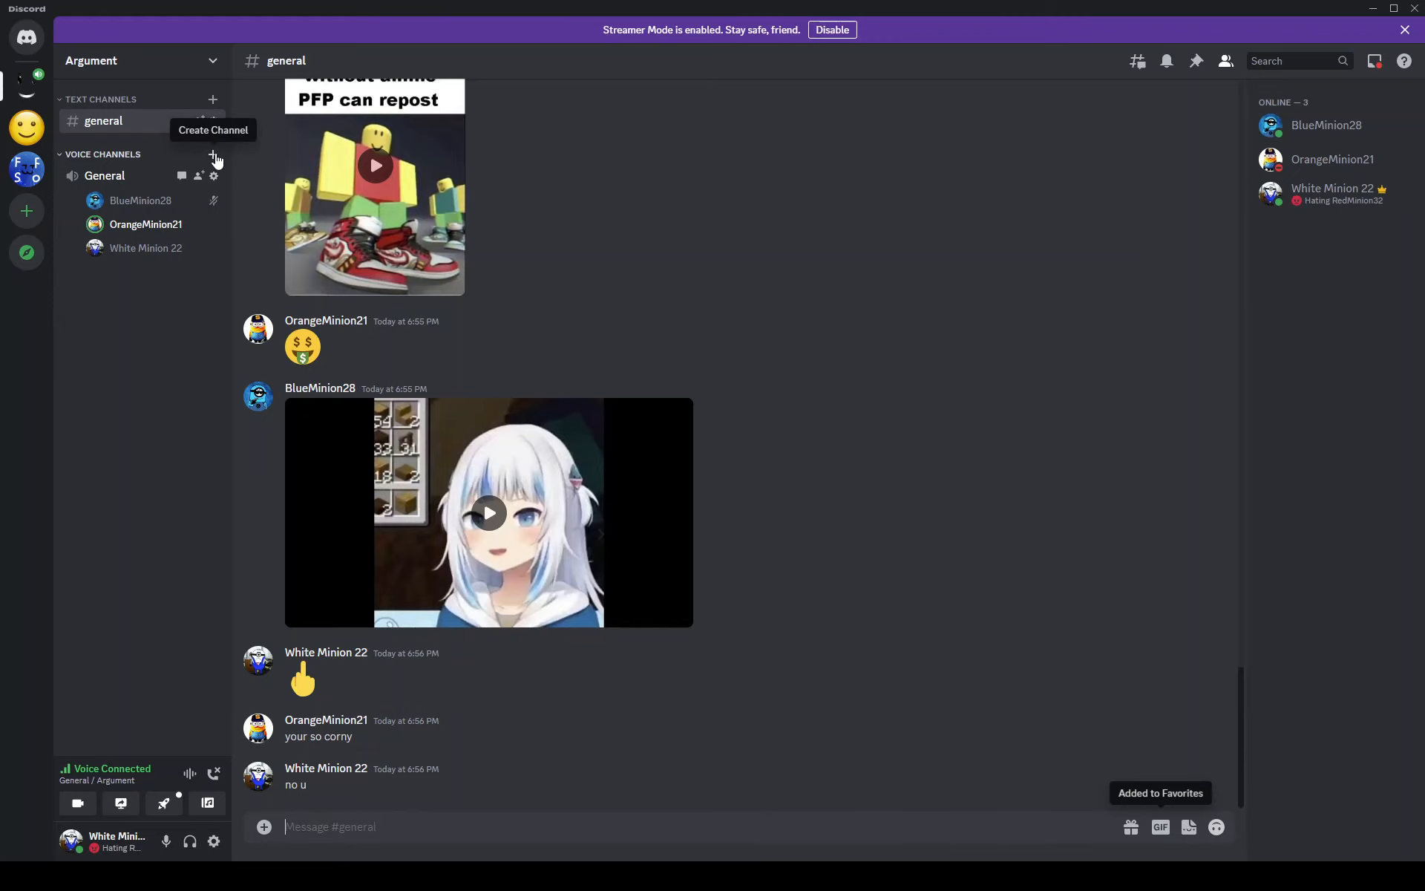
mouse_move(146, 224)
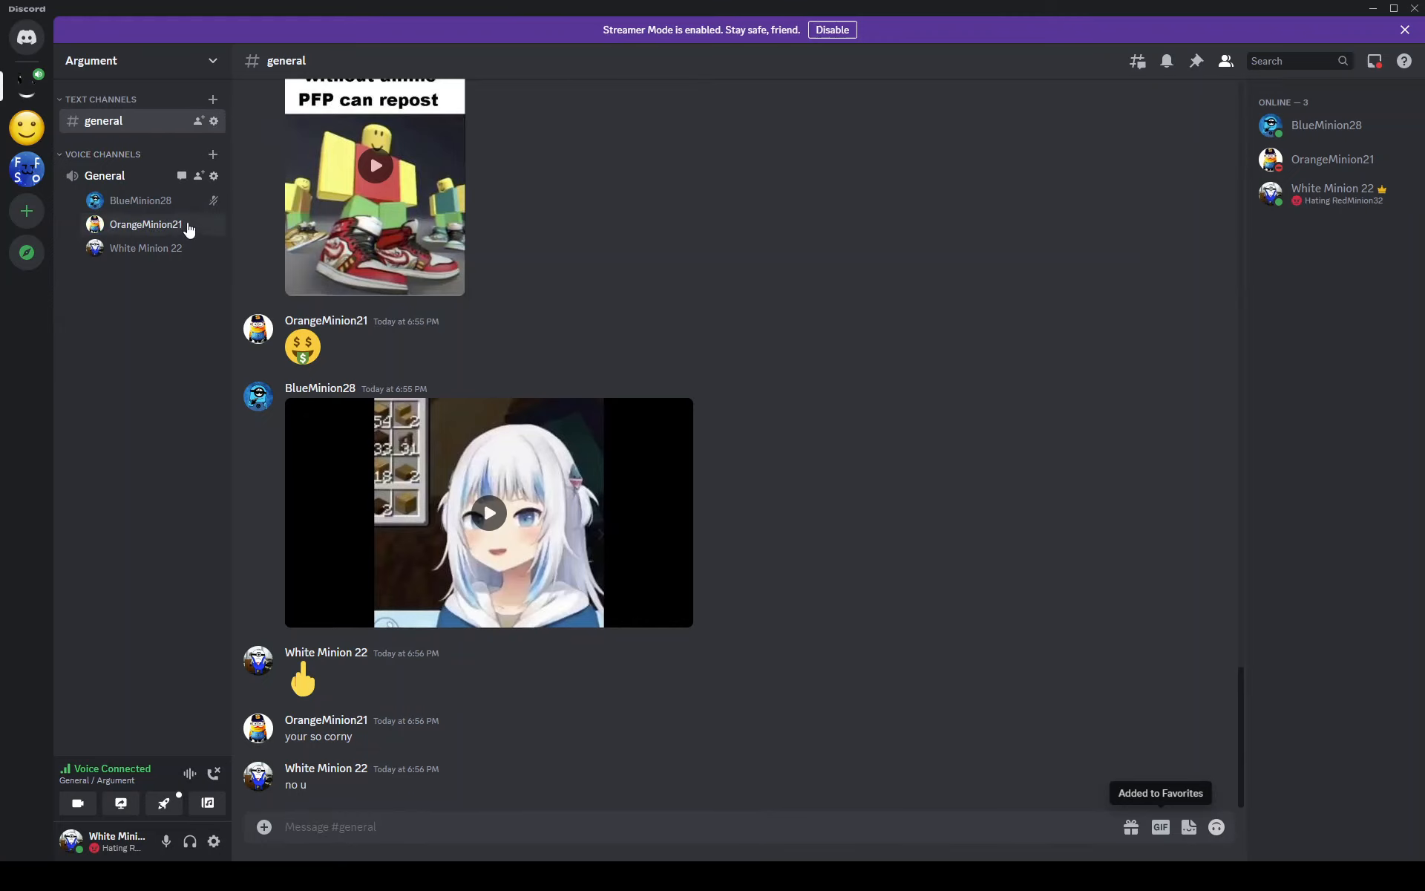
left_click(145, 224)
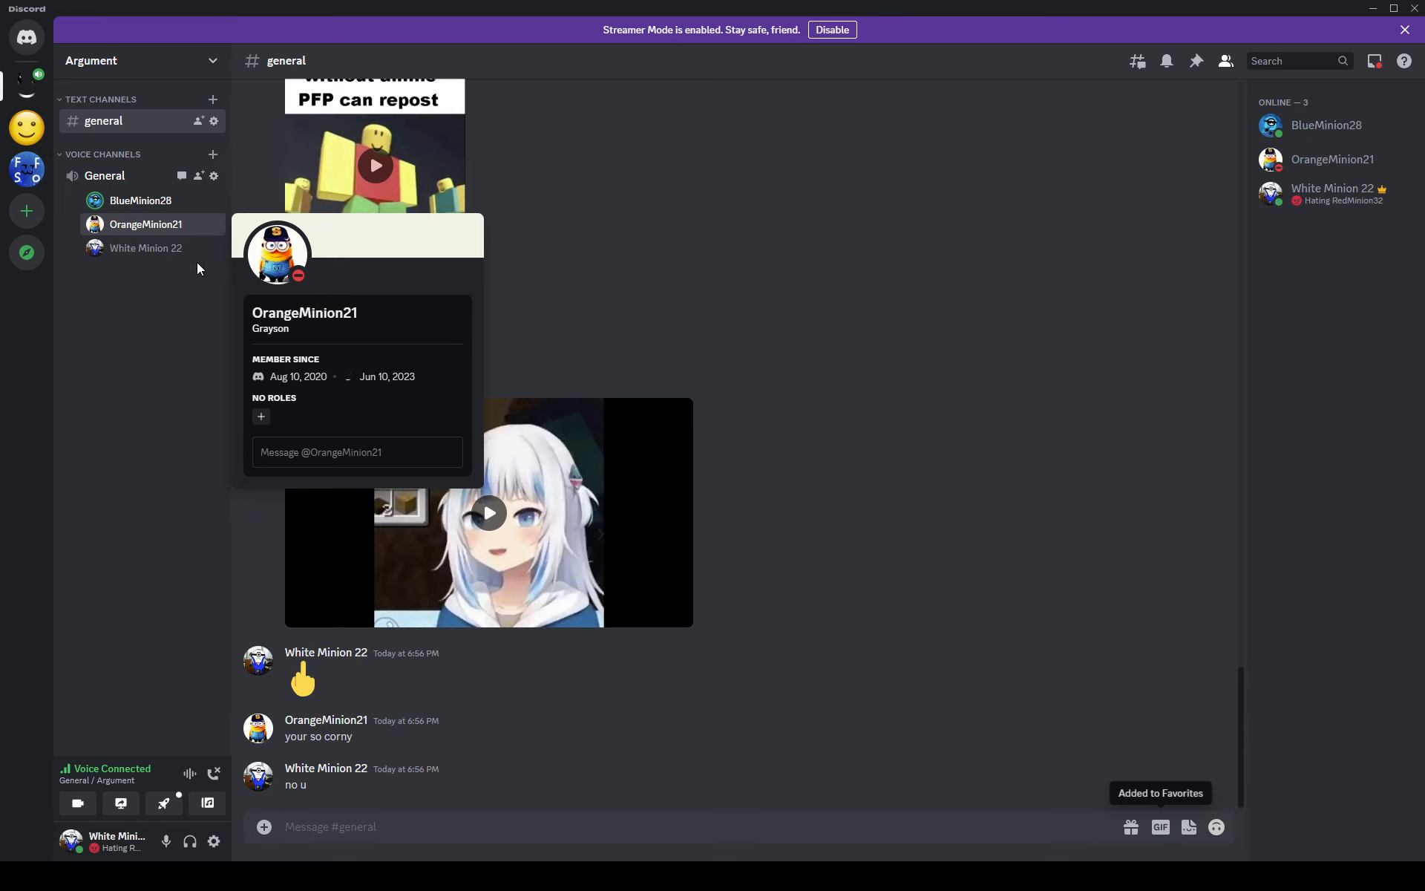
right_click(145, 225)
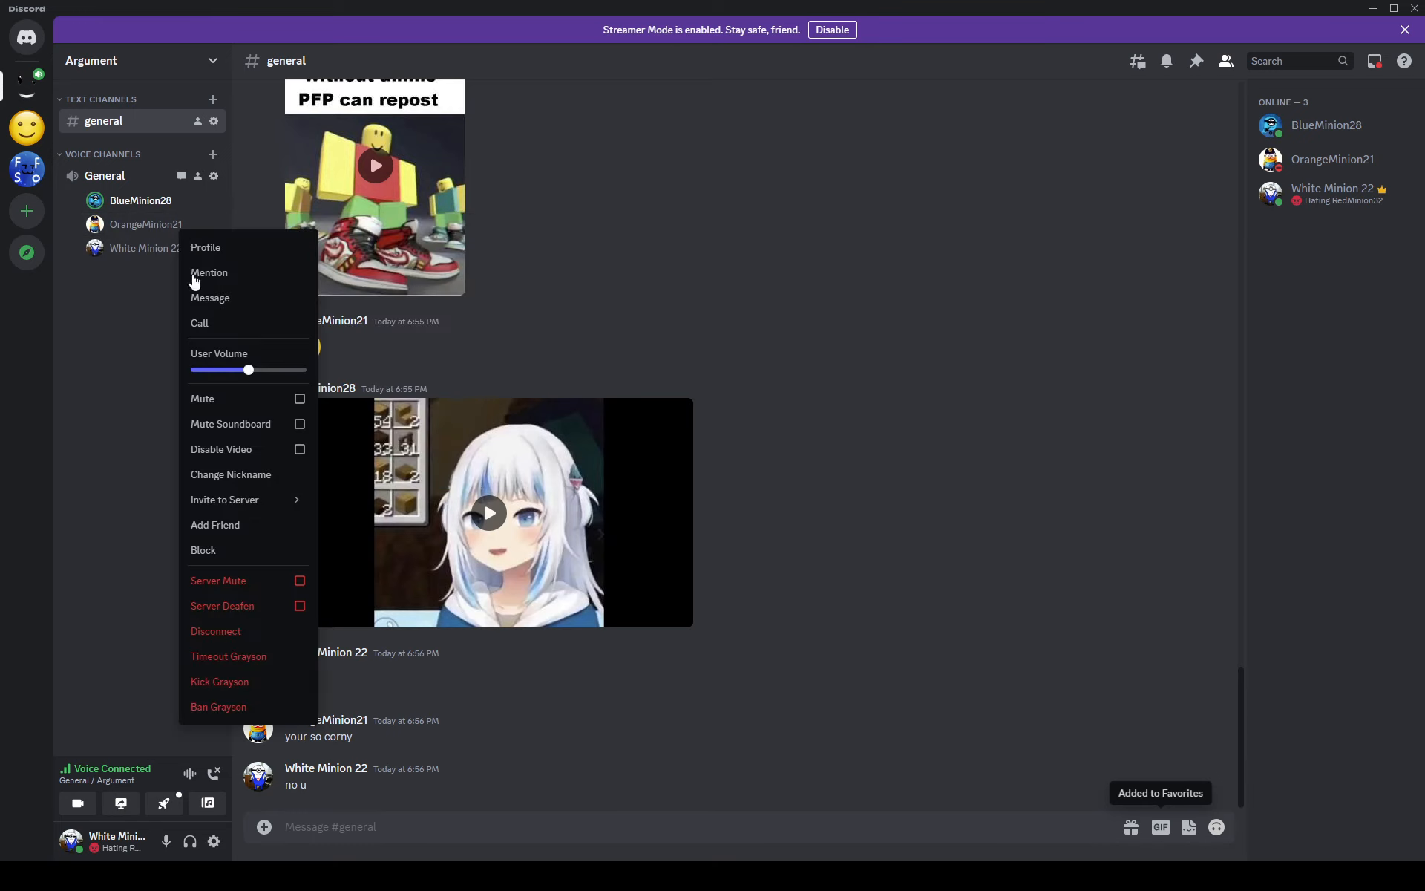
mouse_move(240, 605)
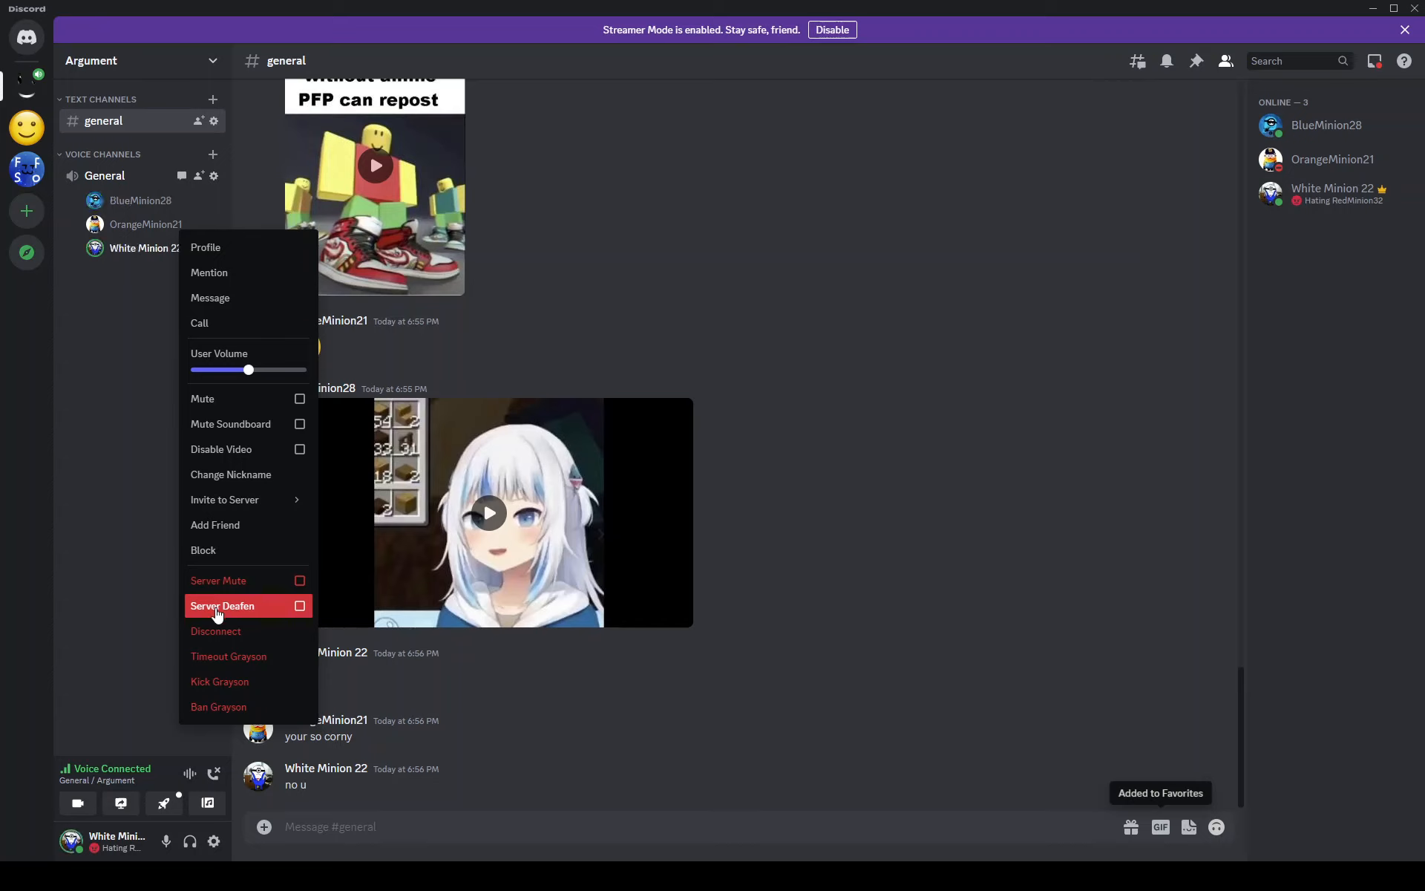
left_click(221, 606)
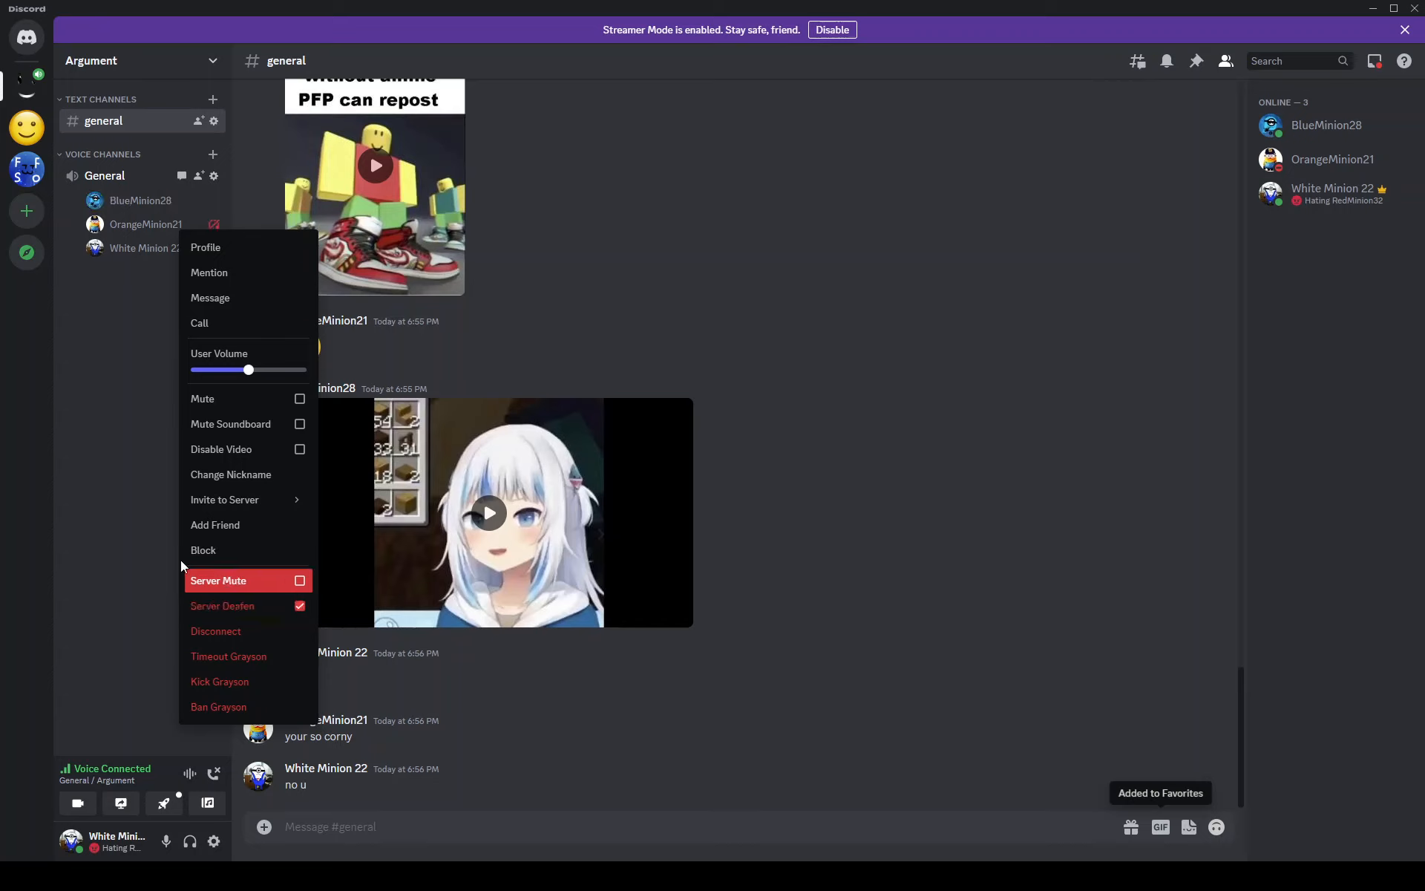
left_click(104, 377)
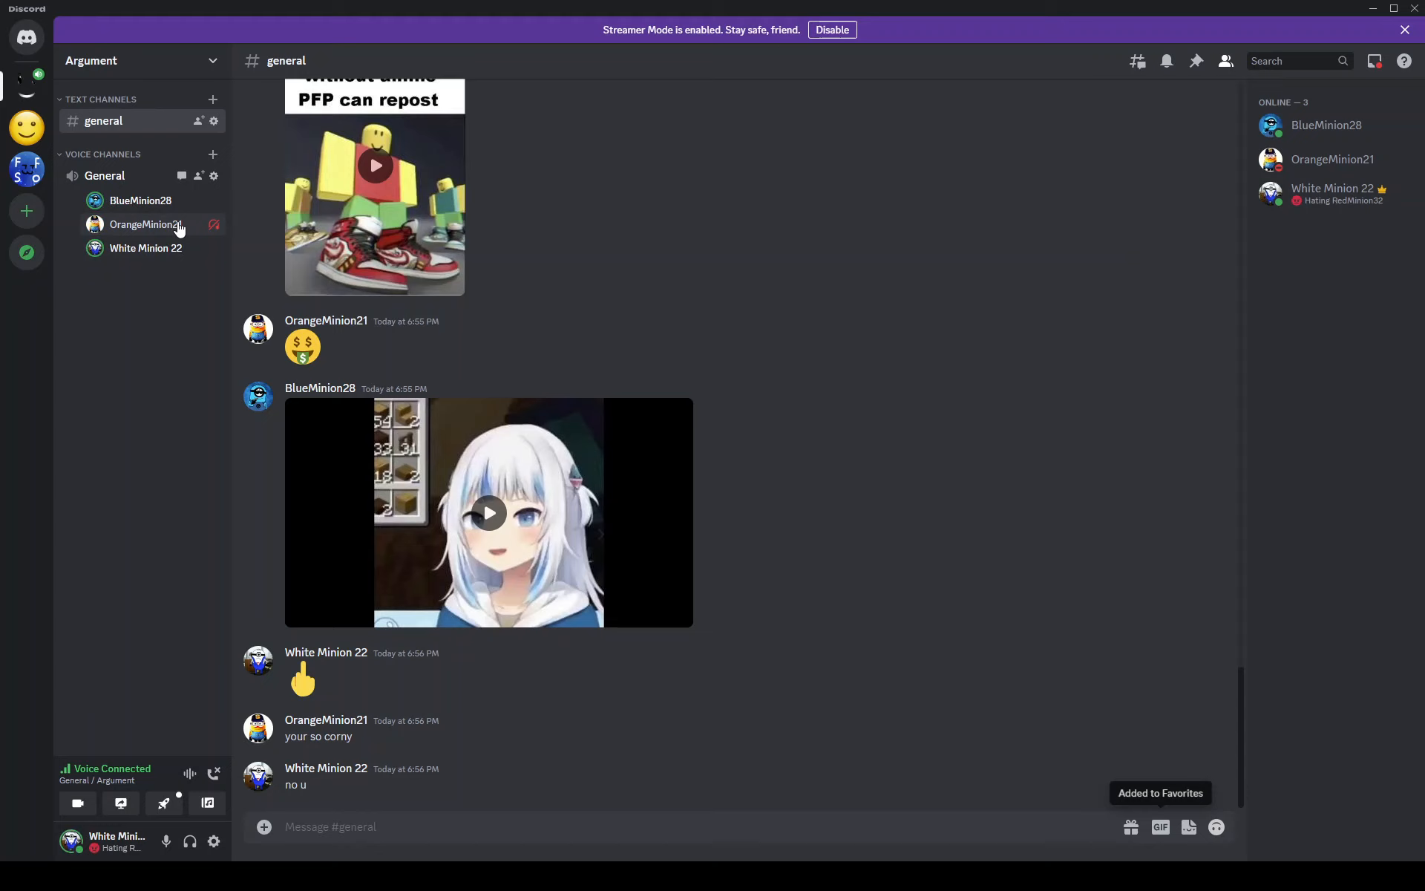
- Bring up OrangeMinion21's member menu again to review Server Deafen and Server Mute
right_click(141, 224)
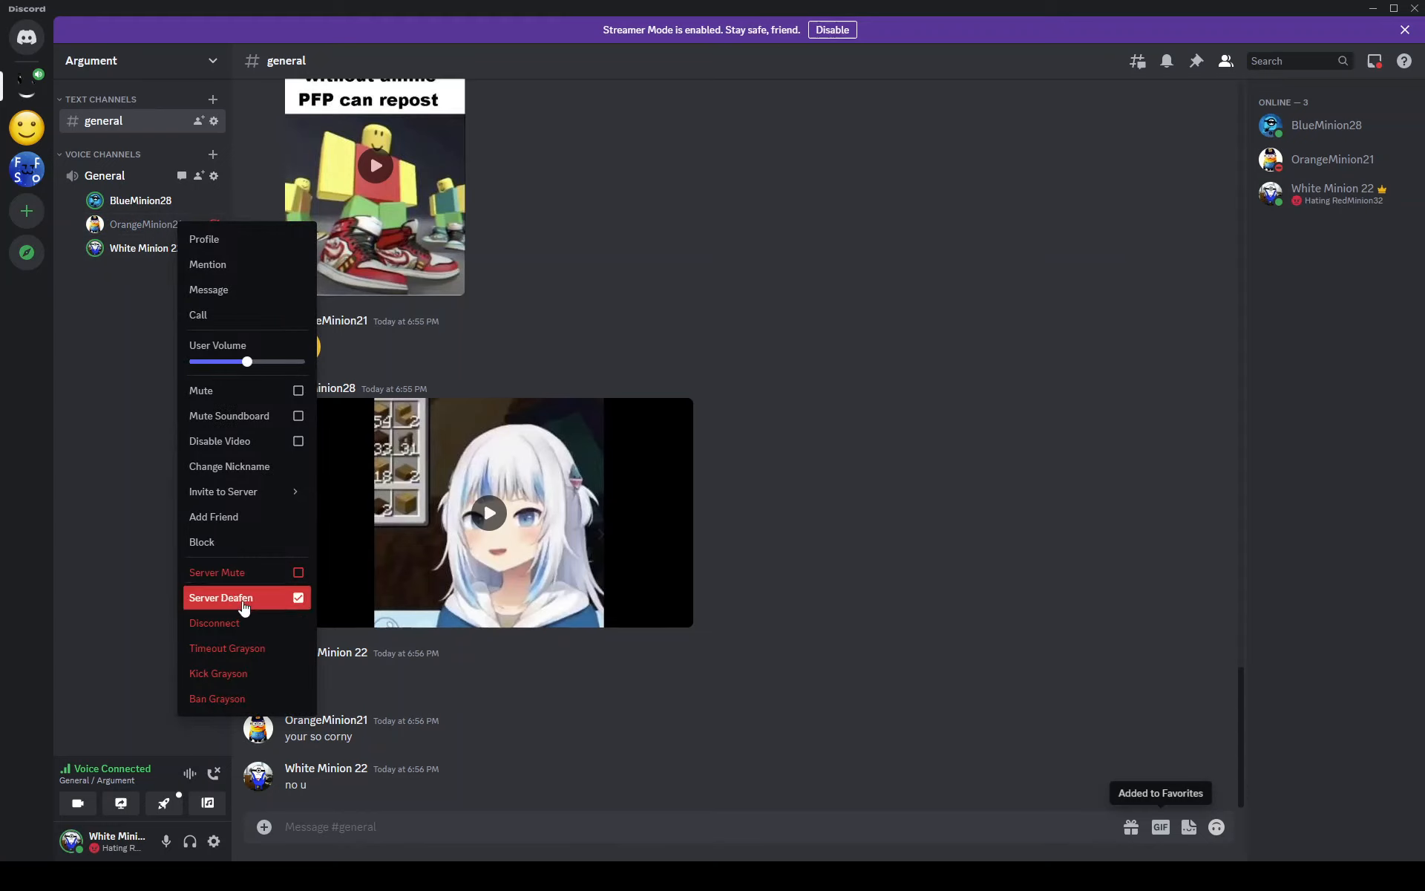
mouse_move(245, 623)
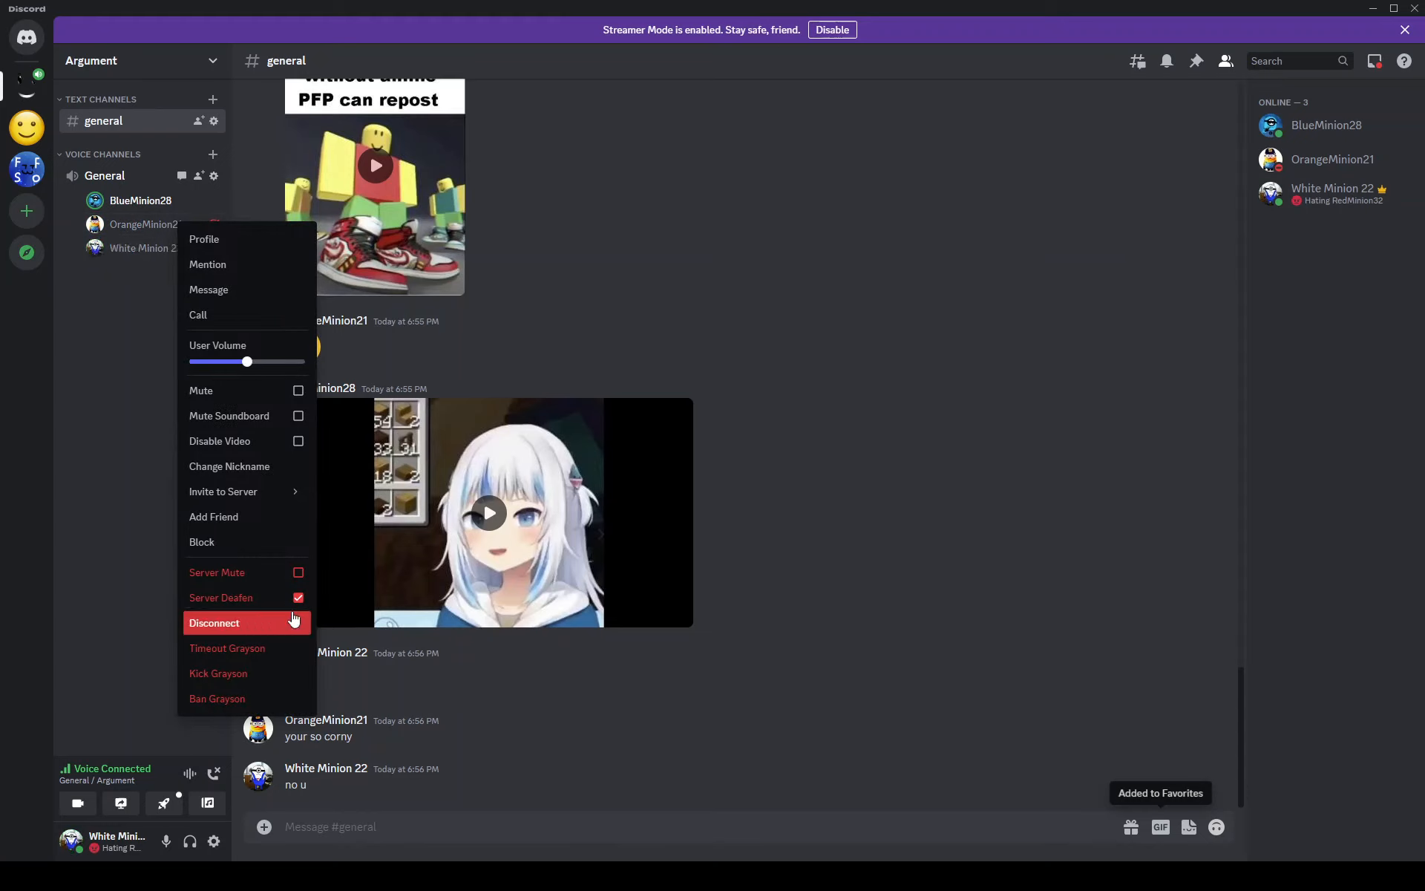
mouse_move(258, 597)
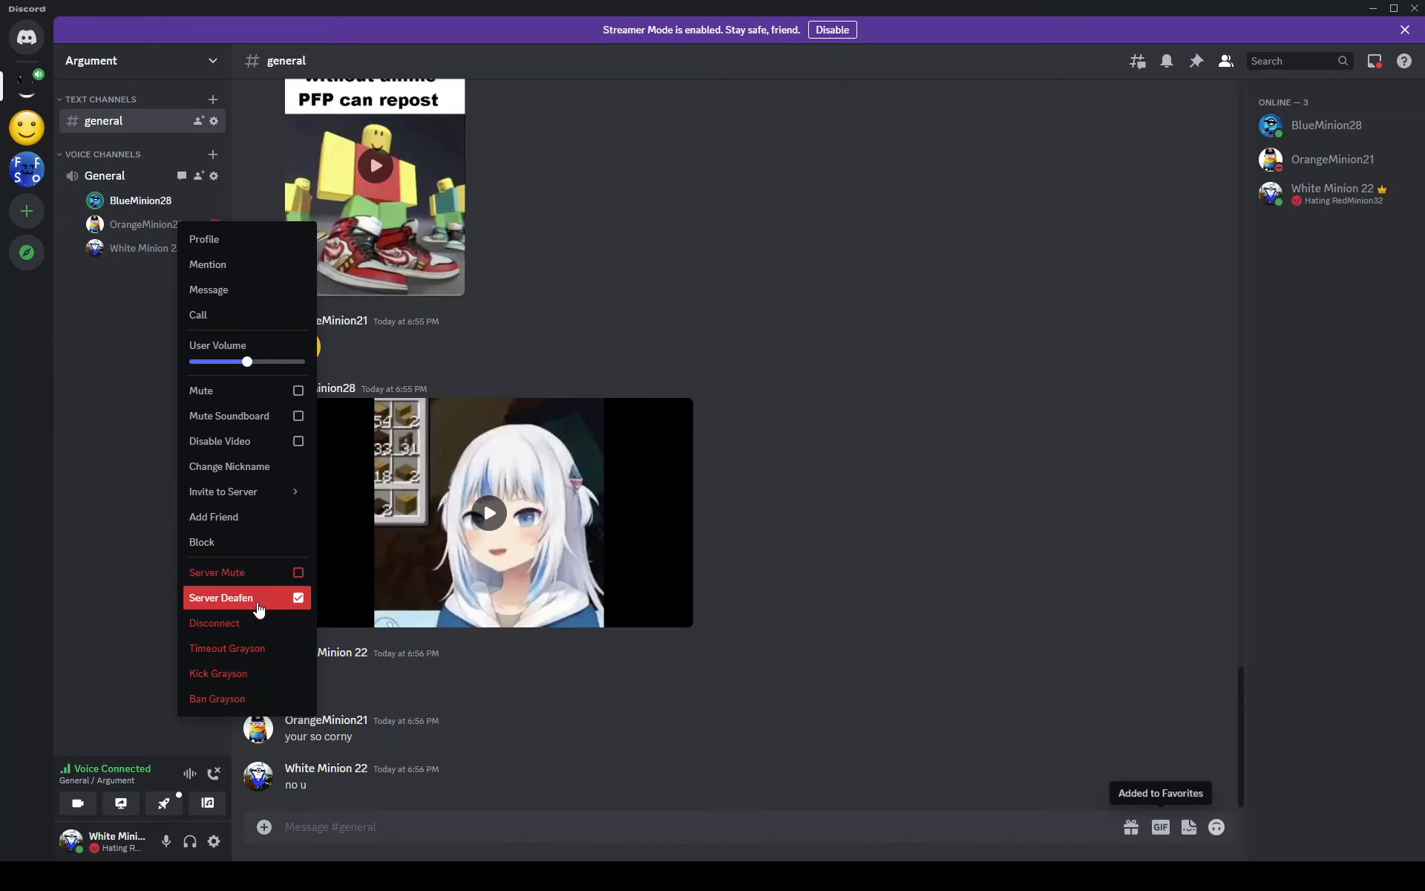
mouse_move(267, 610)
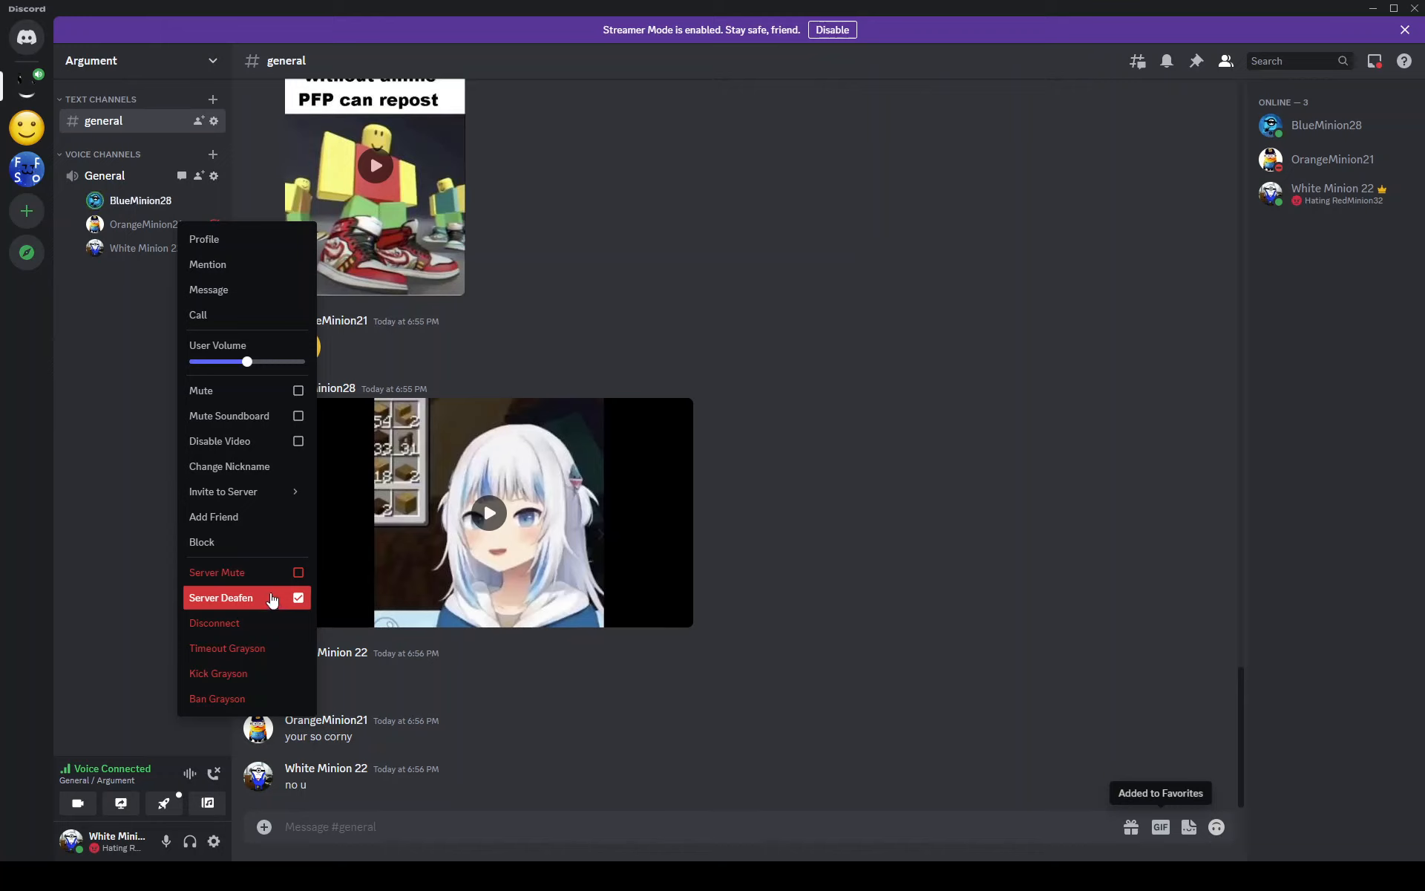
mouse_move(252, 473)
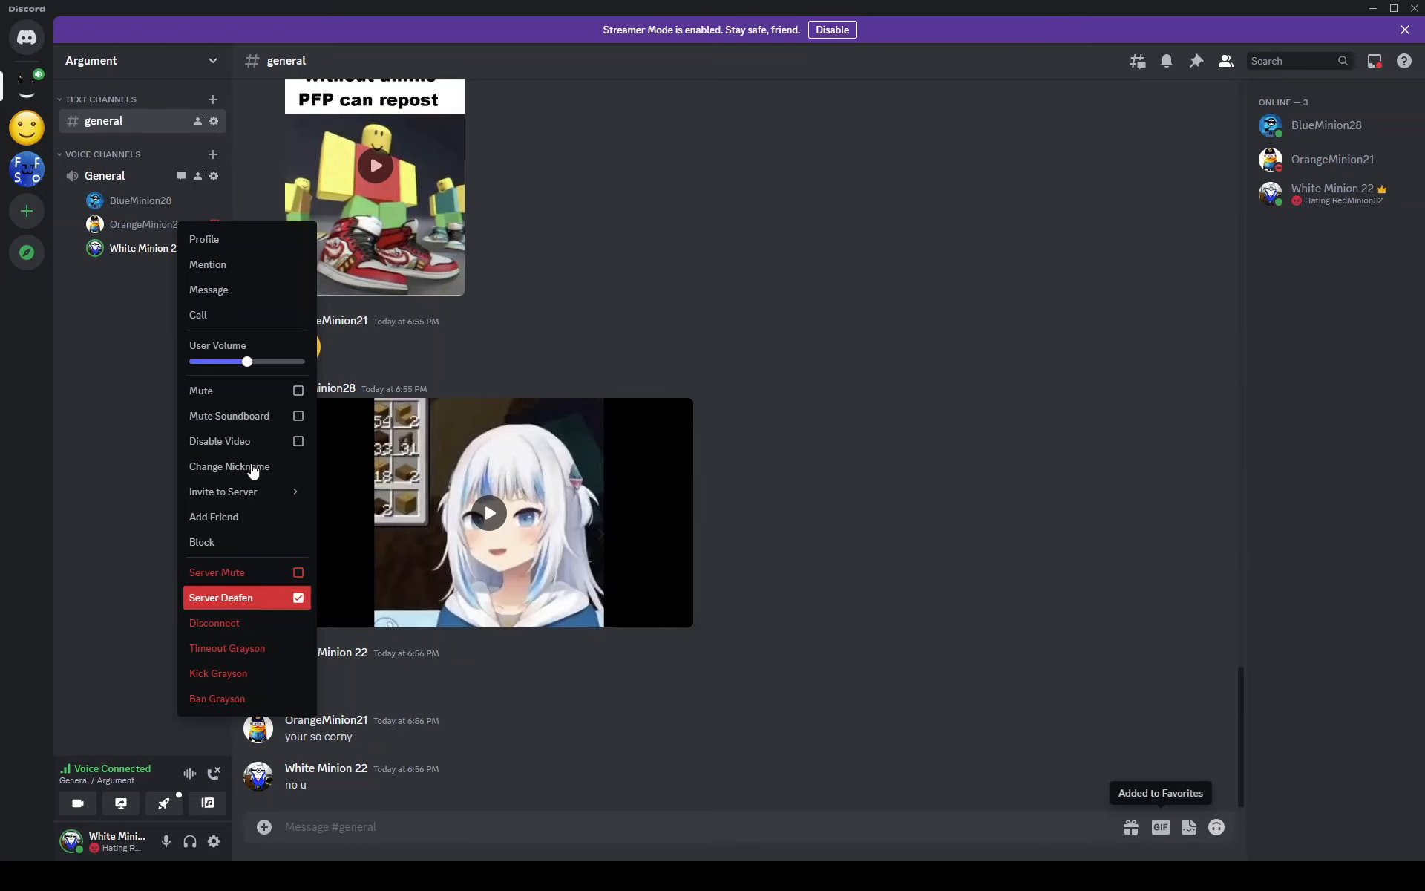
mouse_move(246, 572)
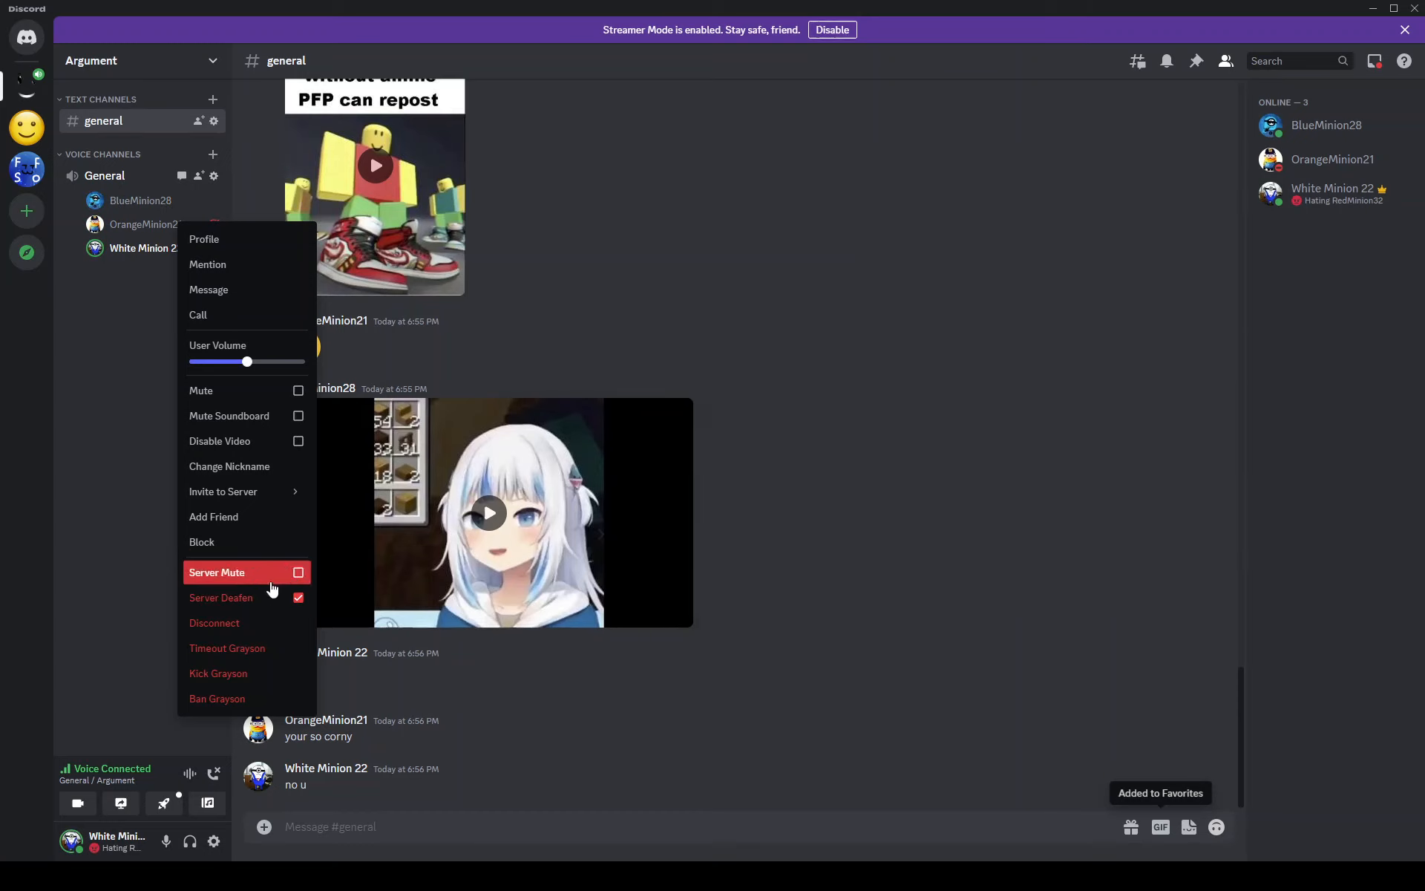
mouse_move(246, 597)
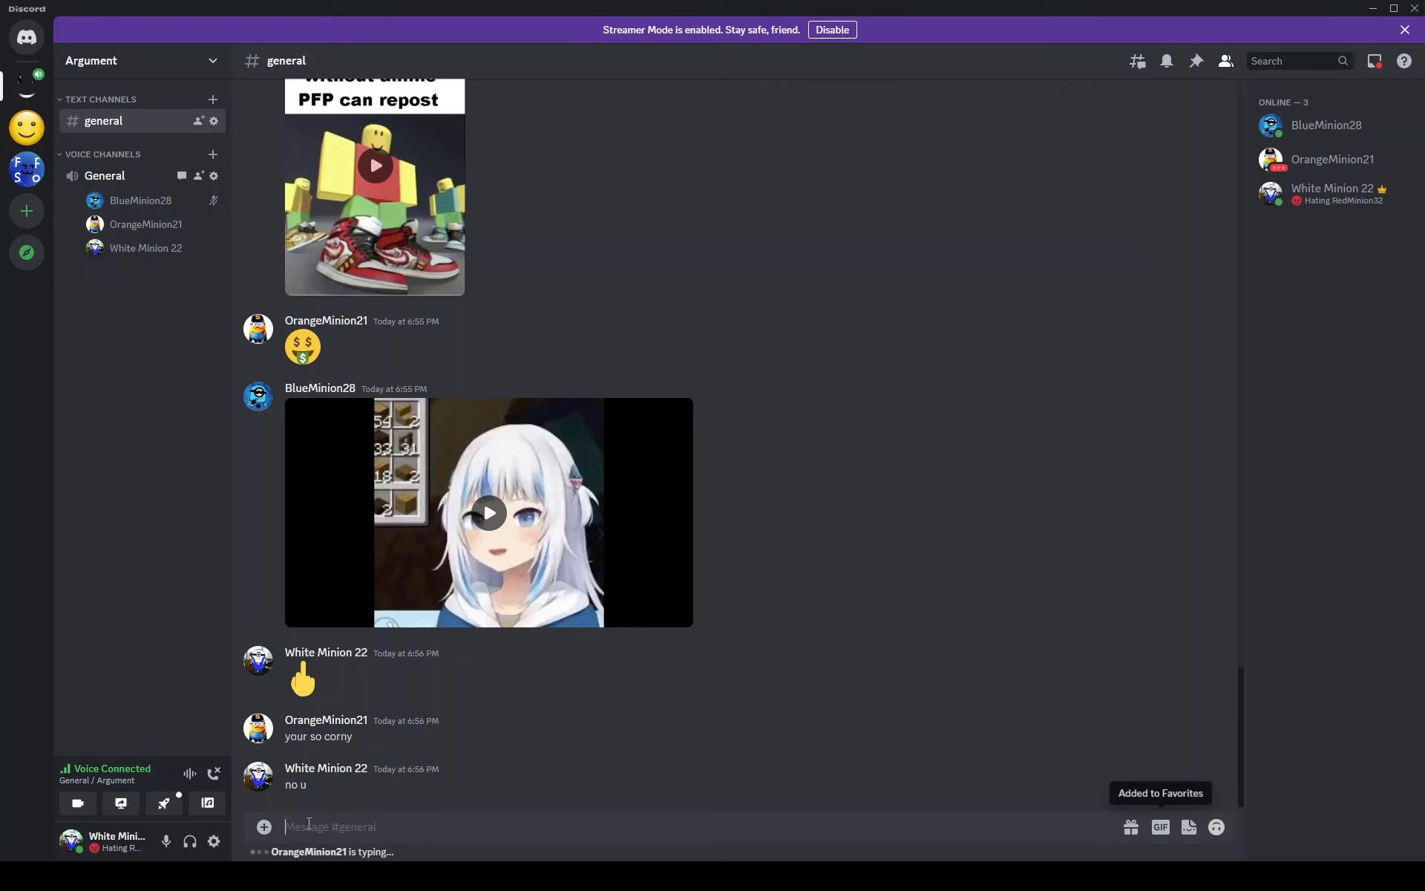
mouse_move(697, 732)
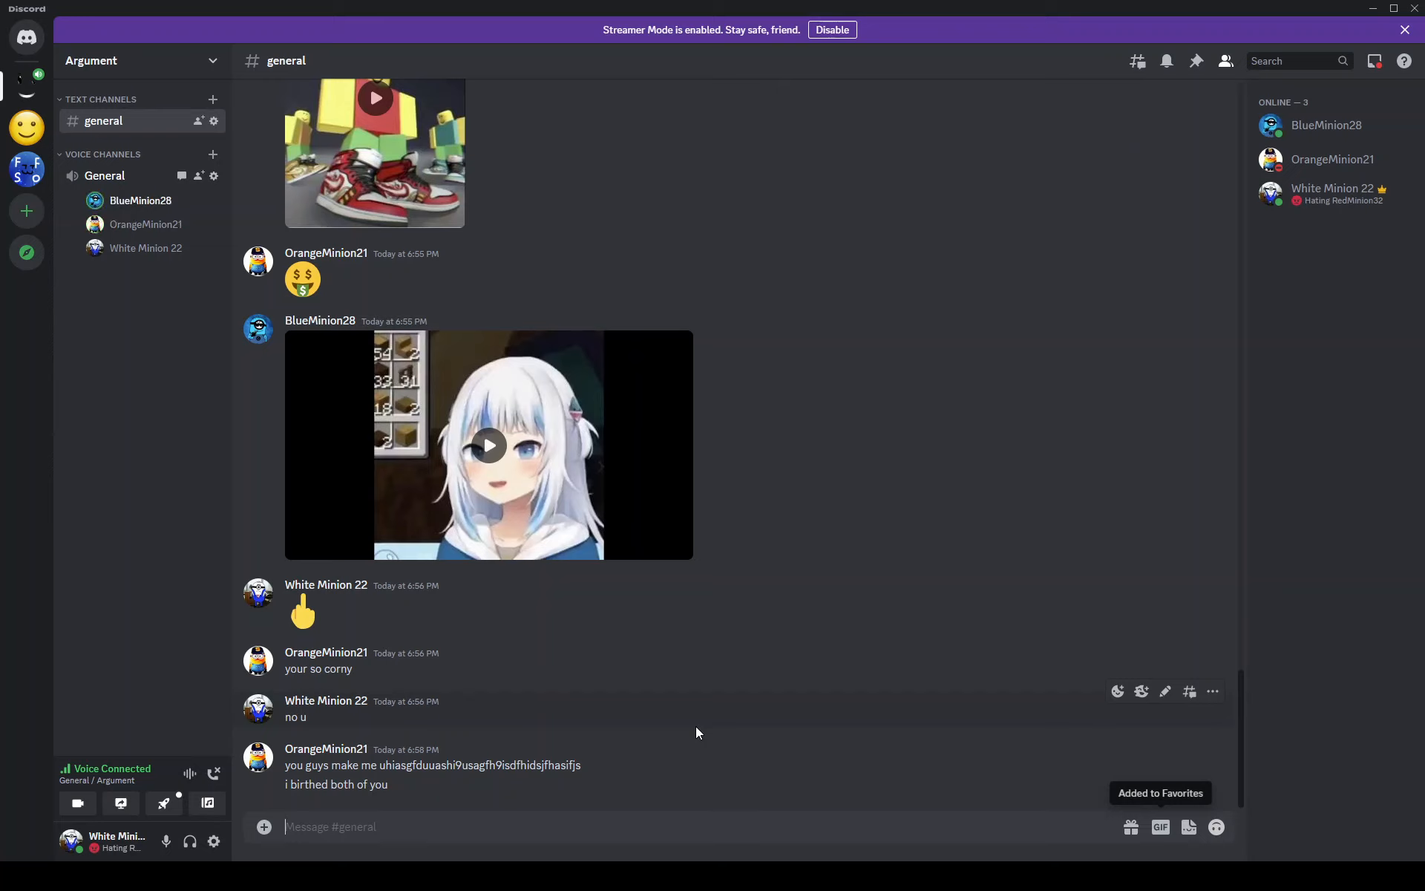
mouse_move(421, 659)
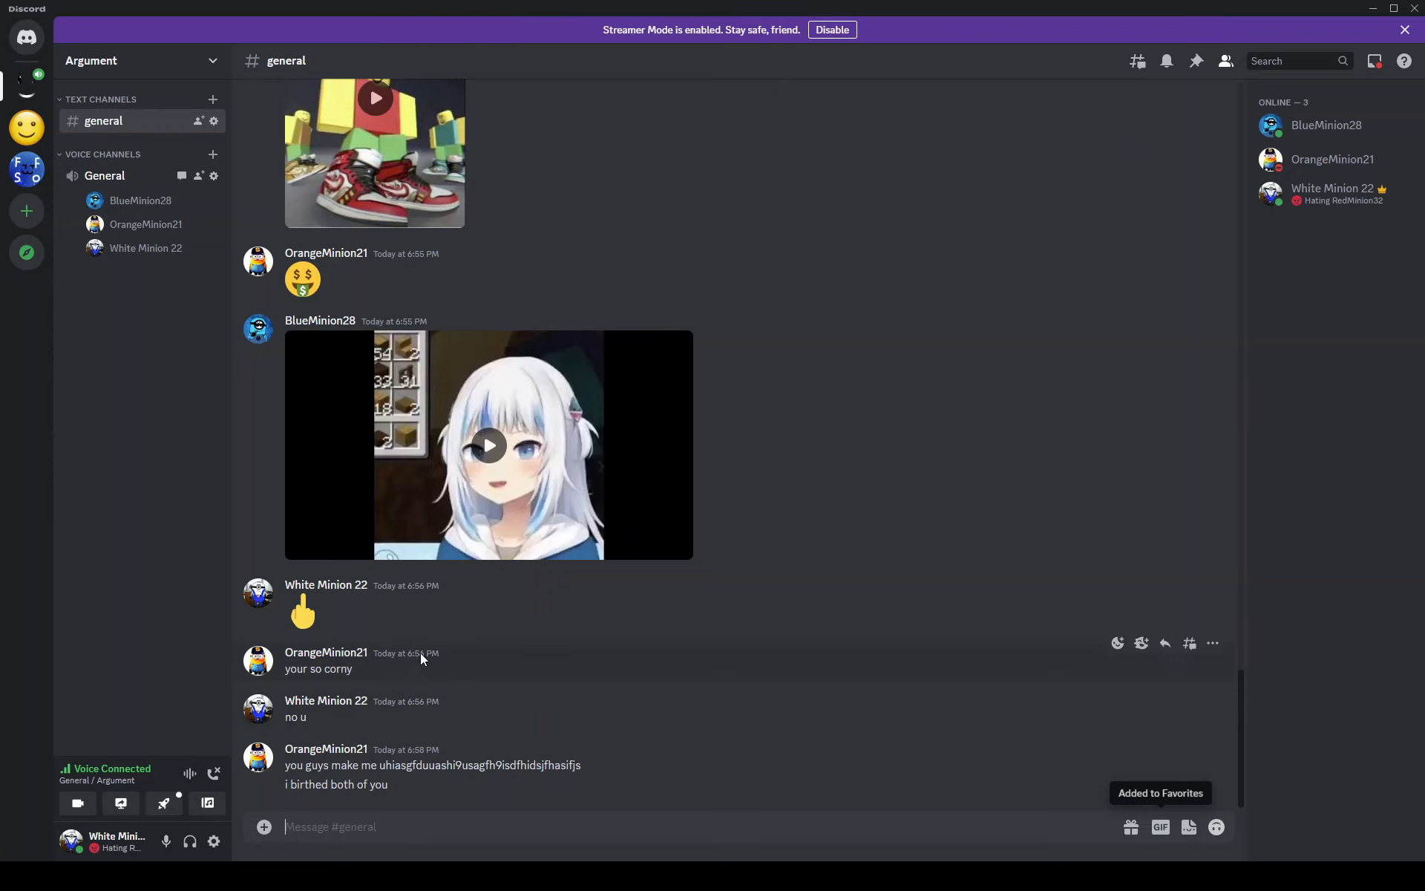
mouse_move(515, 817)
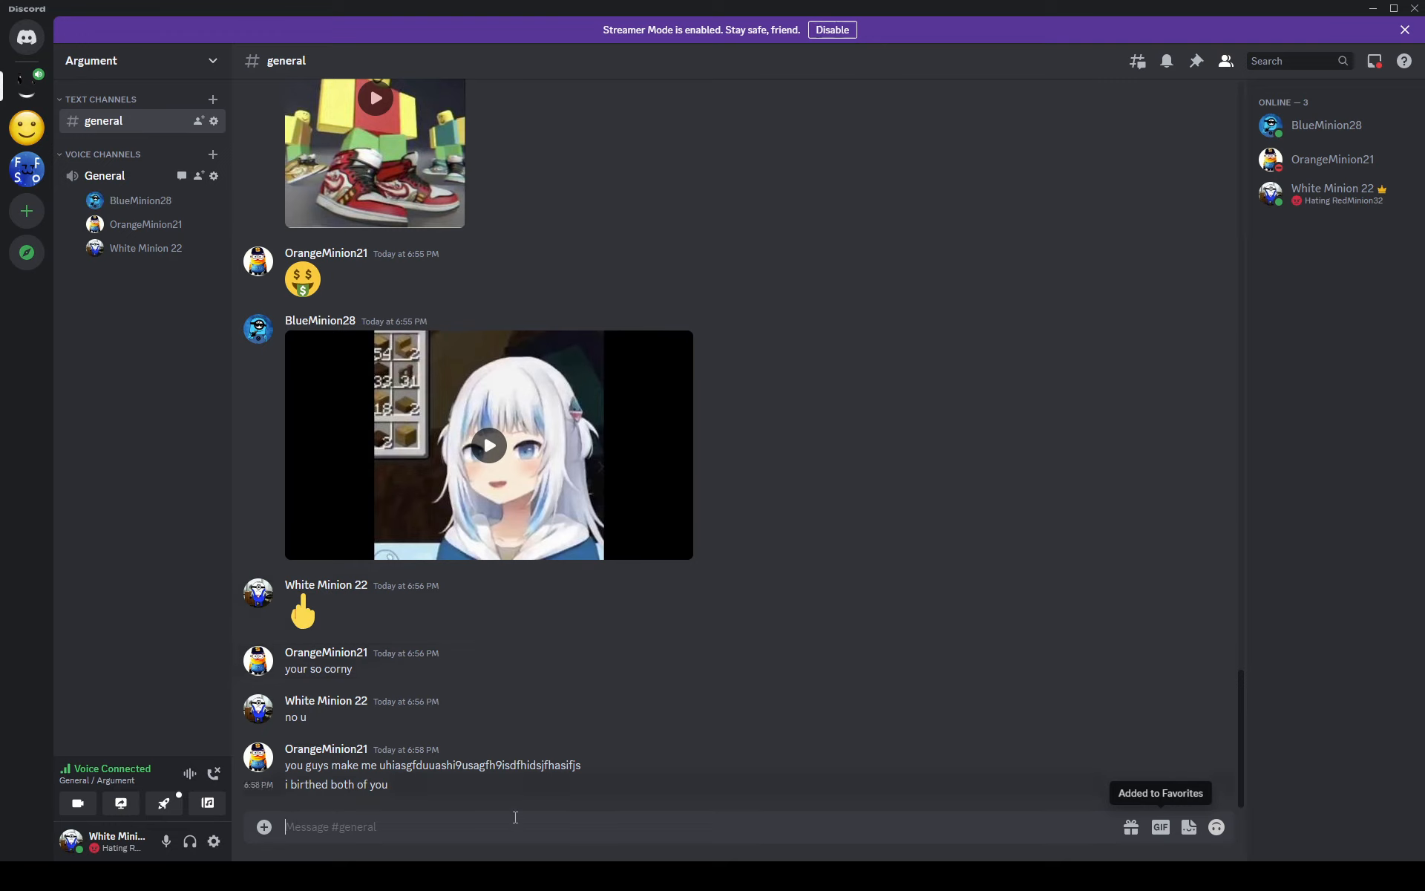
mouse_move(325, 754)
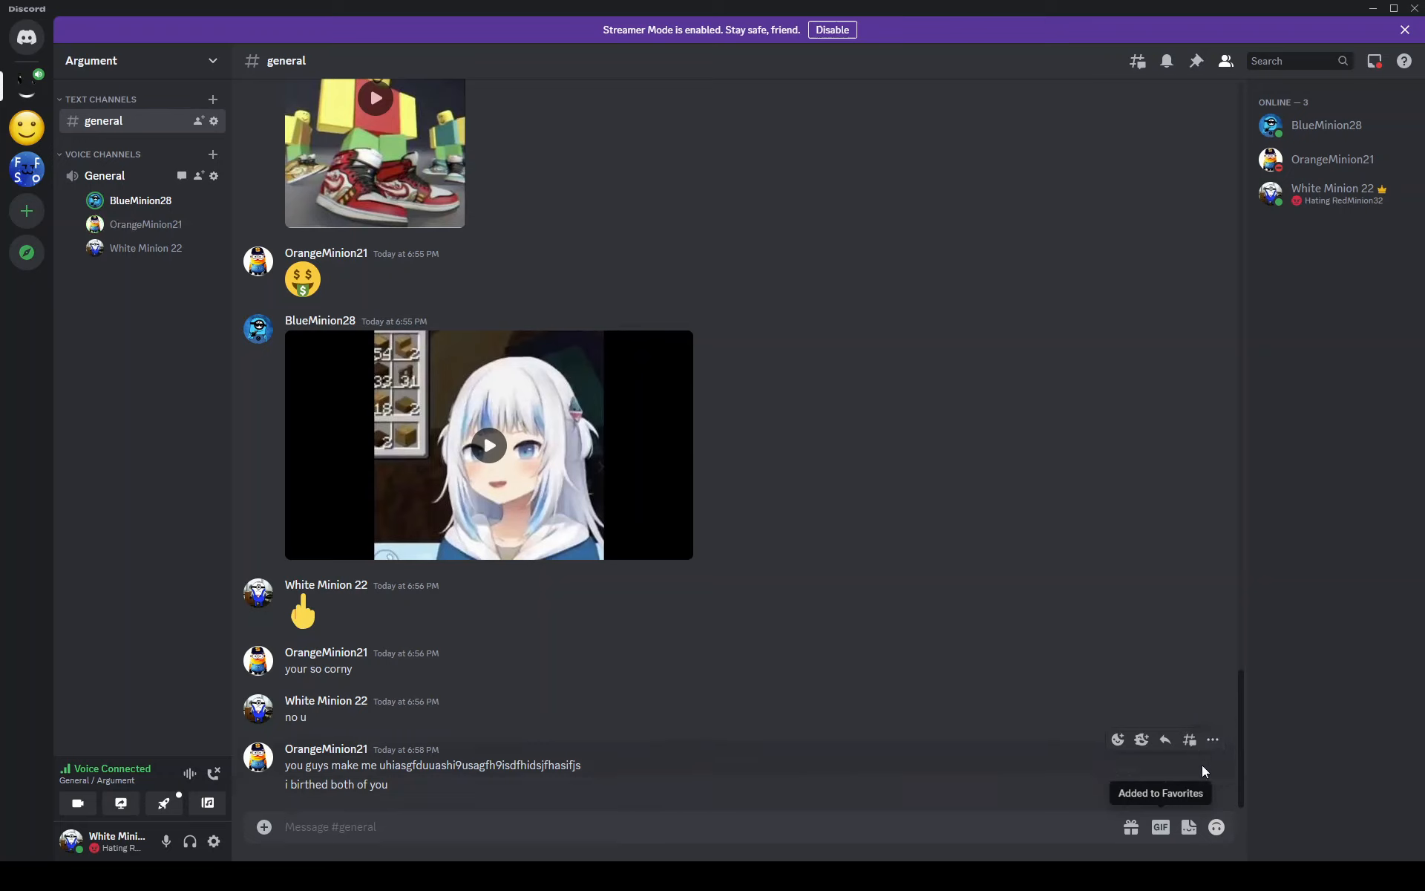
mouse_move(1212, 769)
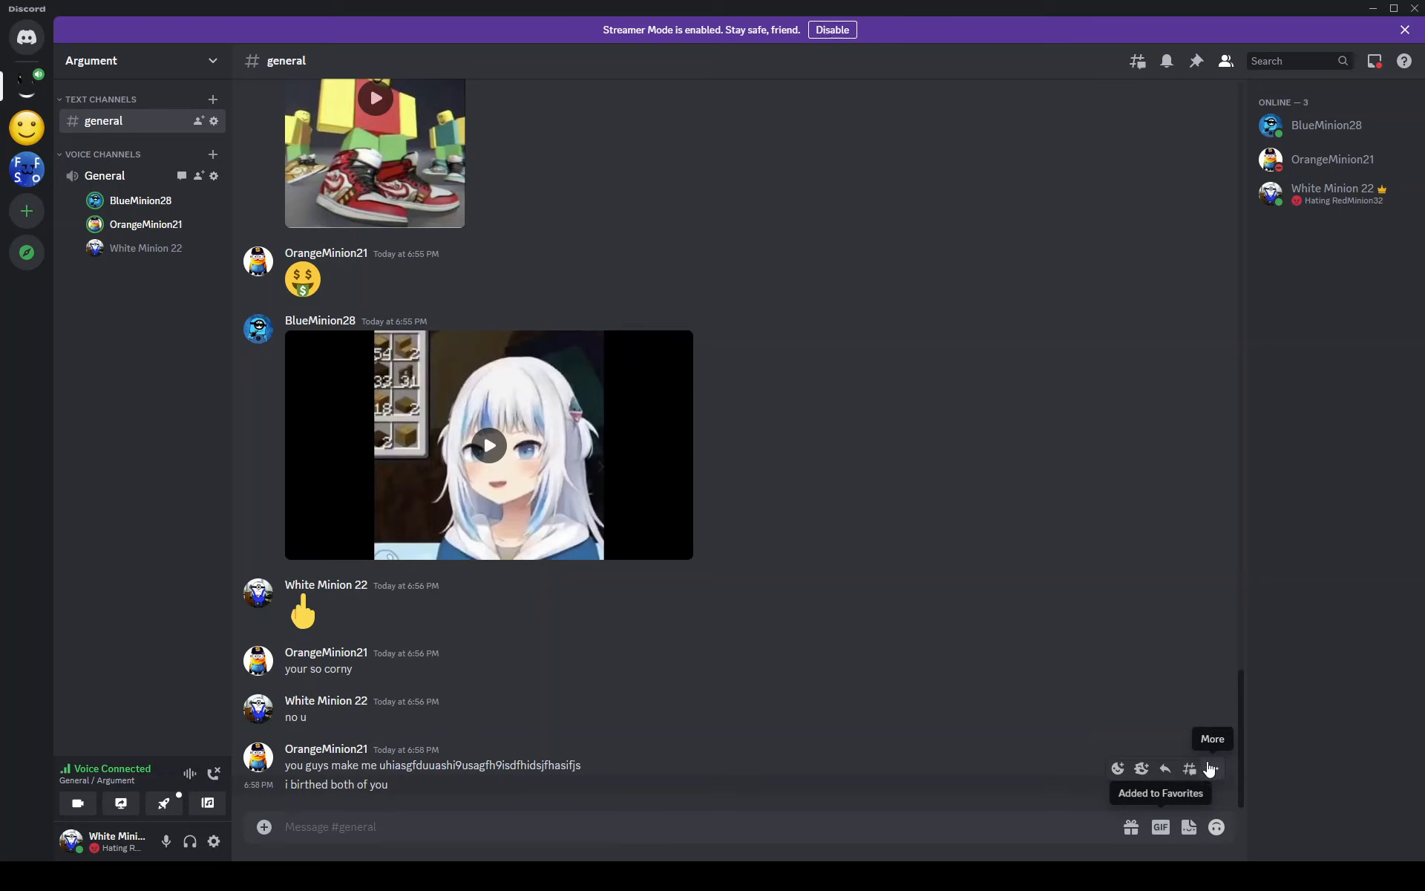
mouse_move(699, 835)
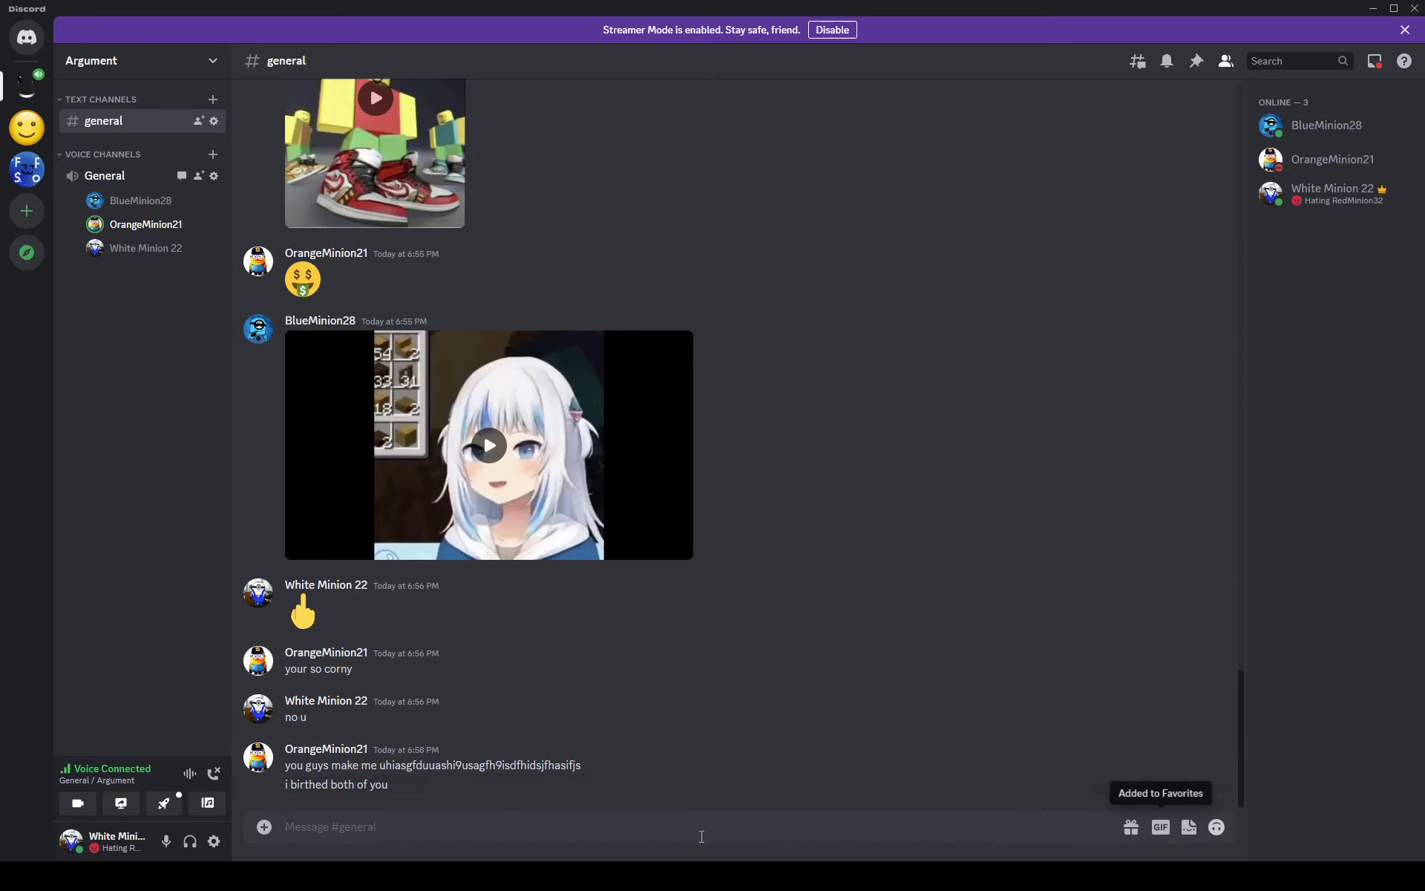
mouse_move(588, 838)
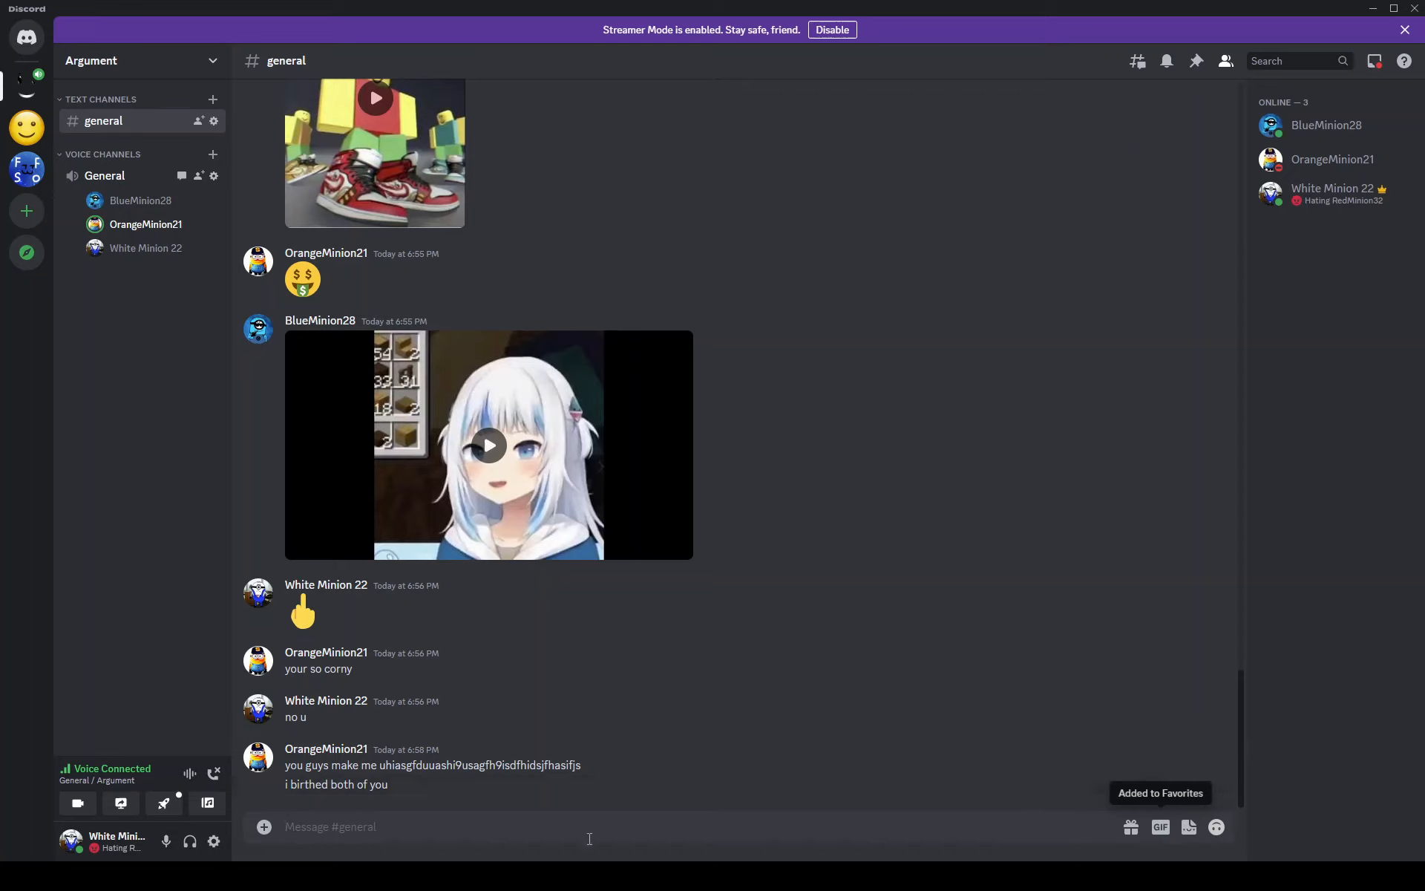
type(">")
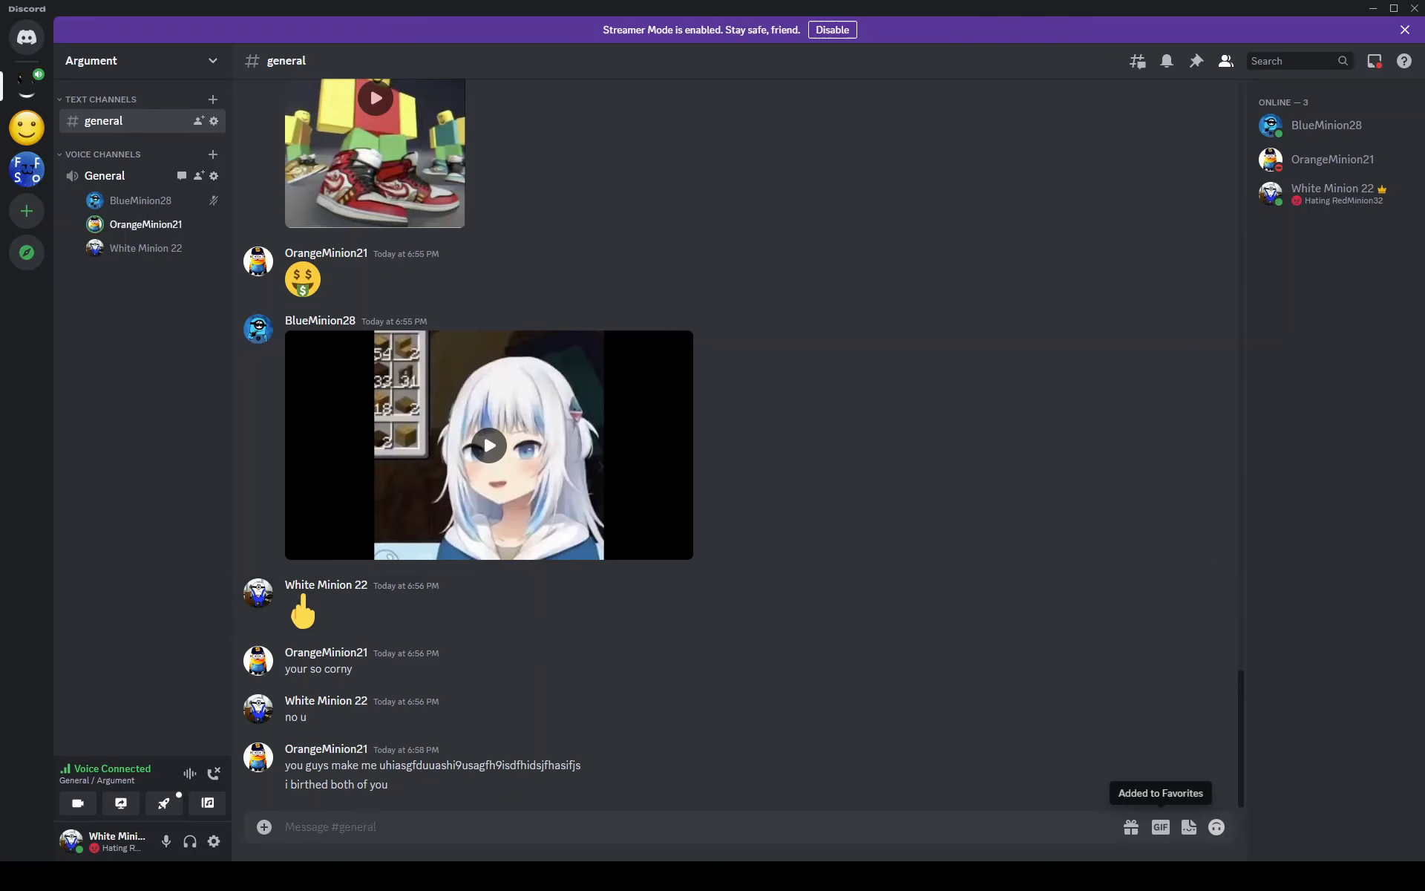
left_click(165, 841)
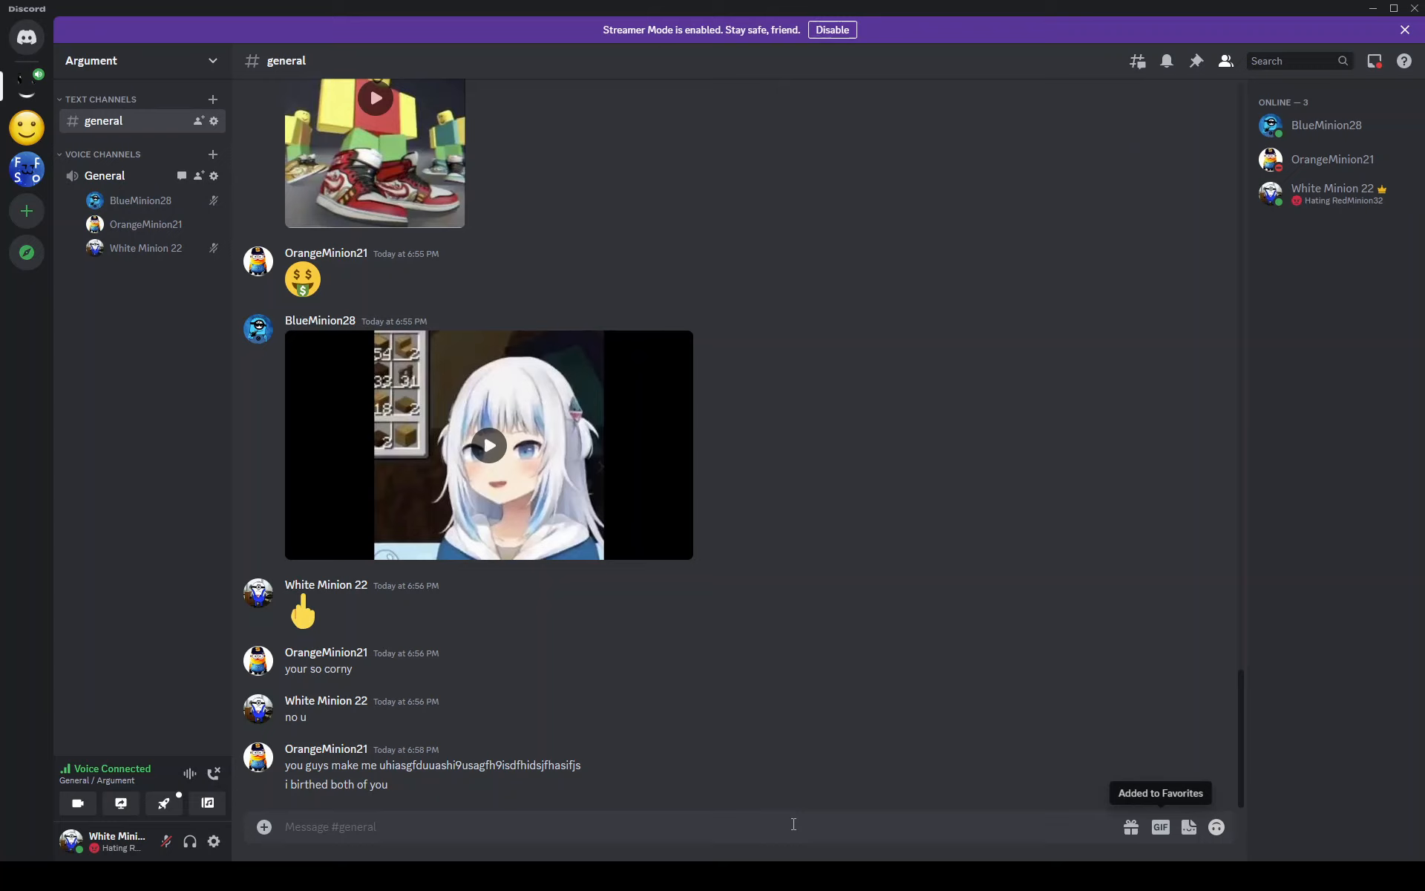
mouse_move(583, 853)
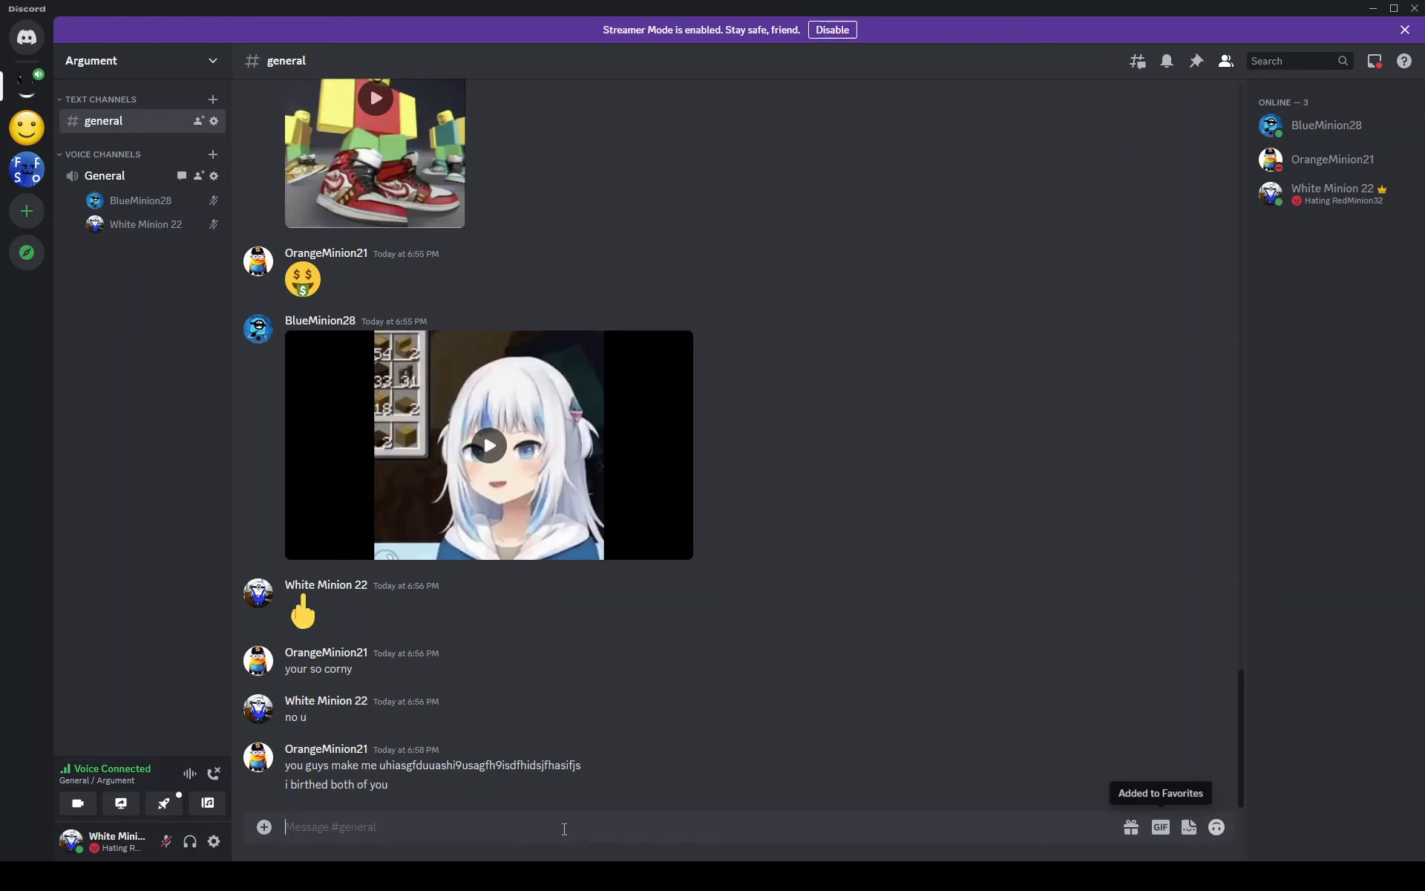
- Send 'he left' in #general
type("h")
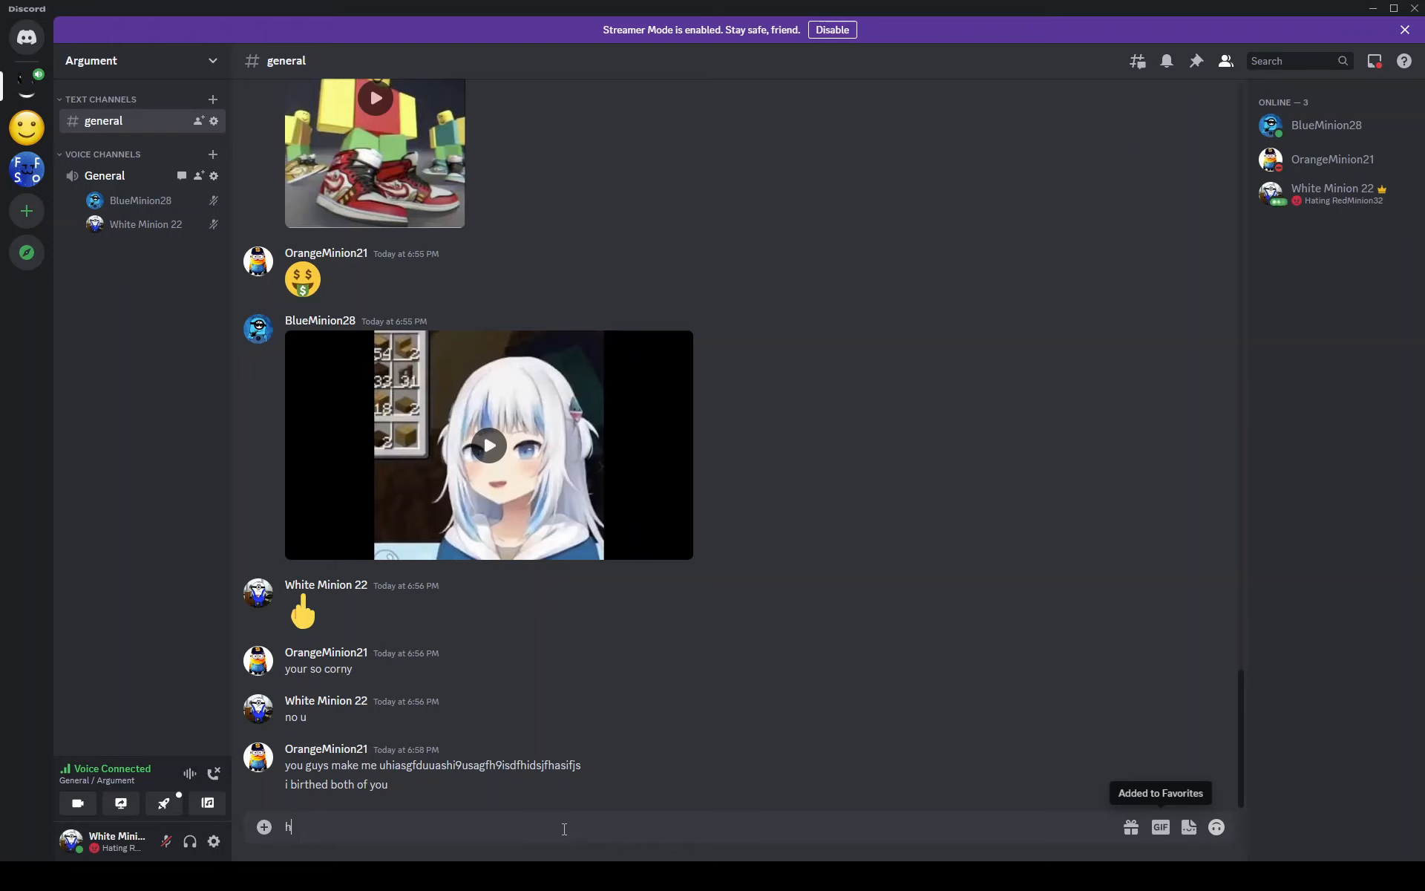
key("Return")
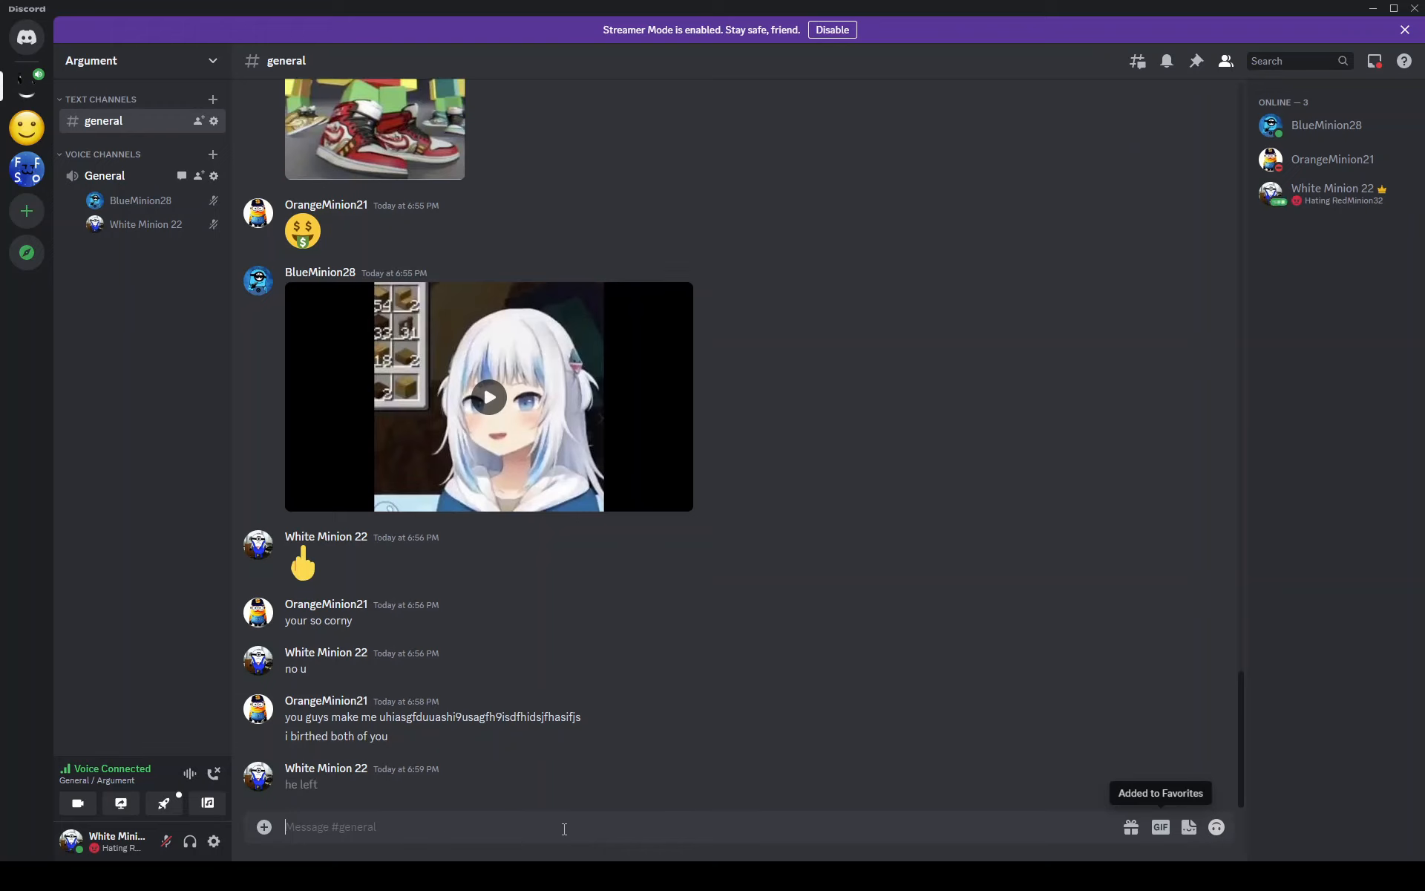
scroll("down", 3)
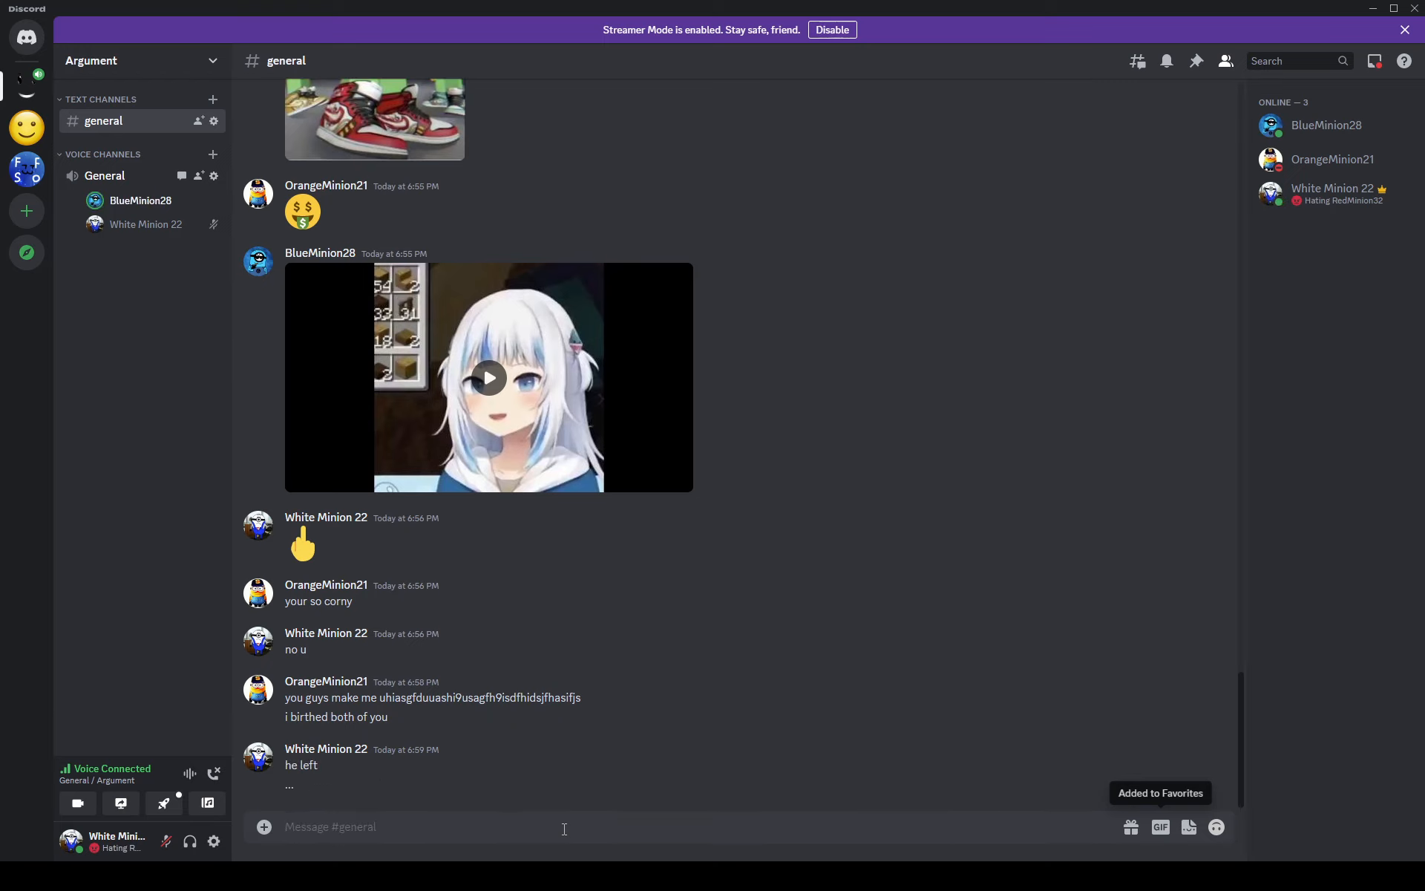
- Send the follow-up replies ending with 'be back in like 2 mins'
type("what a ,")
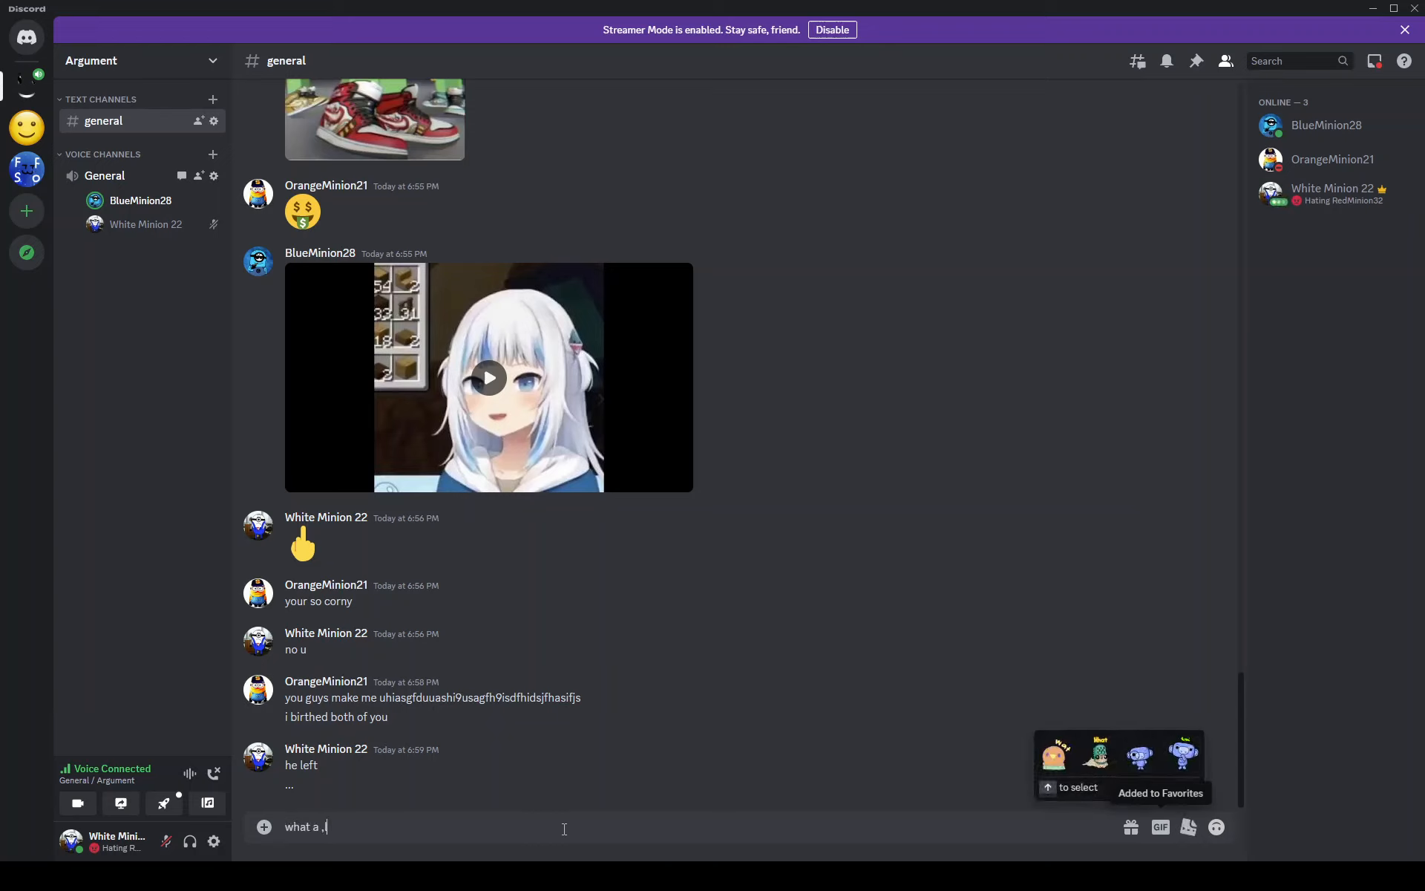
key("Backspace")
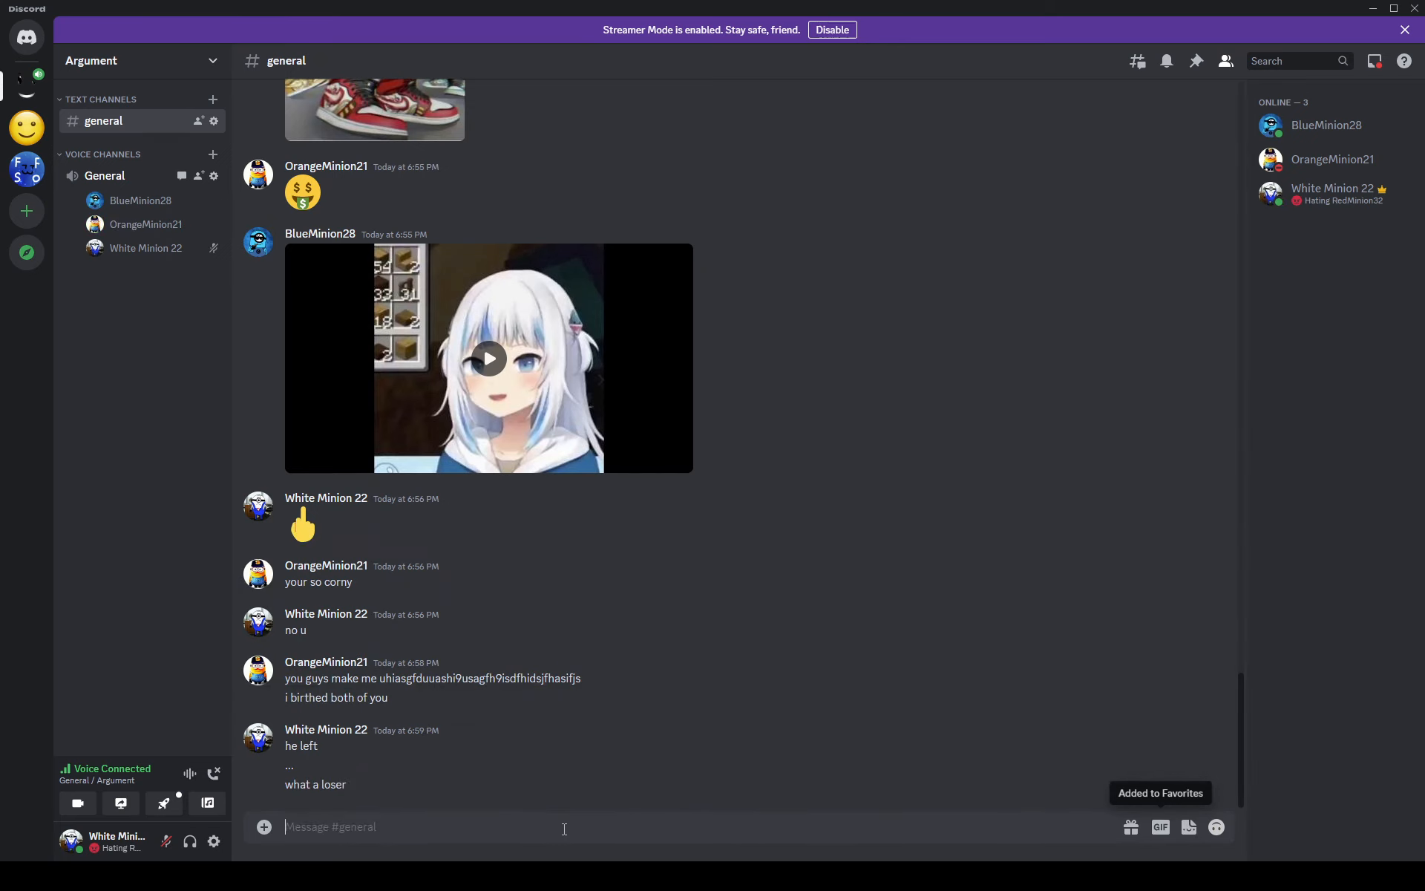
type("he v")
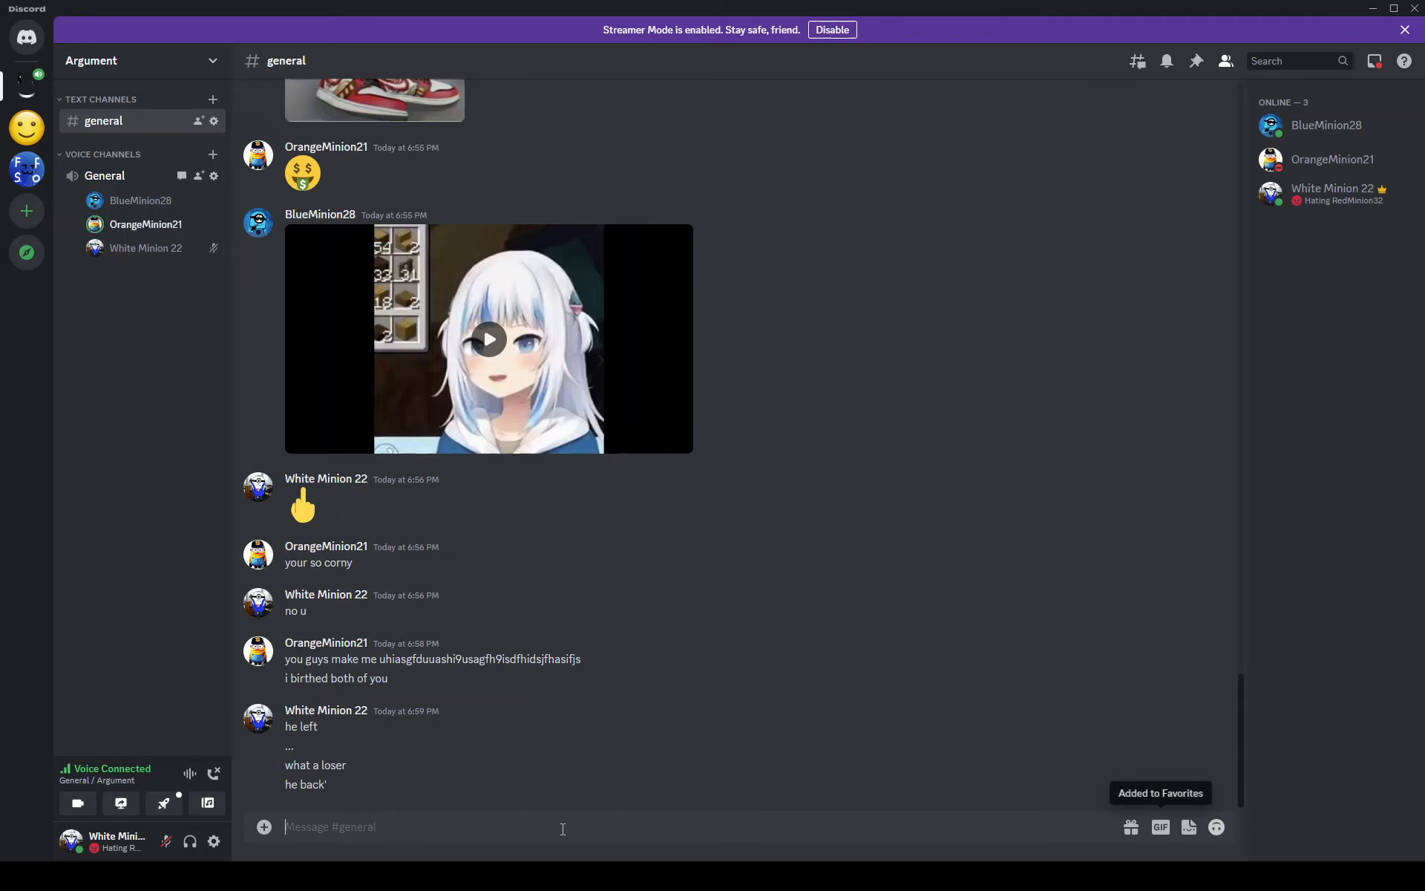
type("i got")
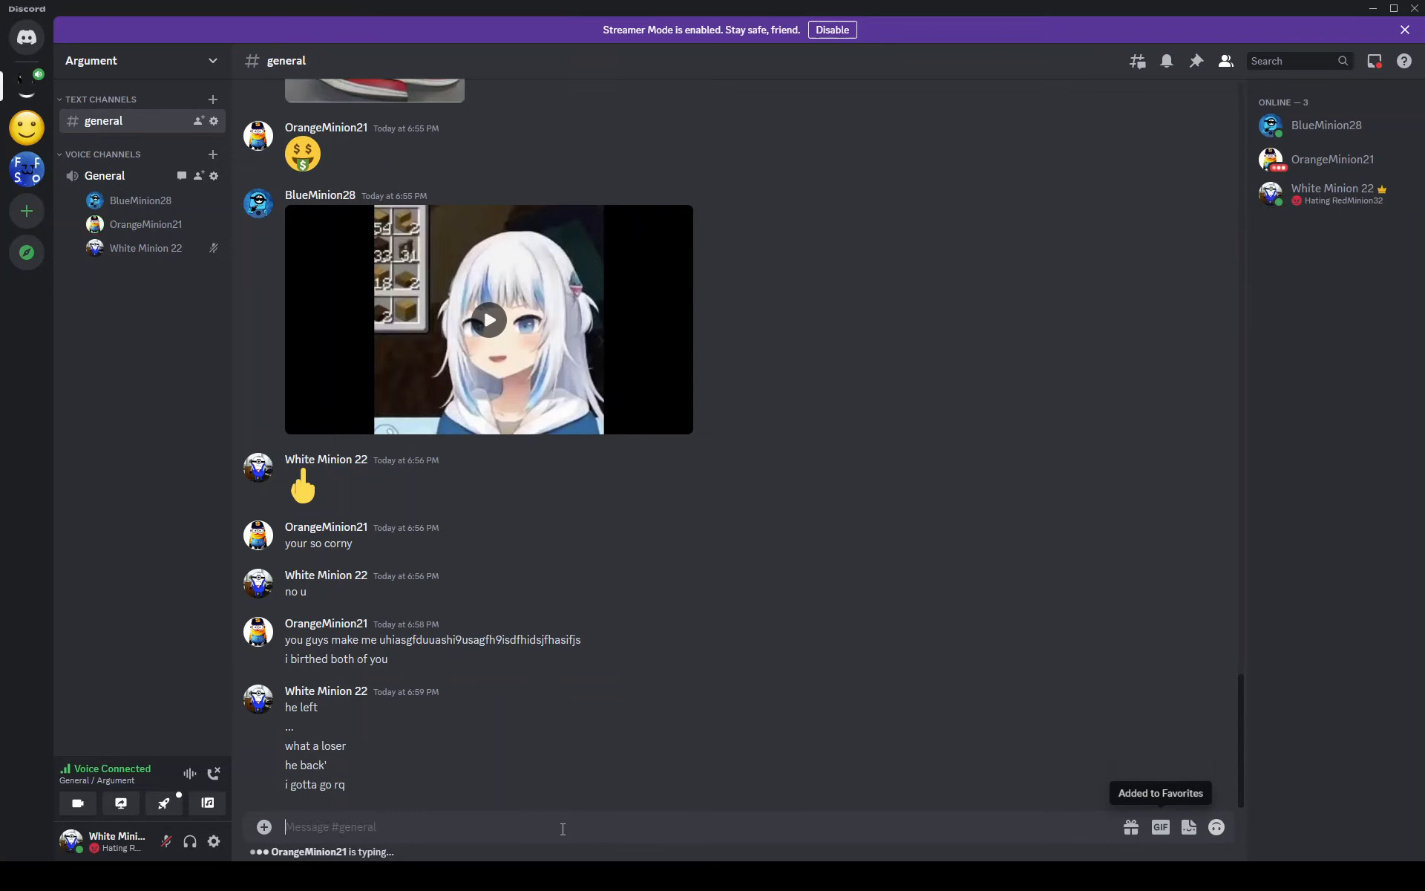
type("be back in like")
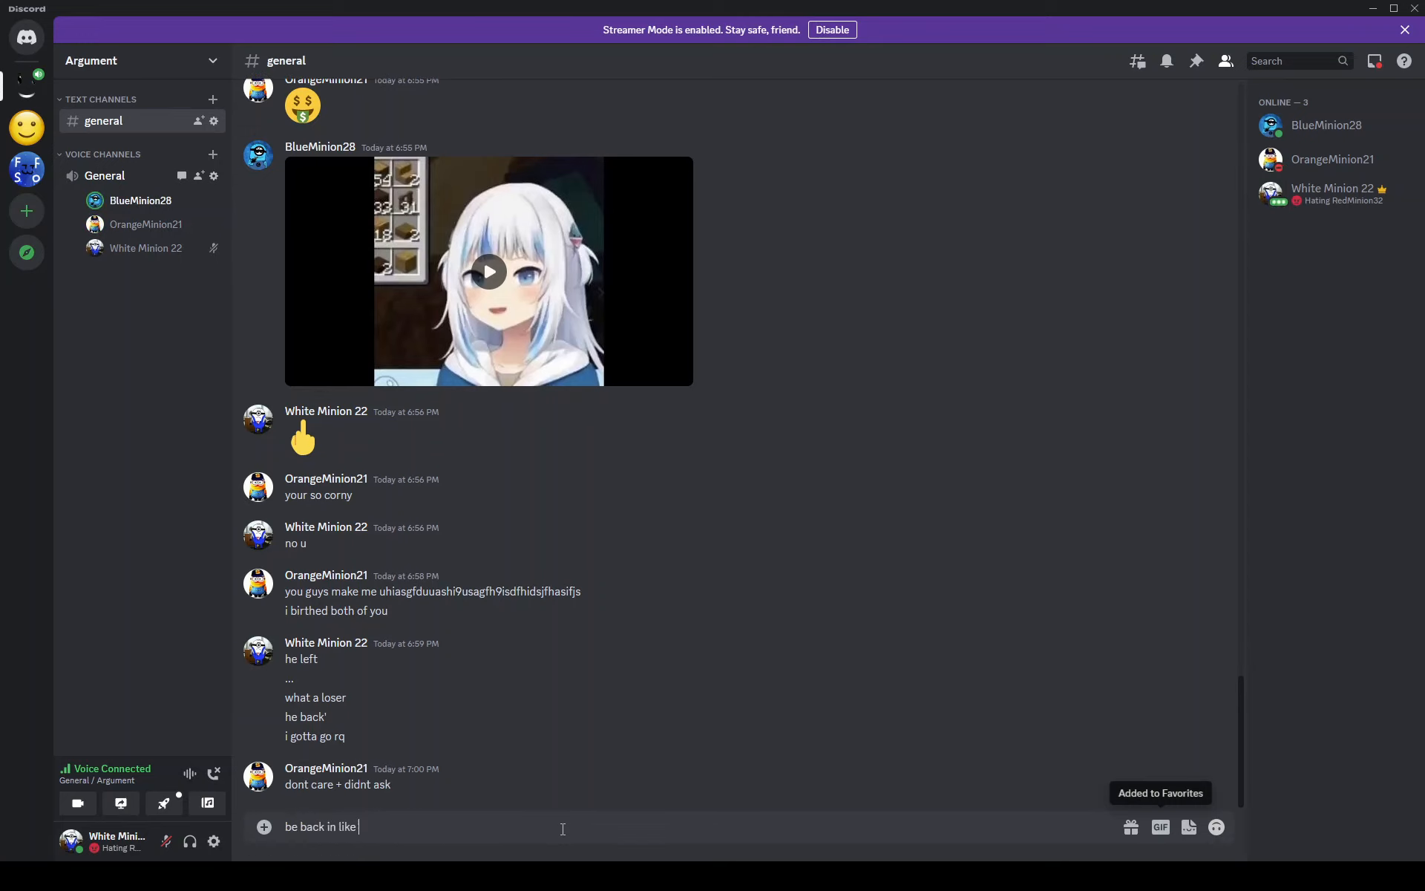
key("Return")
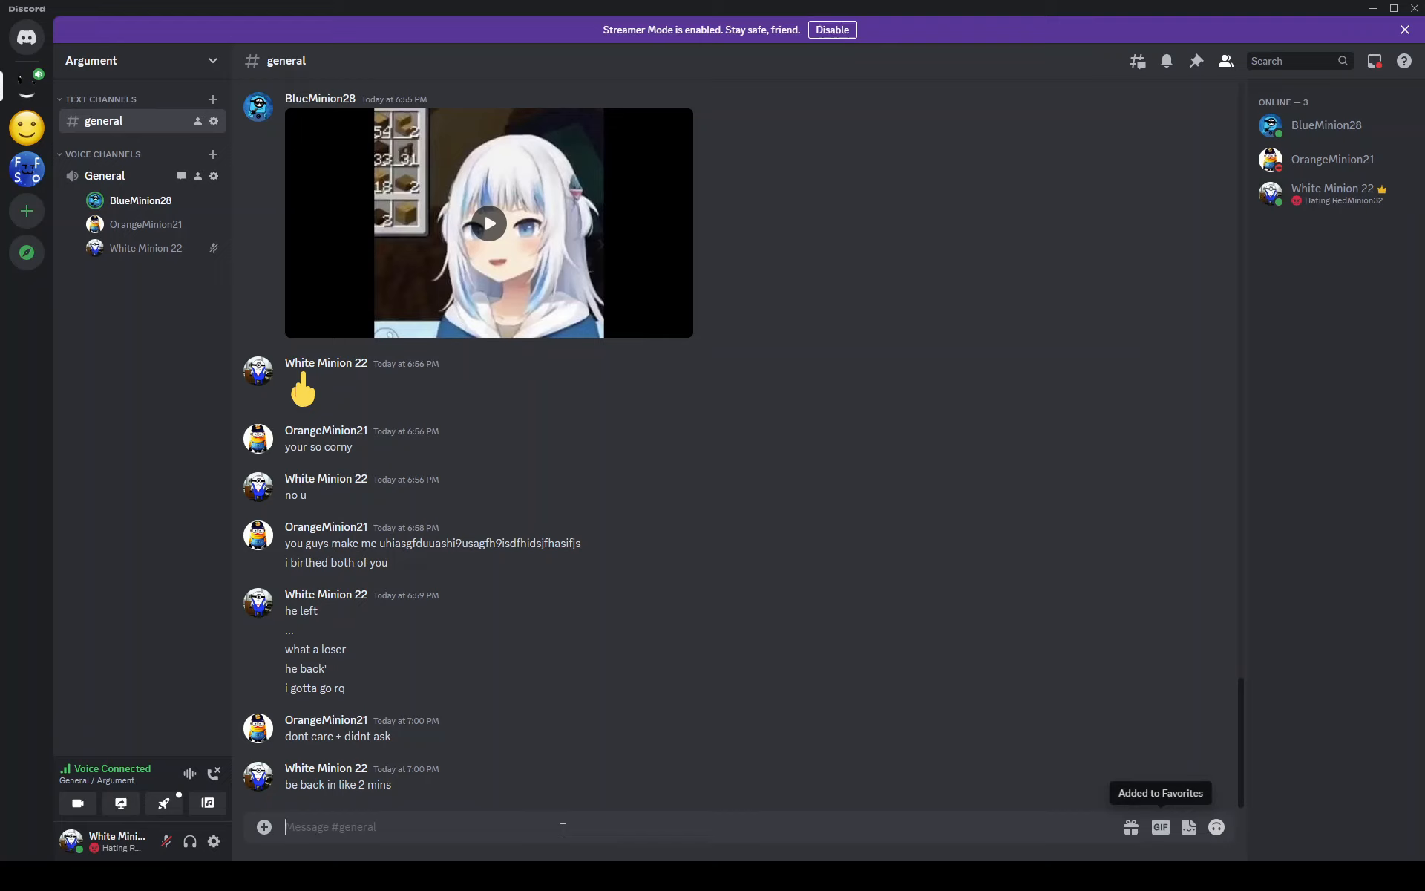
type("w")
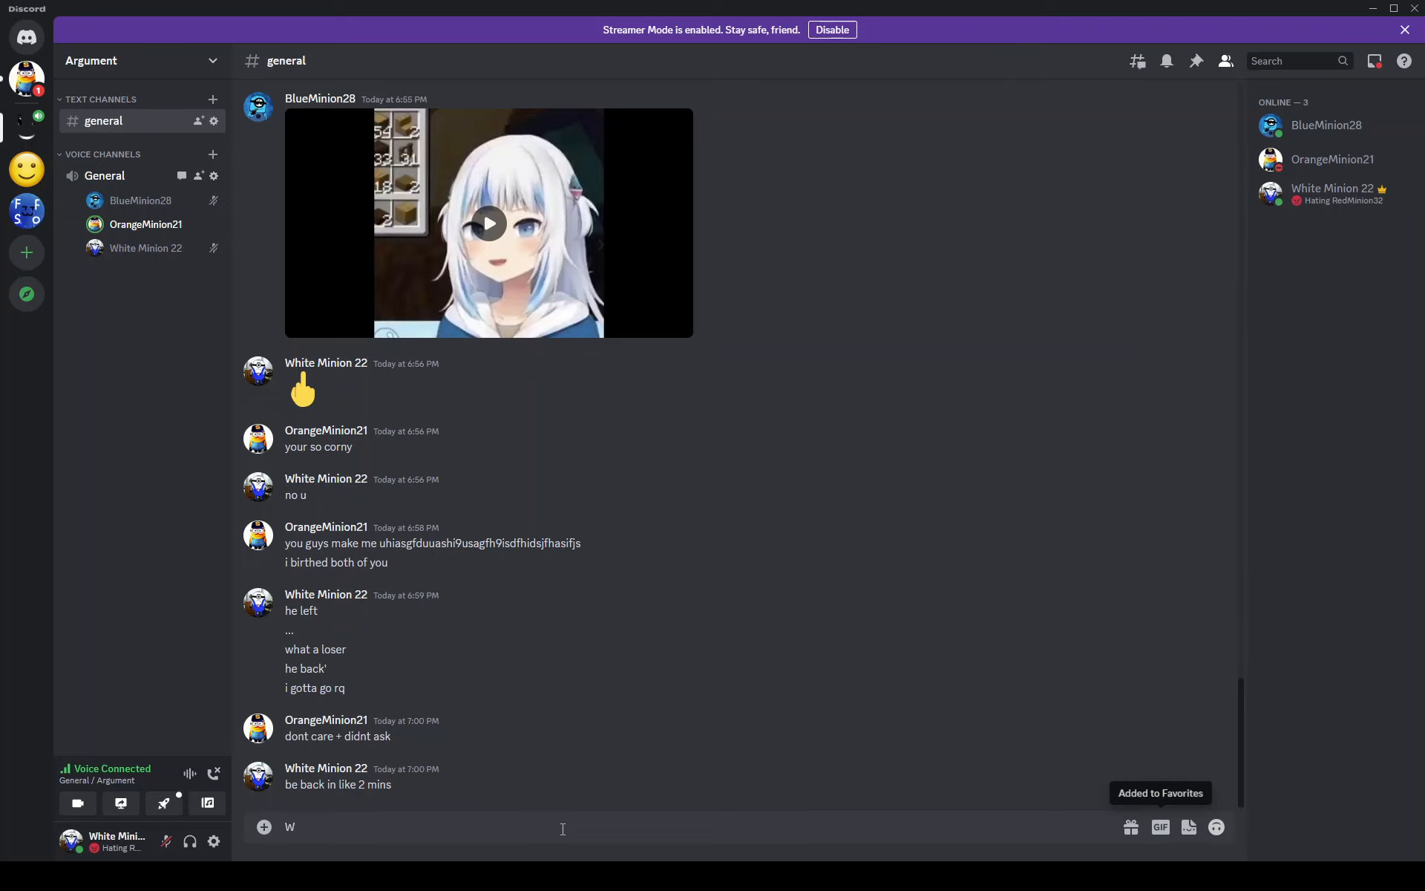
- Post 'IM BACK' in #general and unmute the microphone
type("IM B")
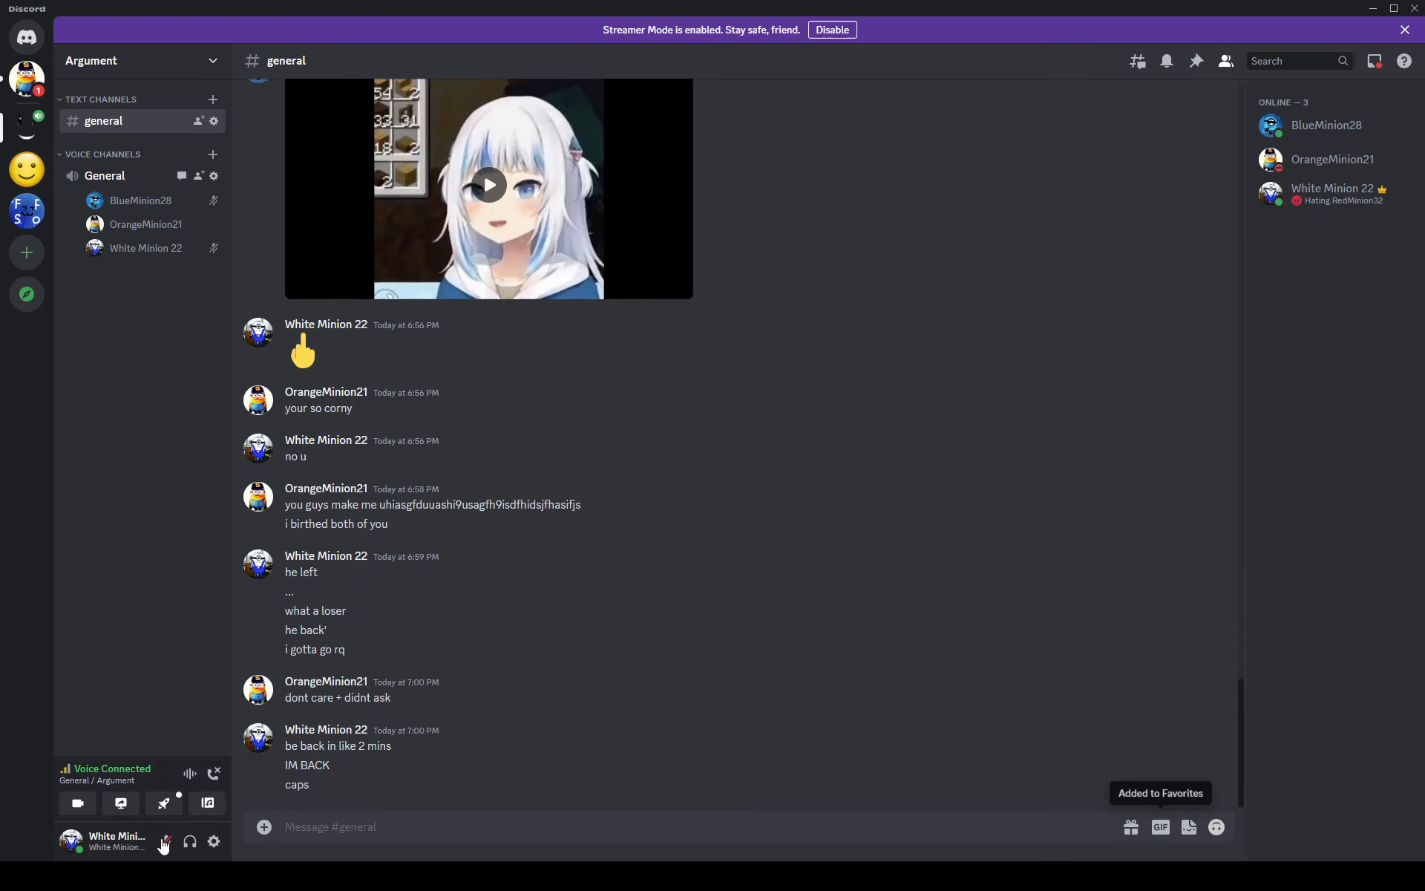
left_click(165, 841)
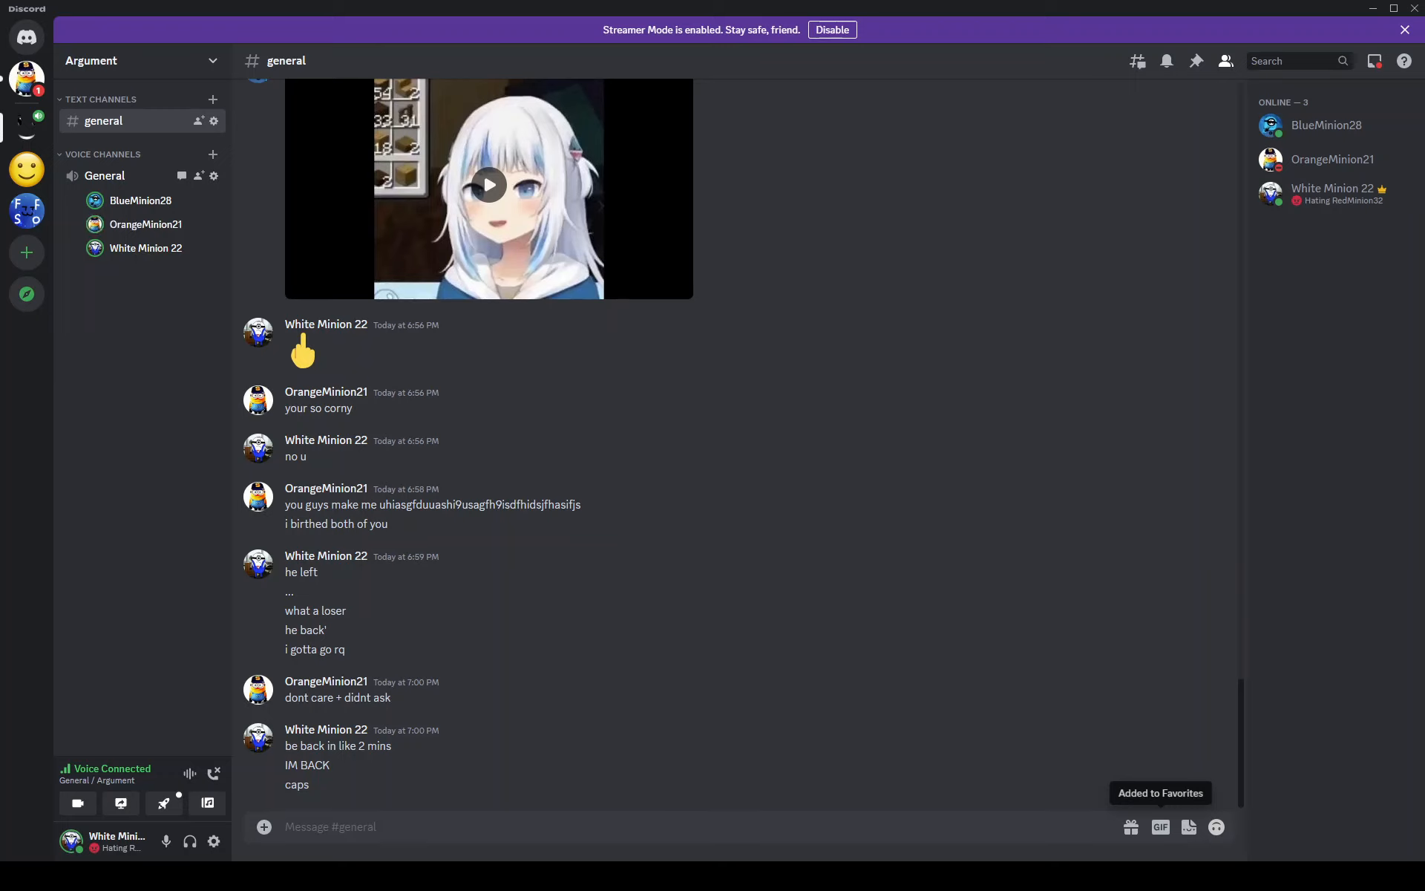
mouse_move(145, 224)
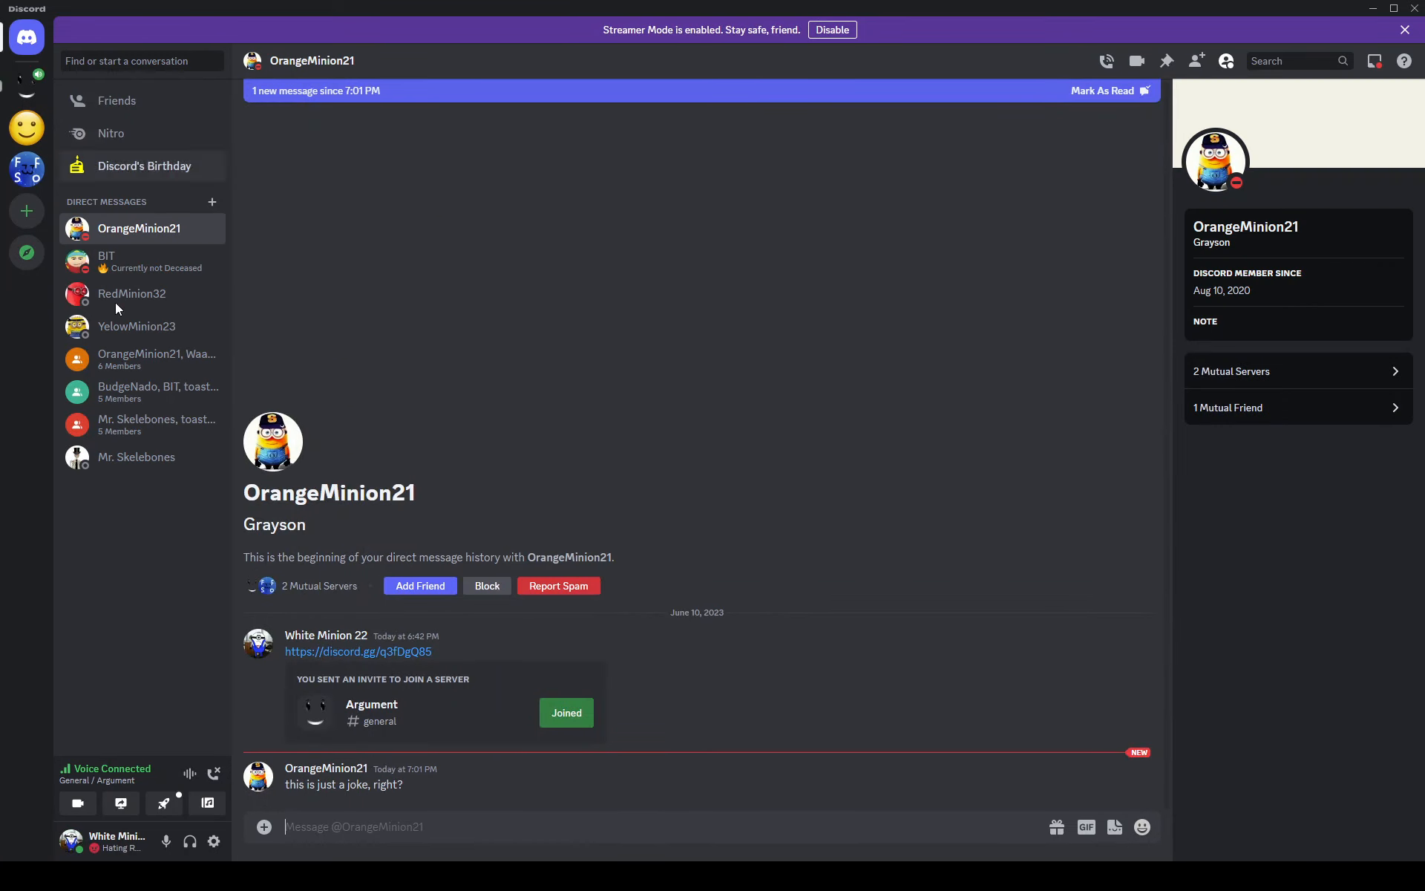
type("no")
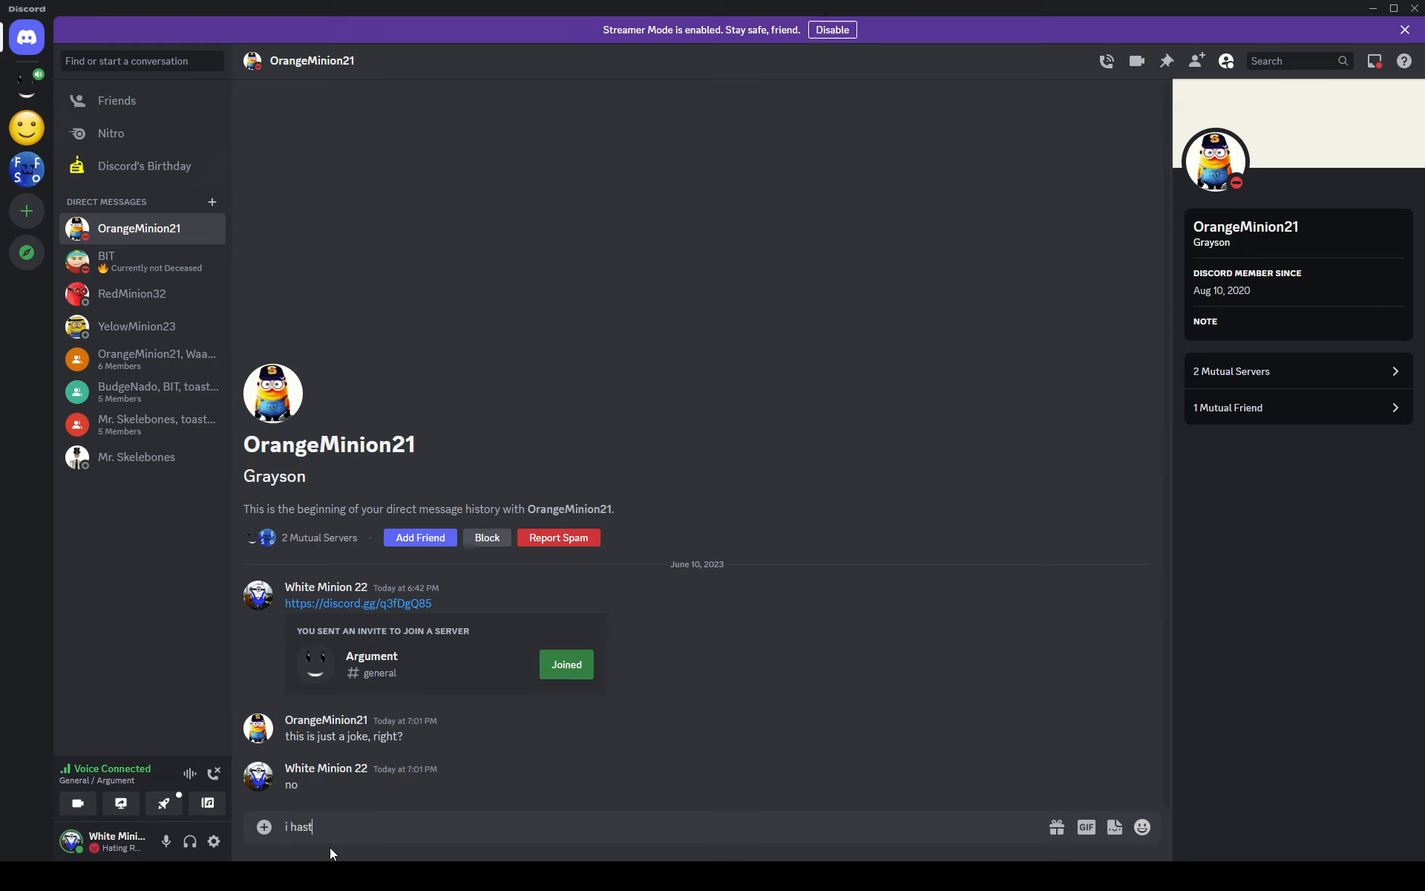
type("e u soooo")
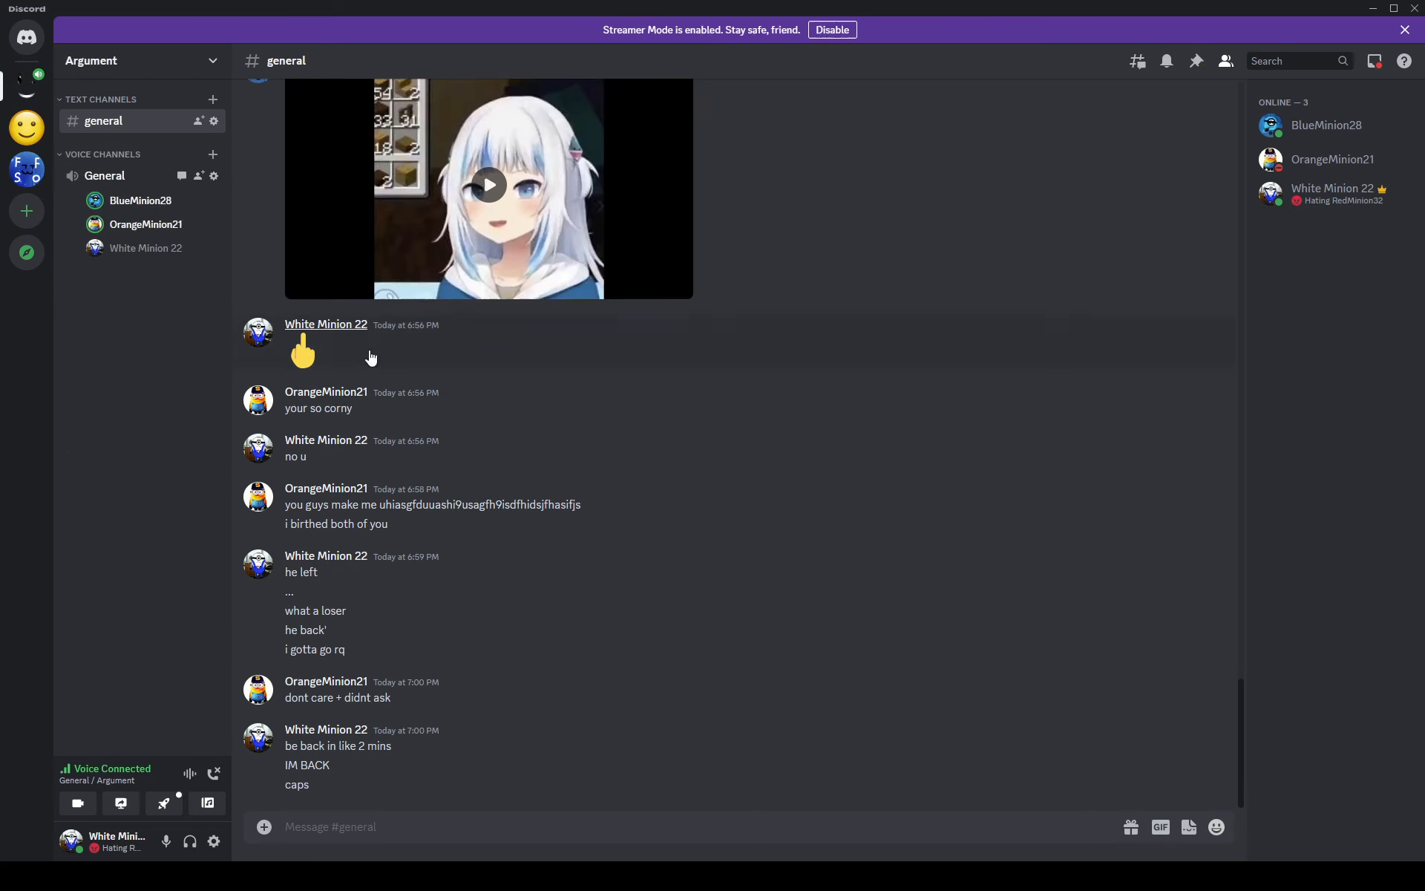
mouse_move(591, 425)
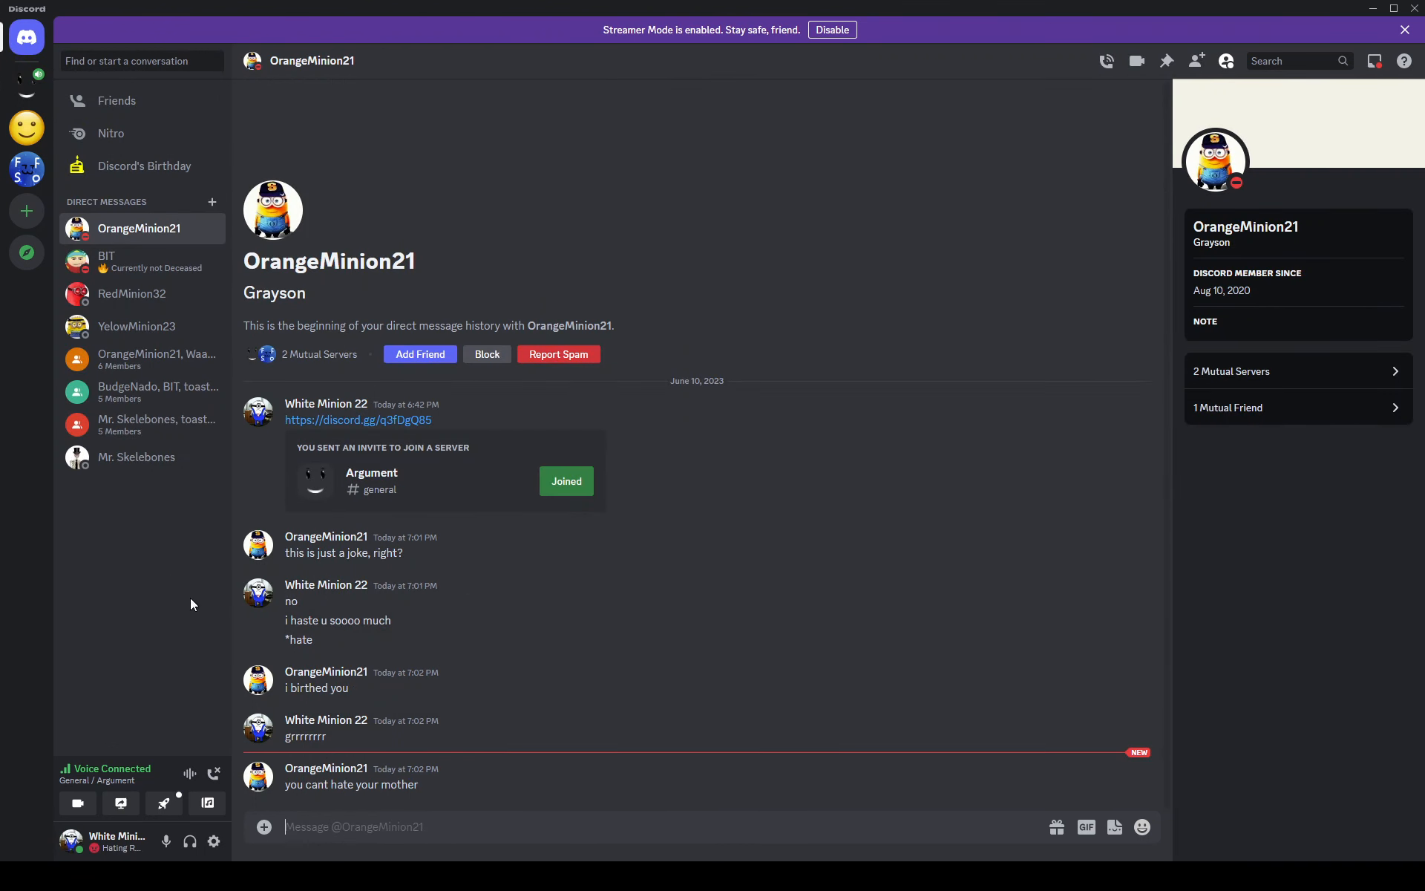
mouse_move(27, 81)
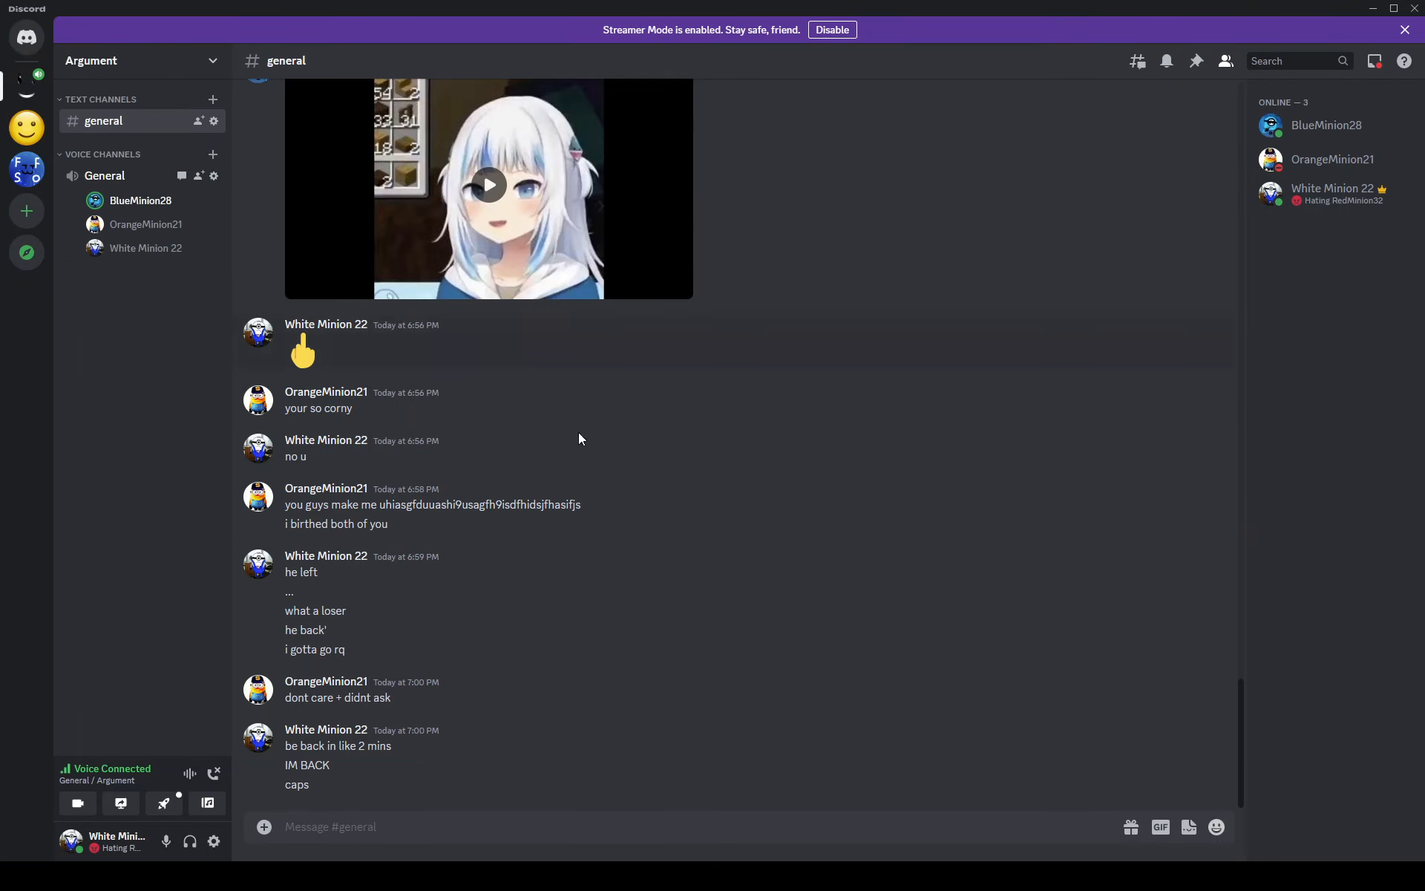
mouse_move(887, 761)
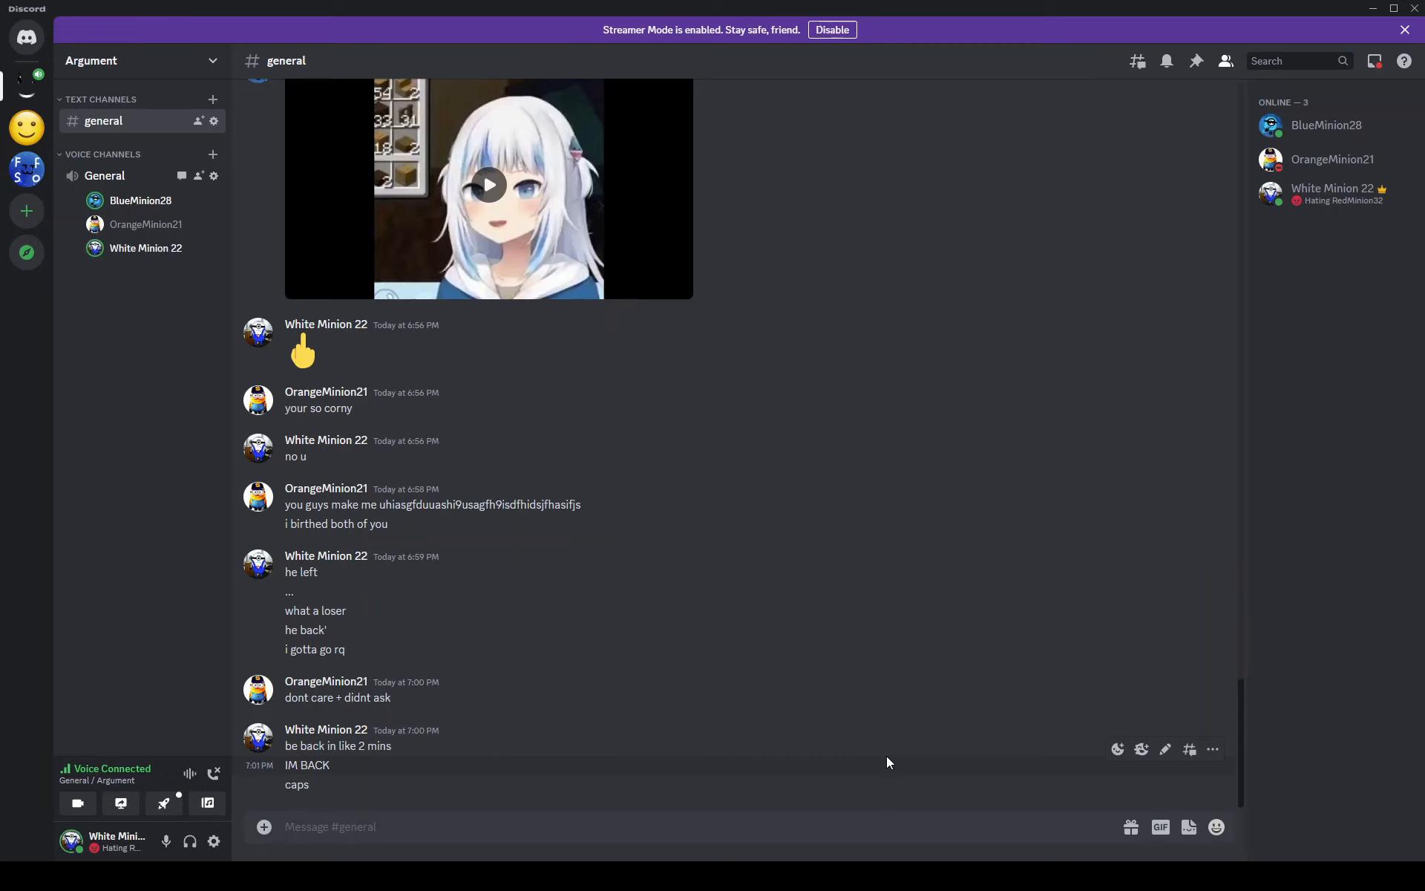
mouse_move(132, 592)
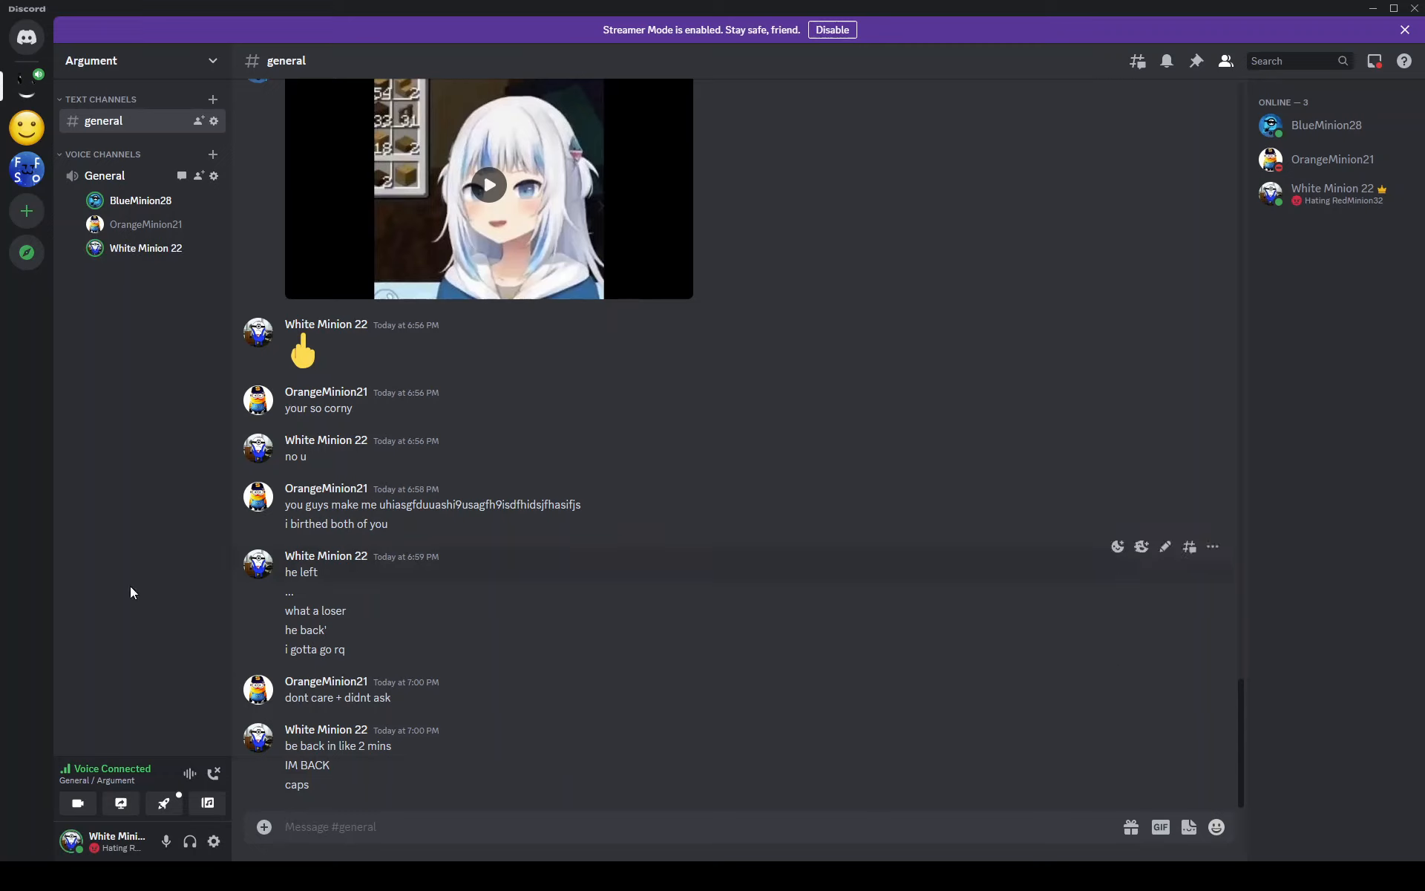